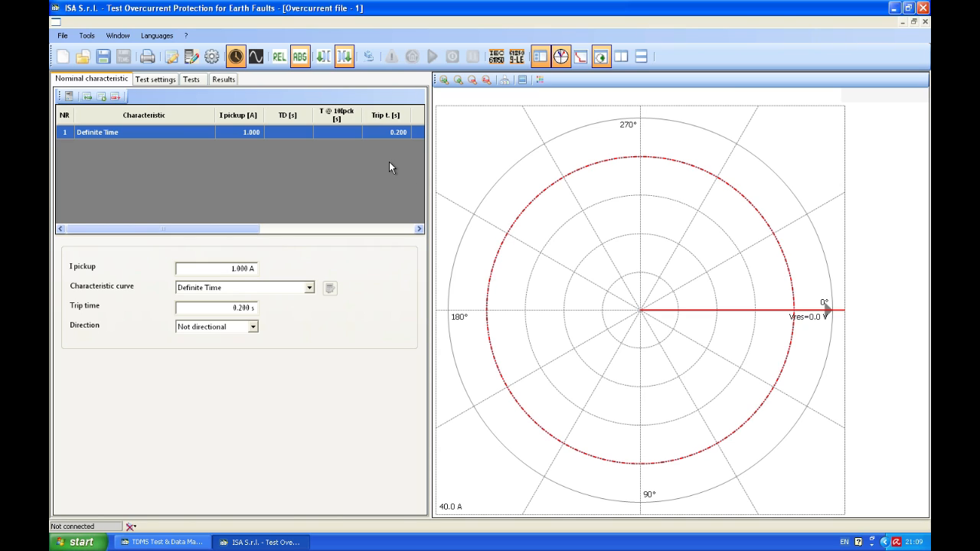
mouse_move(369, 57)
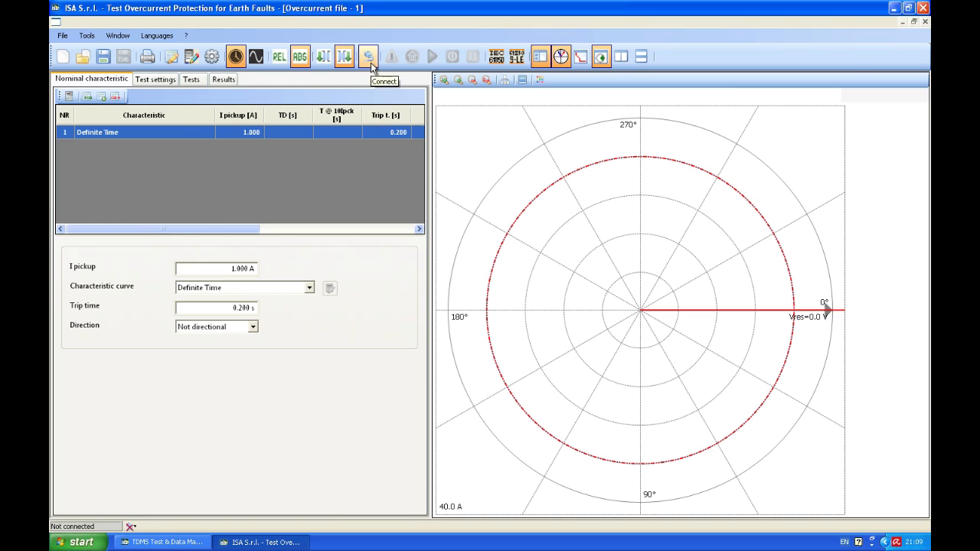
Step: Confirm the DRTS 34 / DRTS 64 / DRTS 66 model over USB in the connection settings
click(369, 56)
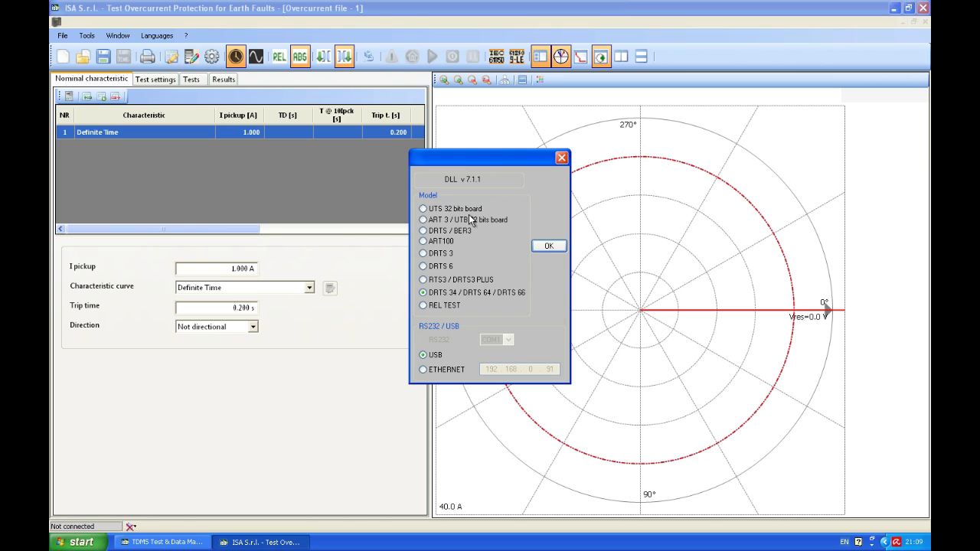
click(421, 355)
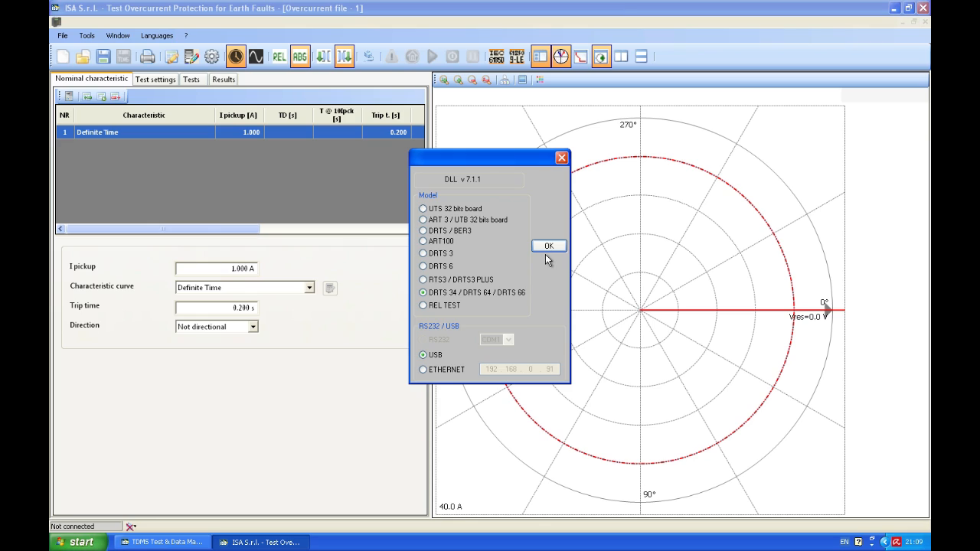
click(548, 245)
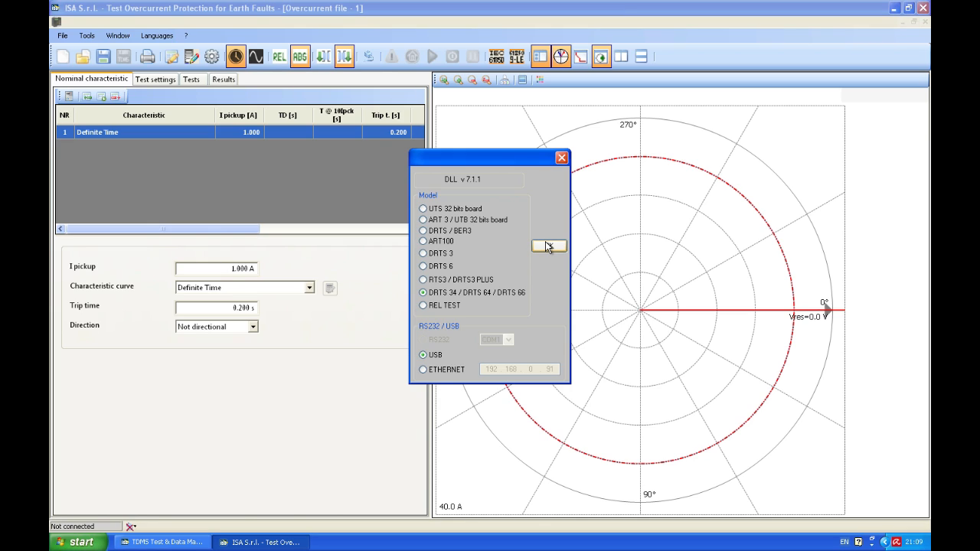
click(549, 246)
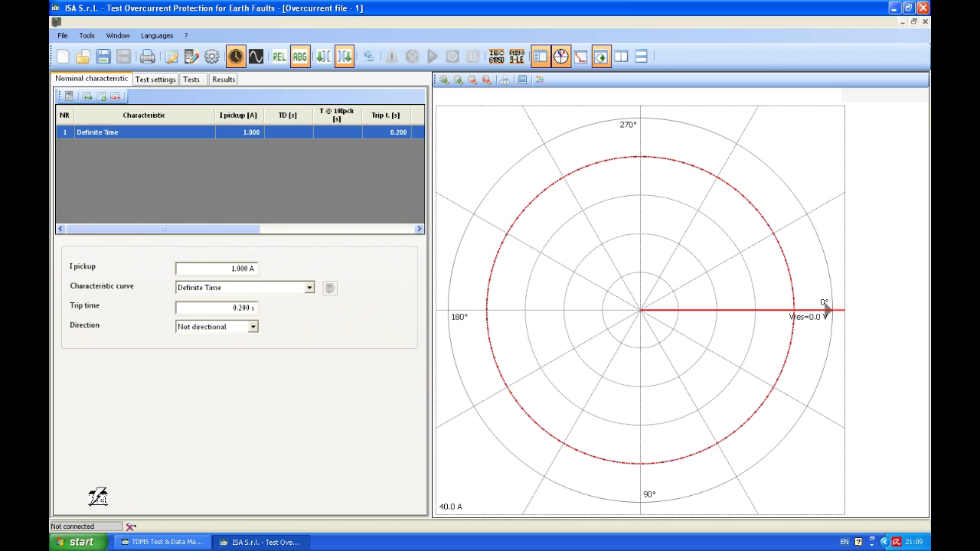
mouse_move(99, 501)
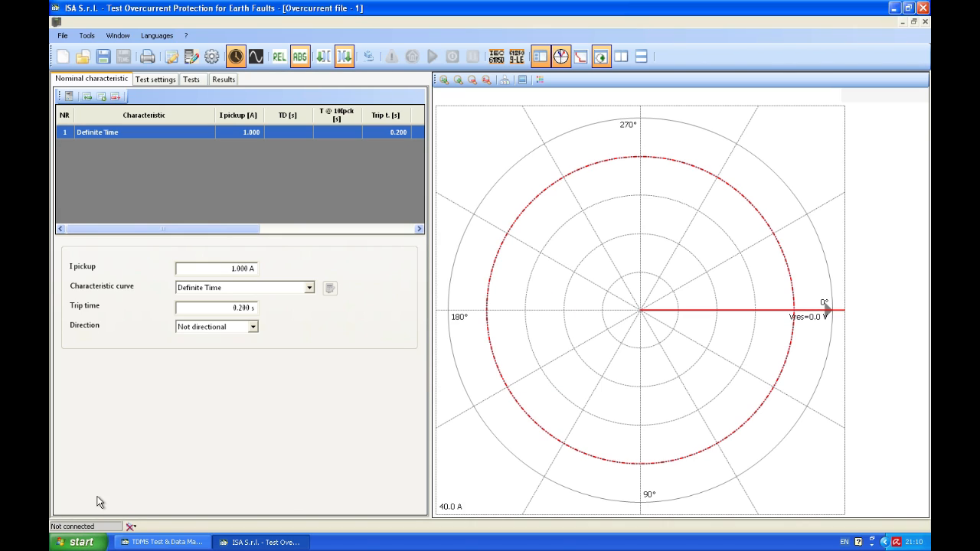
Step: Connect to the test set and bring up the Relay settings dialog
click(369, 56)
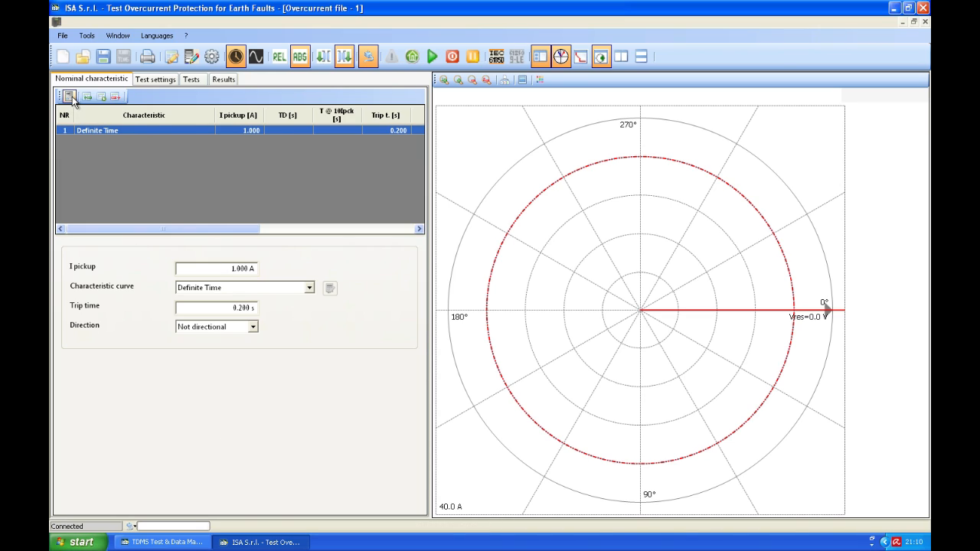
mouse_move(70, 96)
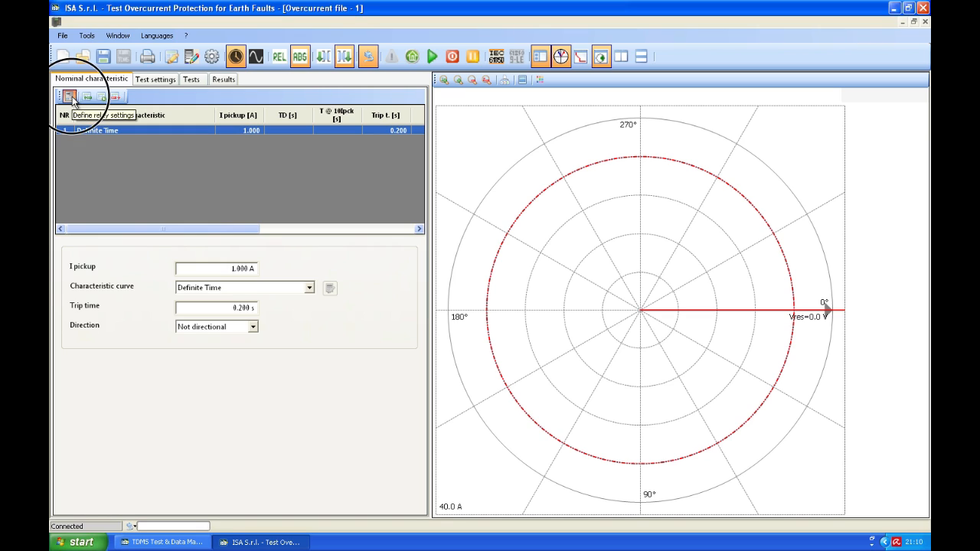
click(69, 95)
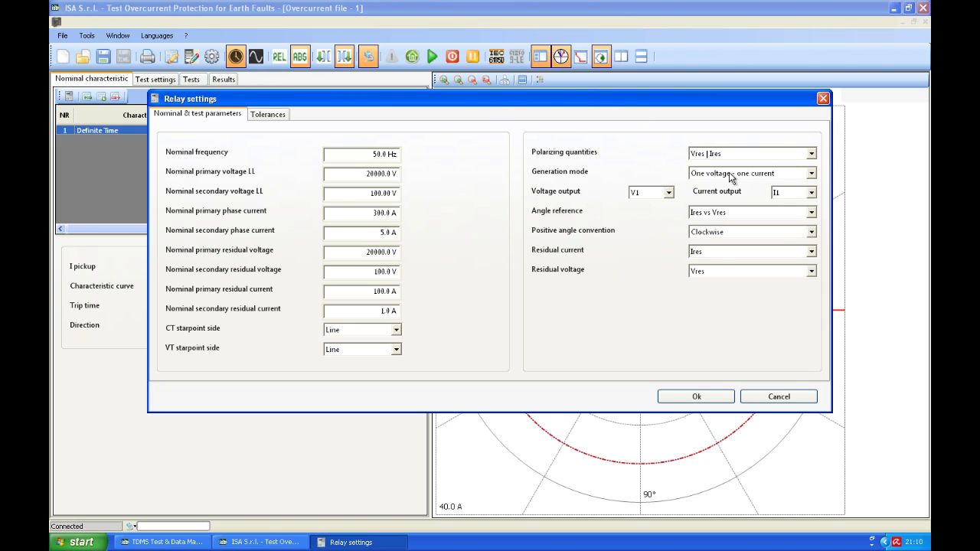
Step: Expand the Generation mode dropdown in Relay settings to review its options
click(811, 173)
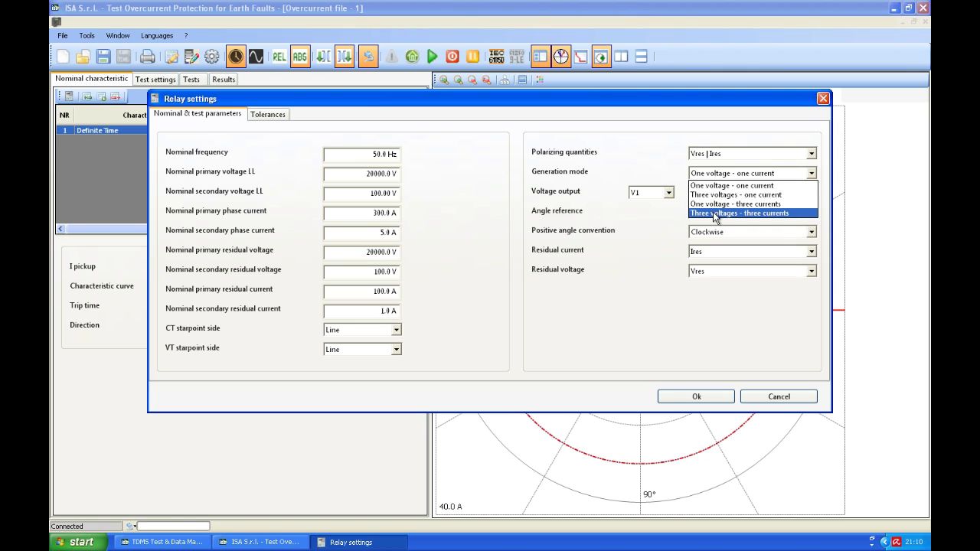
mouse_move(734, 203)
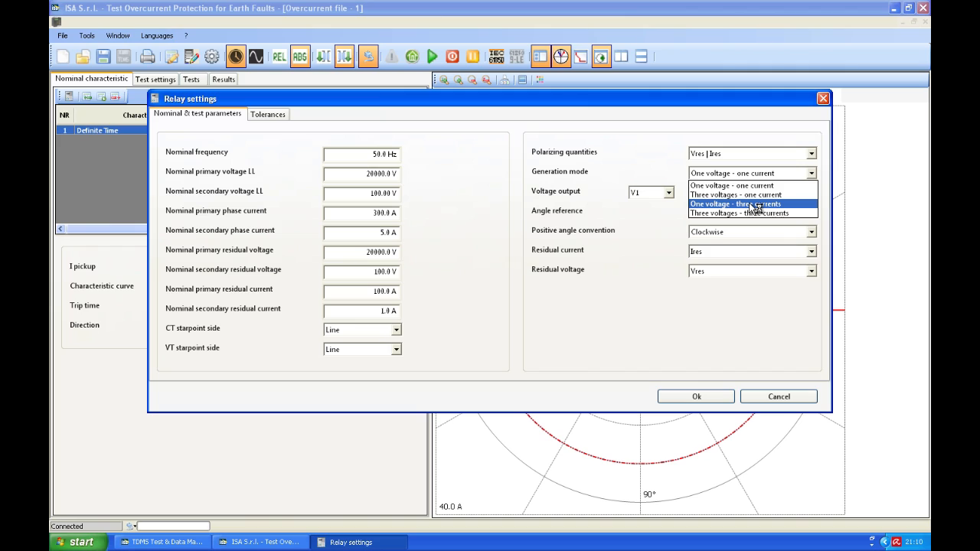
mouse_move(736, 195)
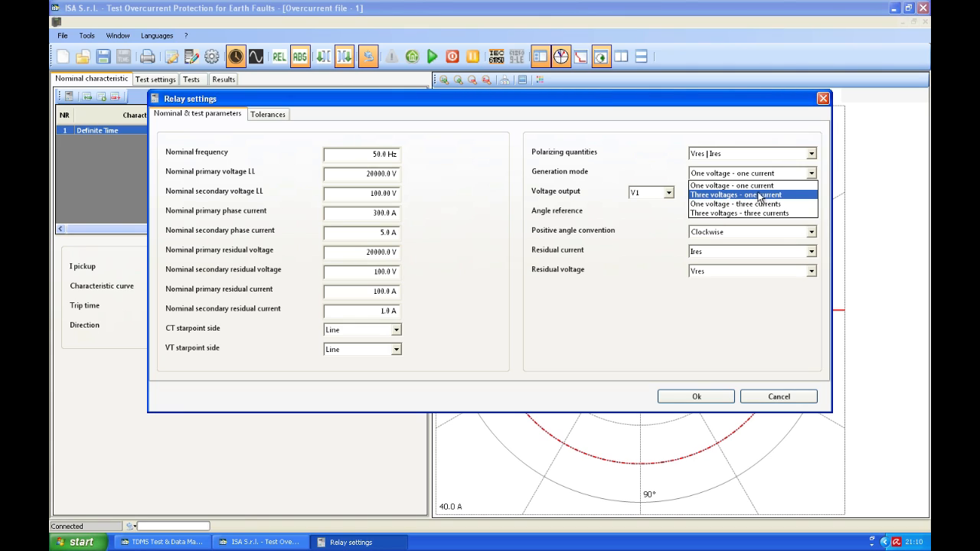
mouse_move(731, 203)
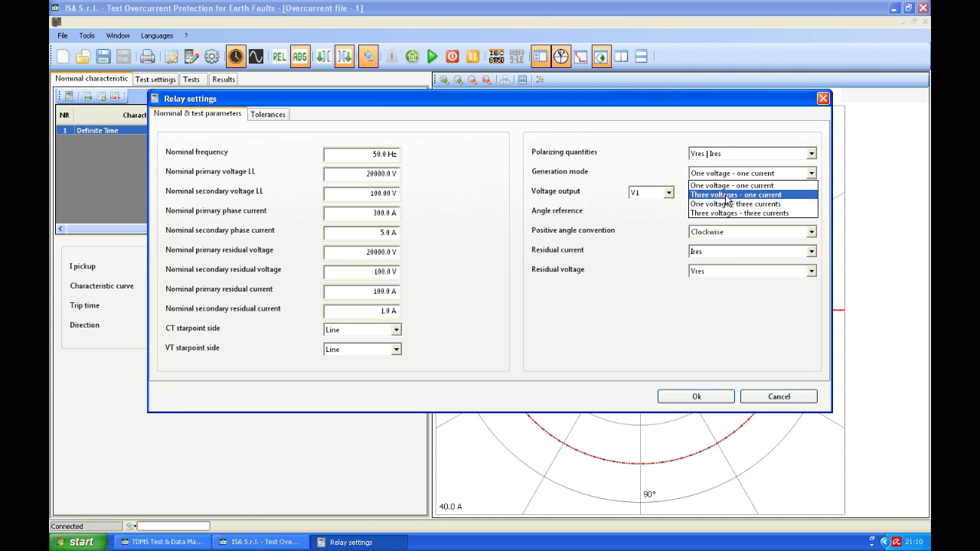
mouse_move(777, 199)
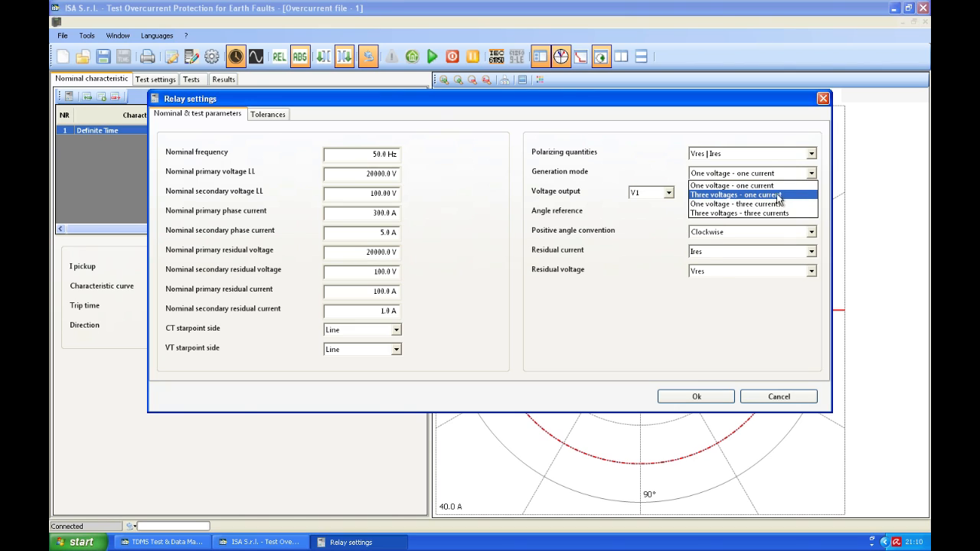
mouse_move(755, 201)
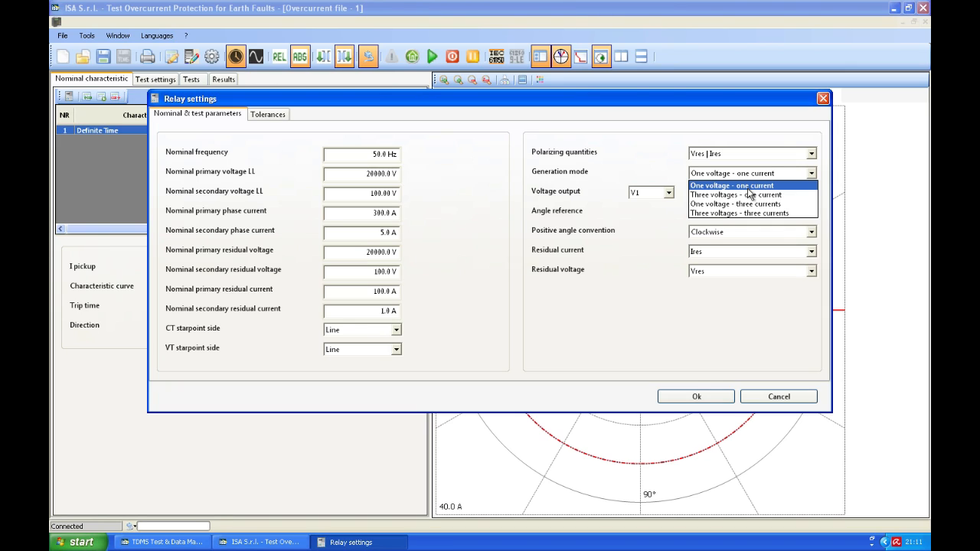
mouse_move(748, 194)
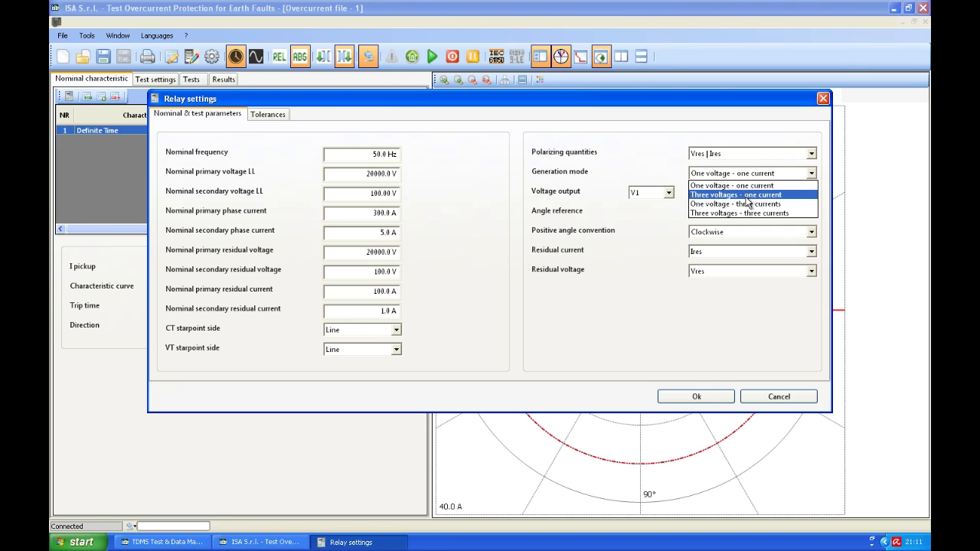
mouse_move(739, 213)
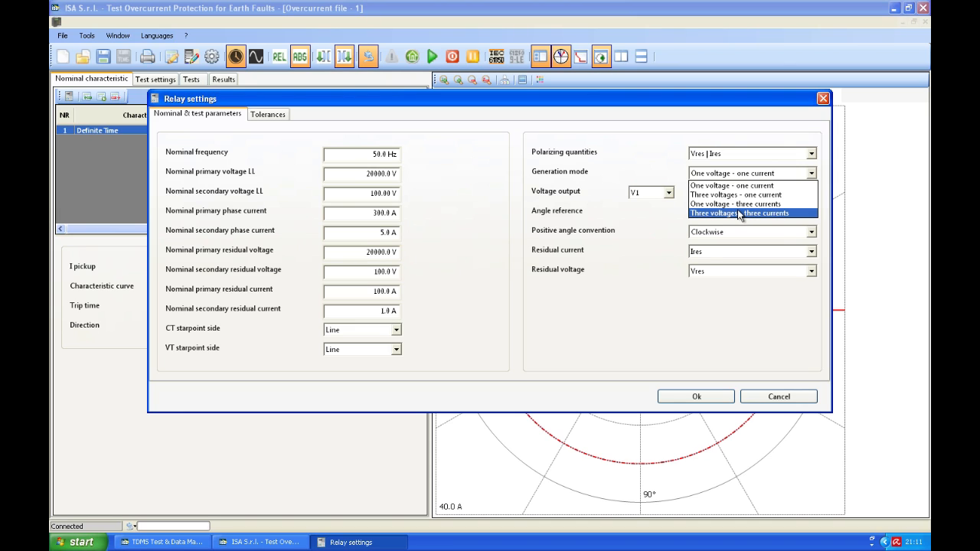
Step: Choose three voltages–three currents generation, 1.0 A secondary phase current, and Line CT starpoint
click(739, 212)
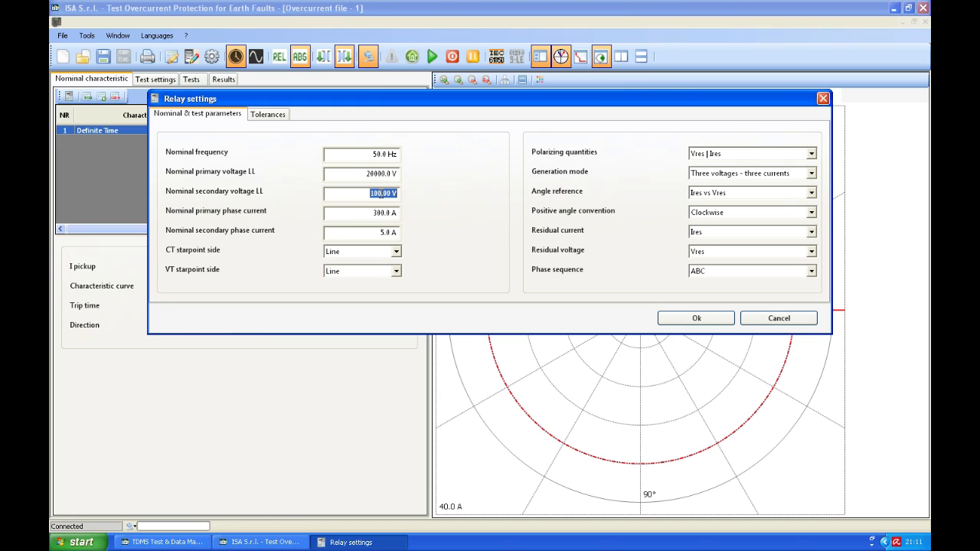
click(360, 174)
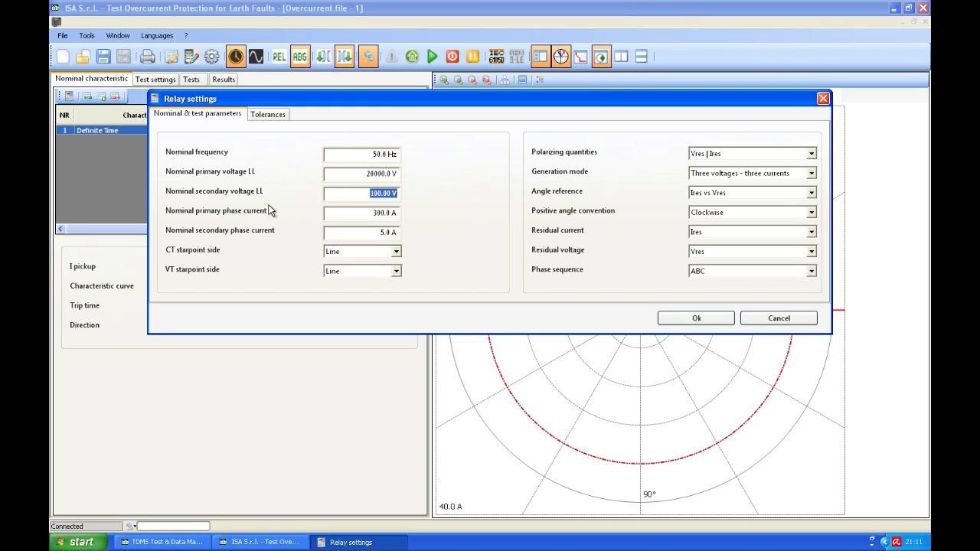
click(362, 213)
text(1)
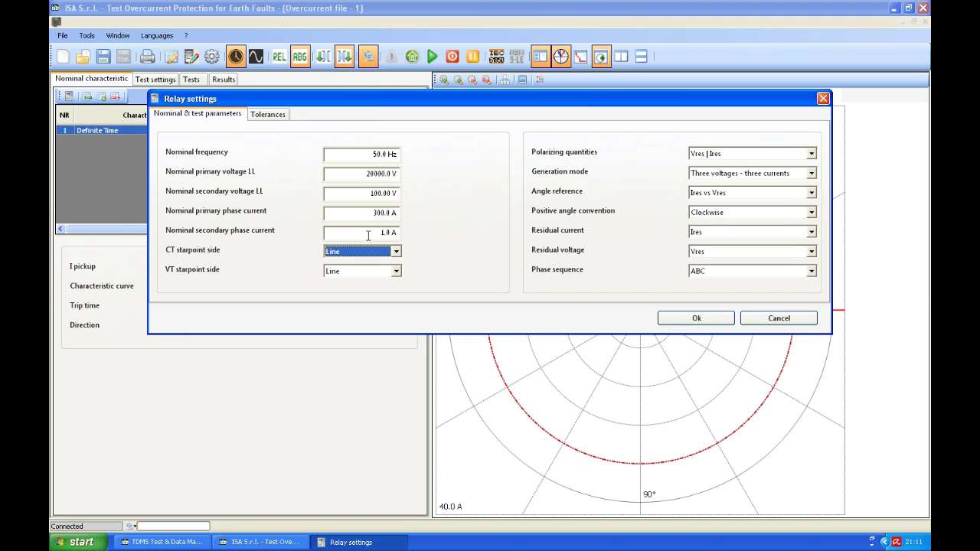
mouse_move(175, 267)
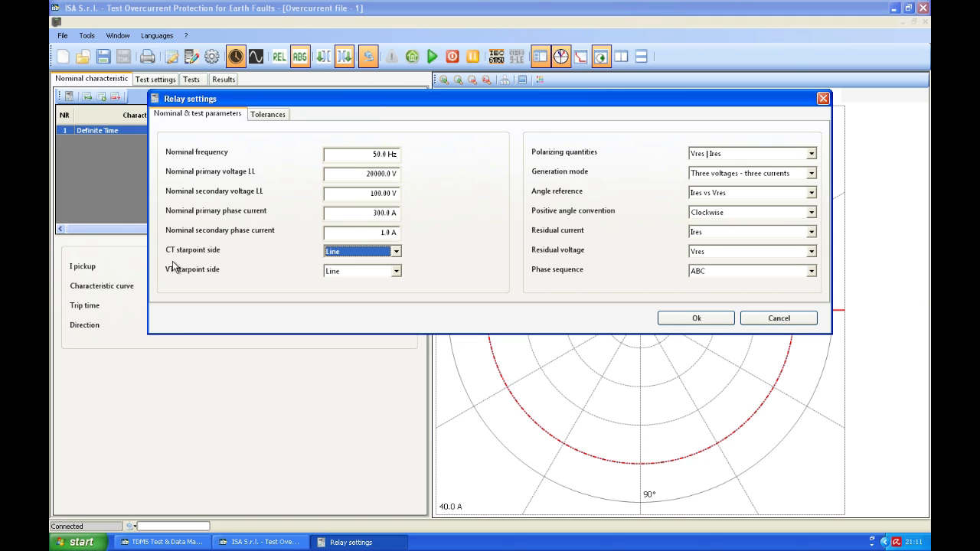
mouse_move(175, 277)
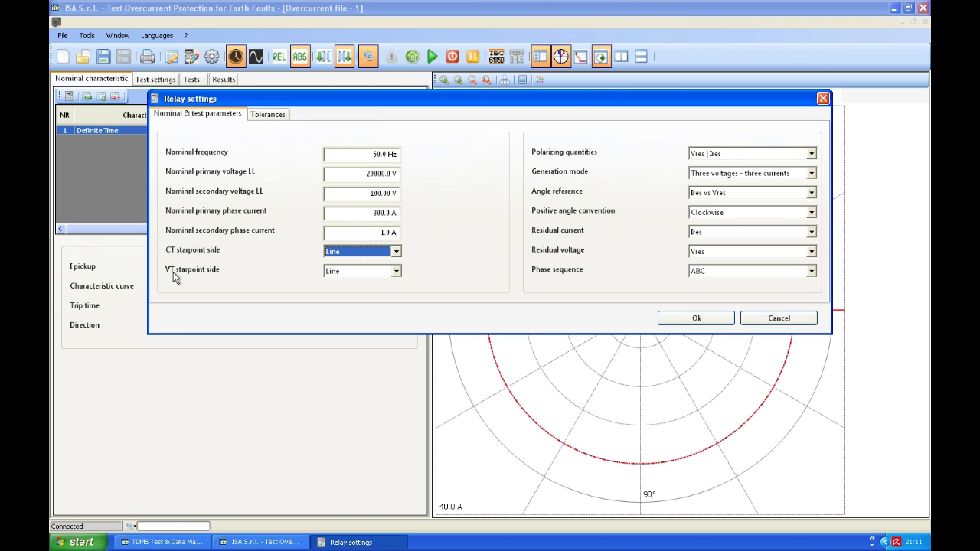
mouse_move(333, 269)
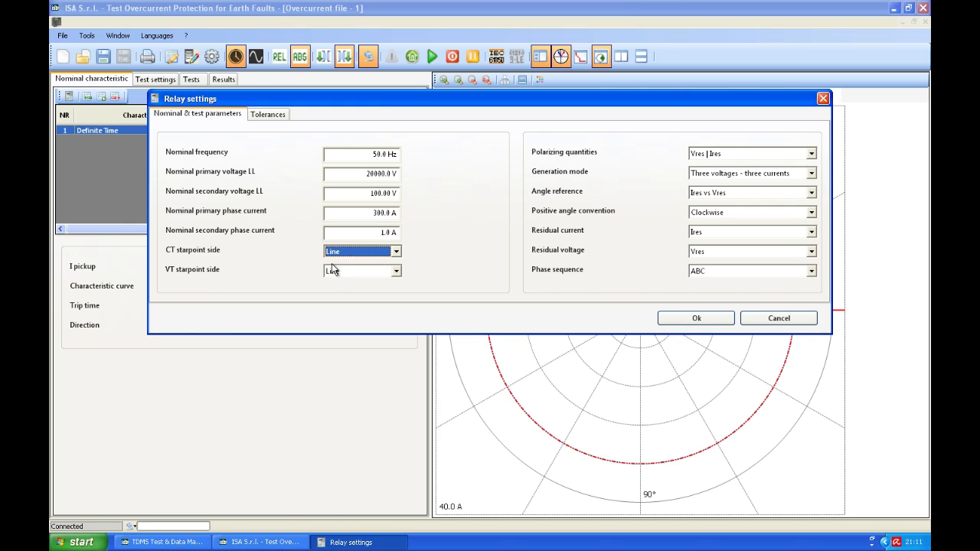
mouse_move(367, 258)
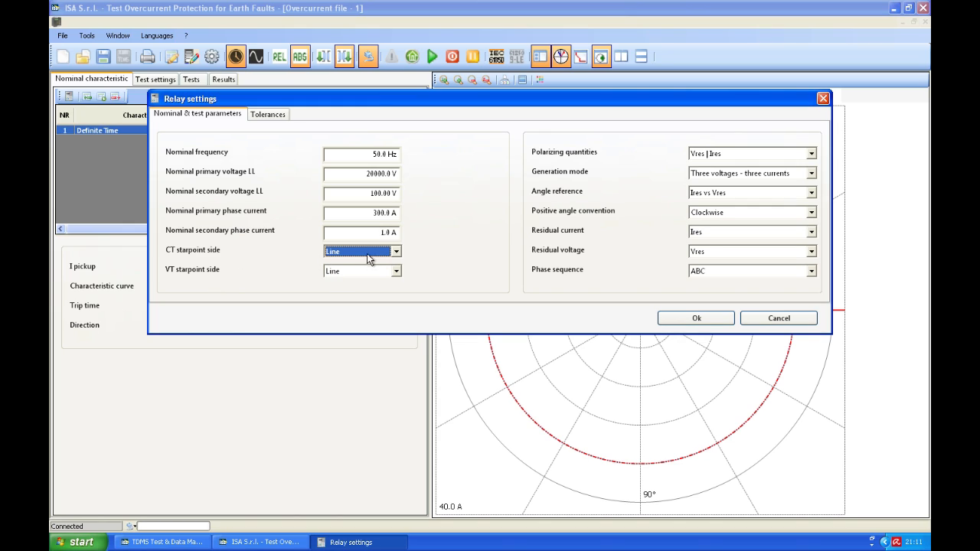
click(396, 251)
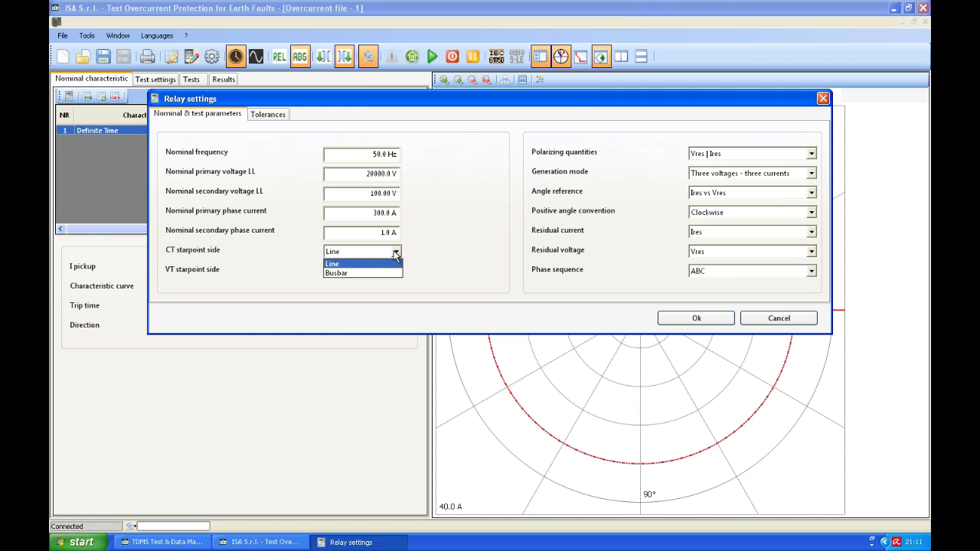
click(332, 264)
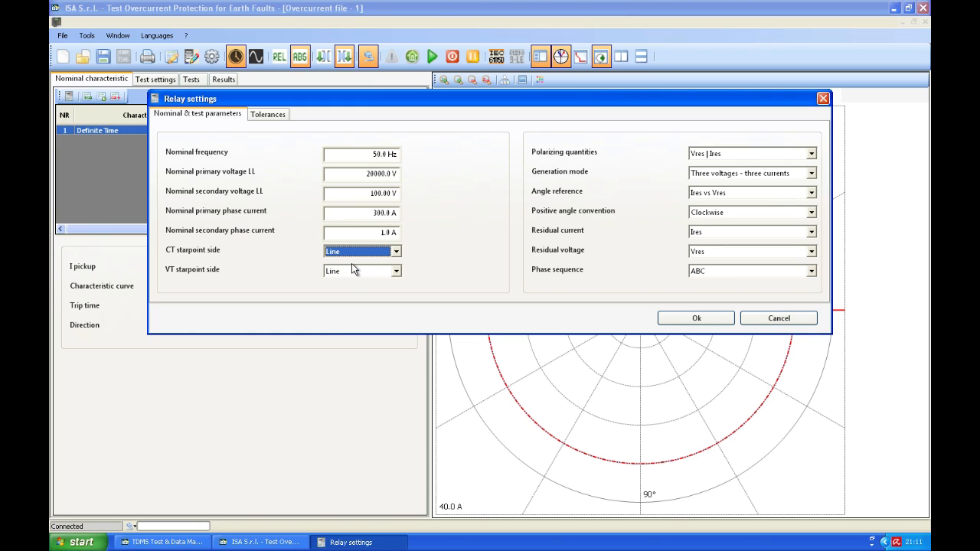
mouse_move(724, 154)
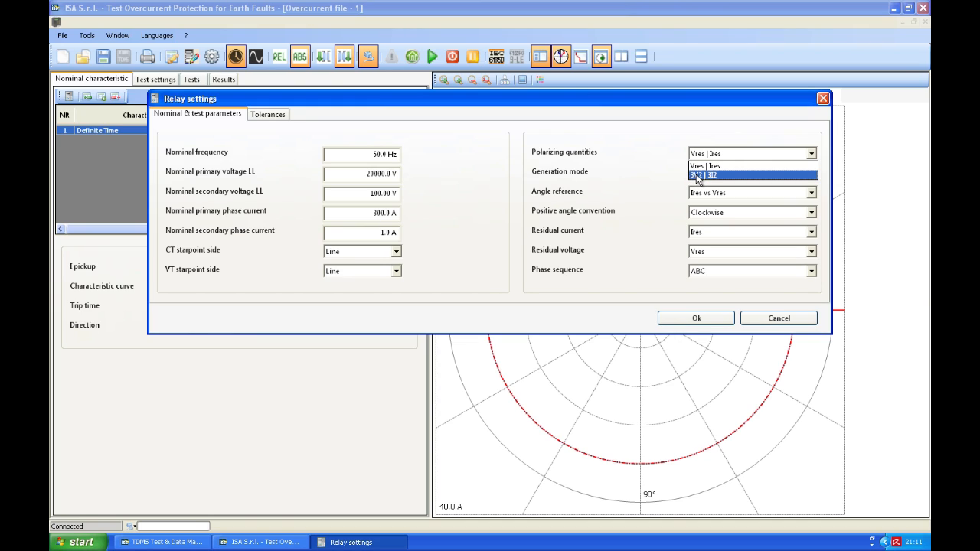
mouse_move(715, 179)
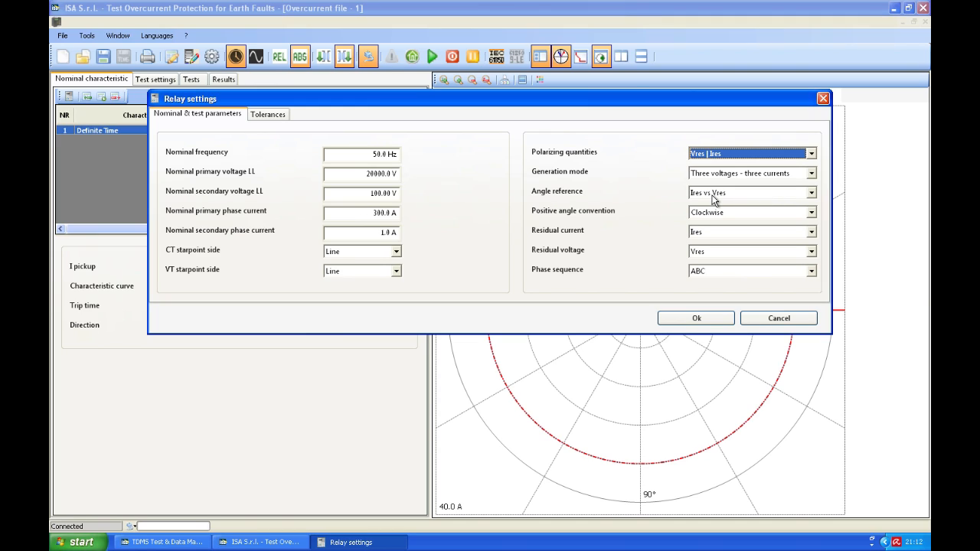
mouse_move(706, 197)
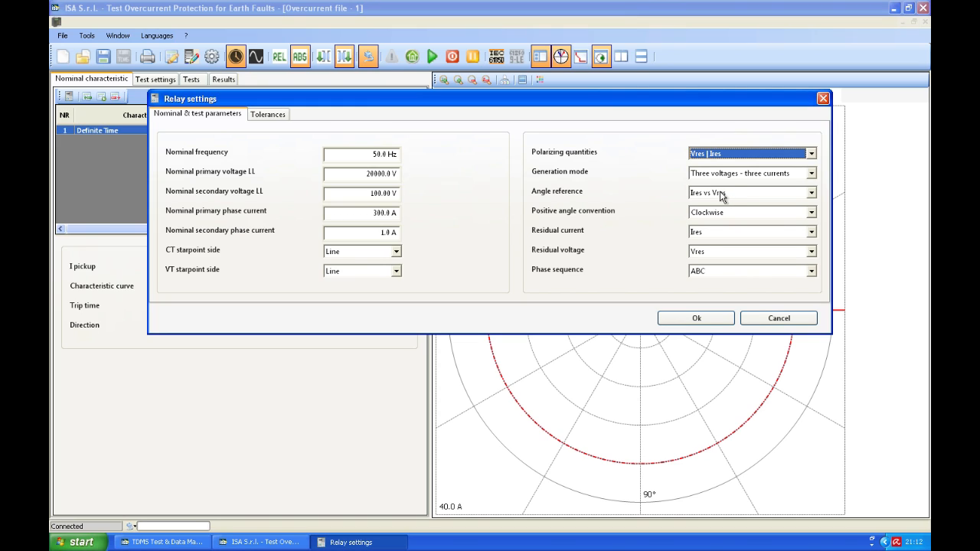
mouse_move(714, 199)
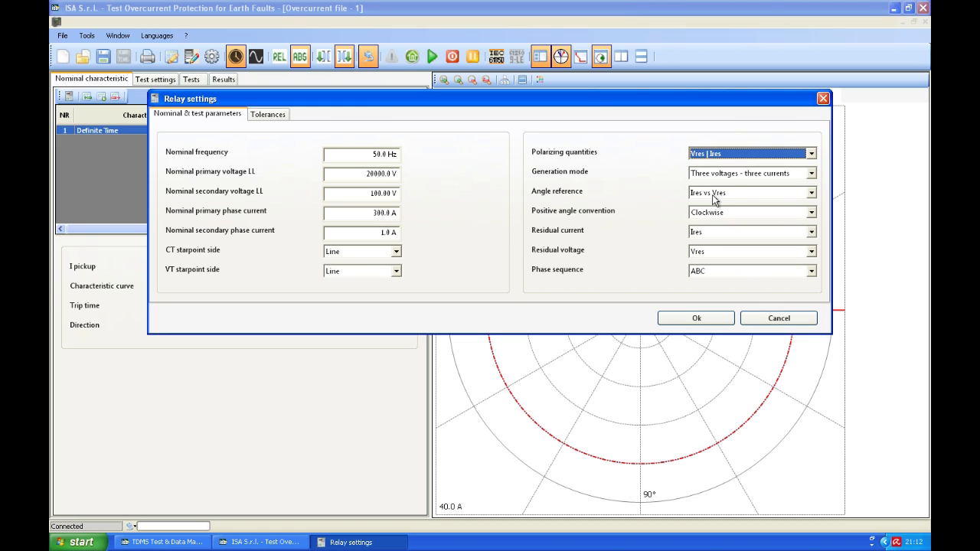
Step: Set counterclockwise positive angles, keeping Ires as residual current and Vres as residual voltage
click(811, 212)
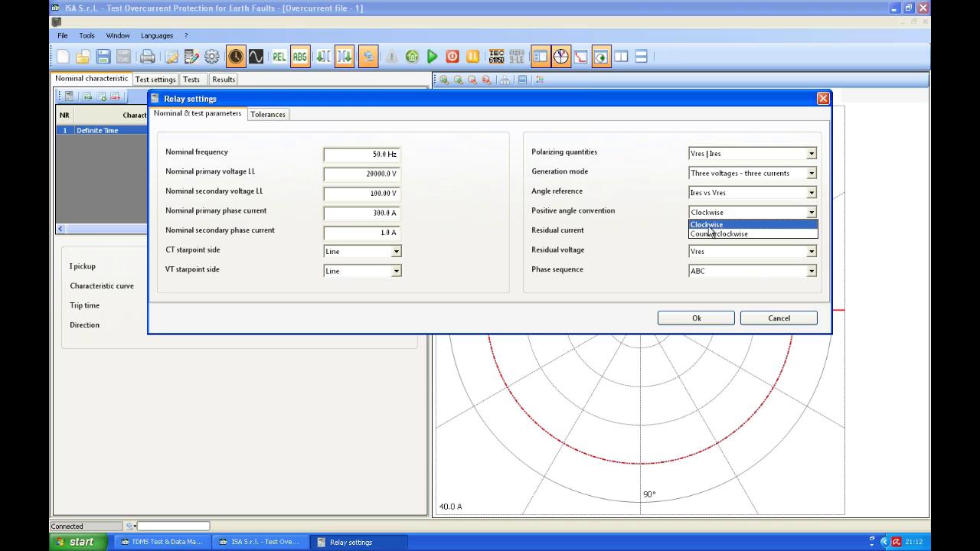
click(718, 233)
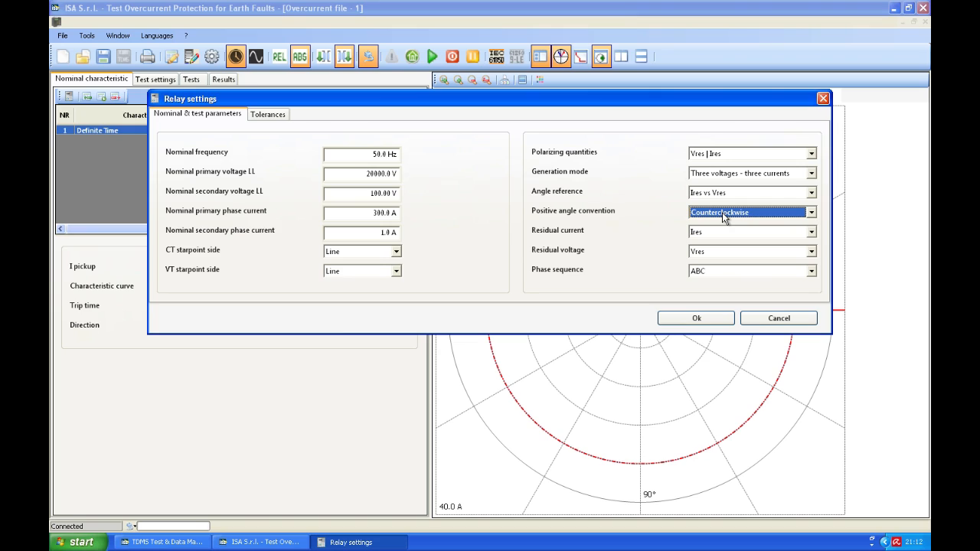
mouse_move(717, 235)
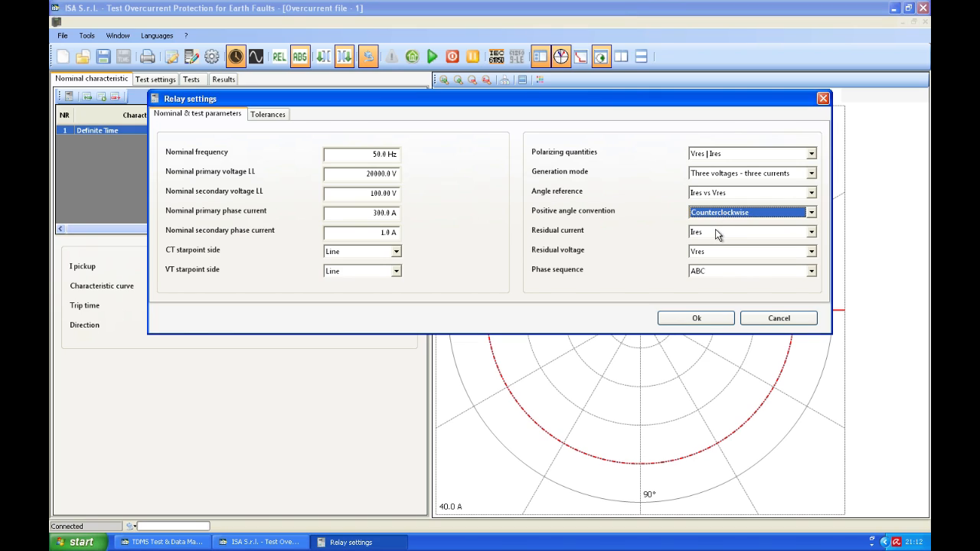
click(810, 231)
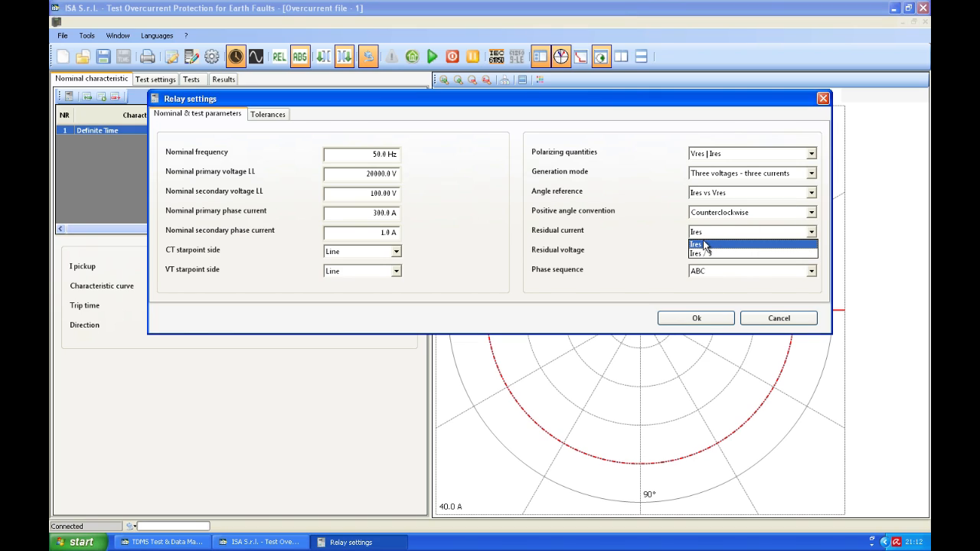
click(697, 245)
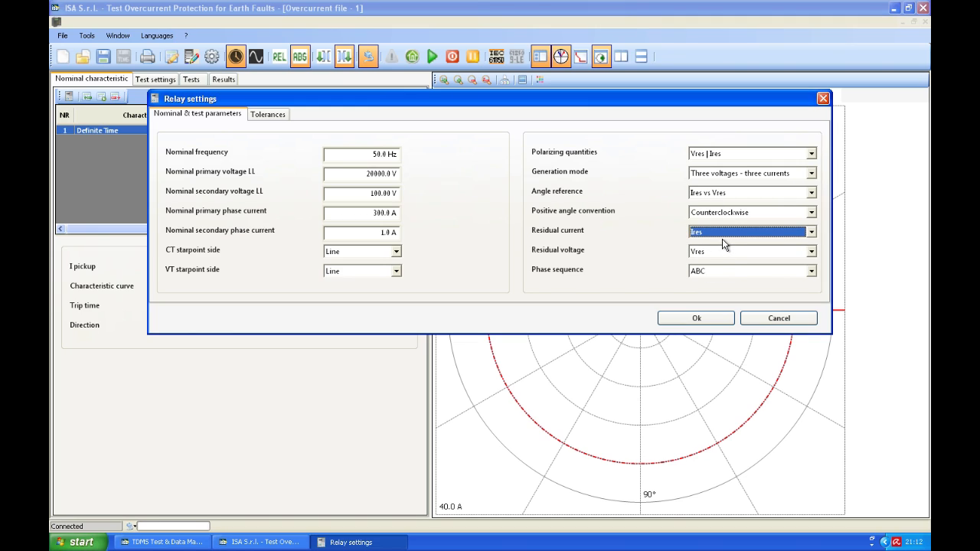
click(811, 251)
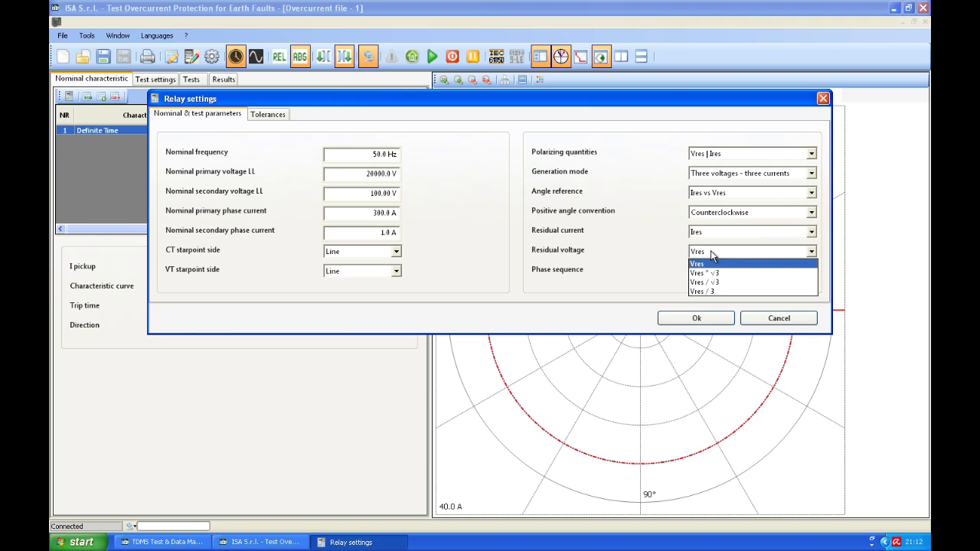
click(696, 263)
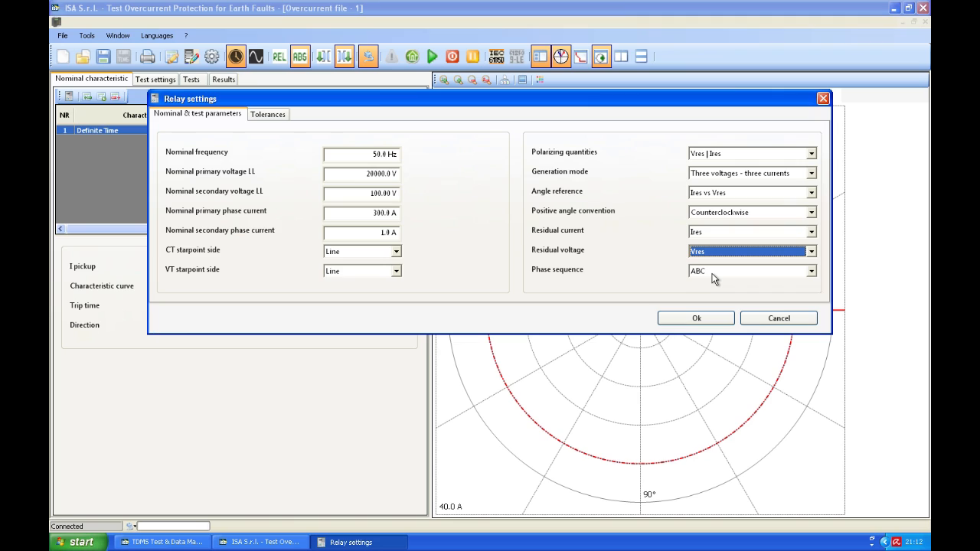
mouse_move(122, 103)
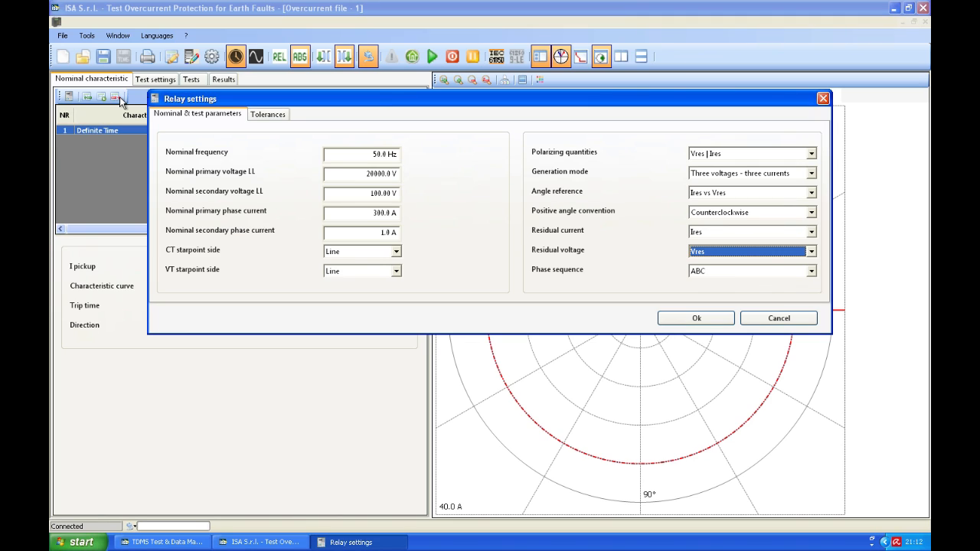
Step: Review the 3.00% tolerances and confirm the relay settings with Ok
click(267, 114)
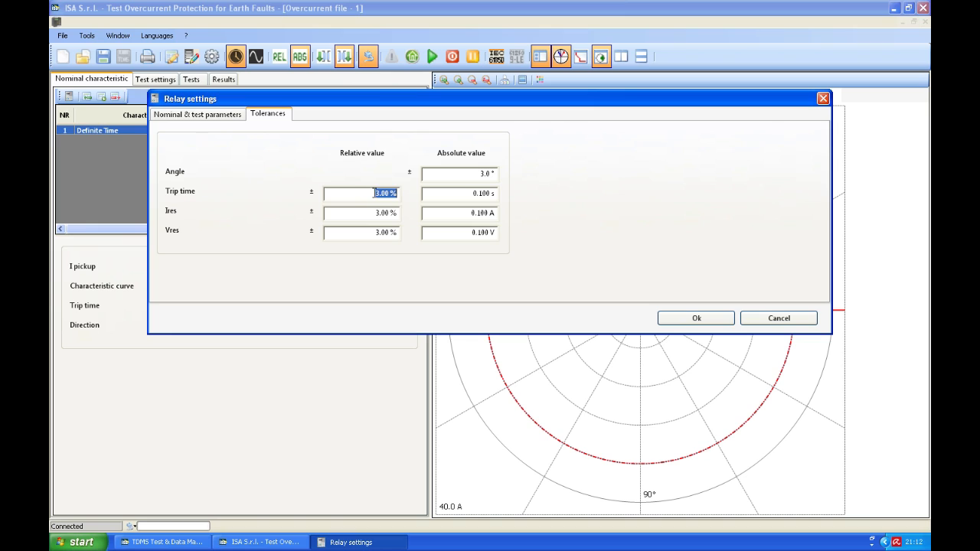
click(459, 173)
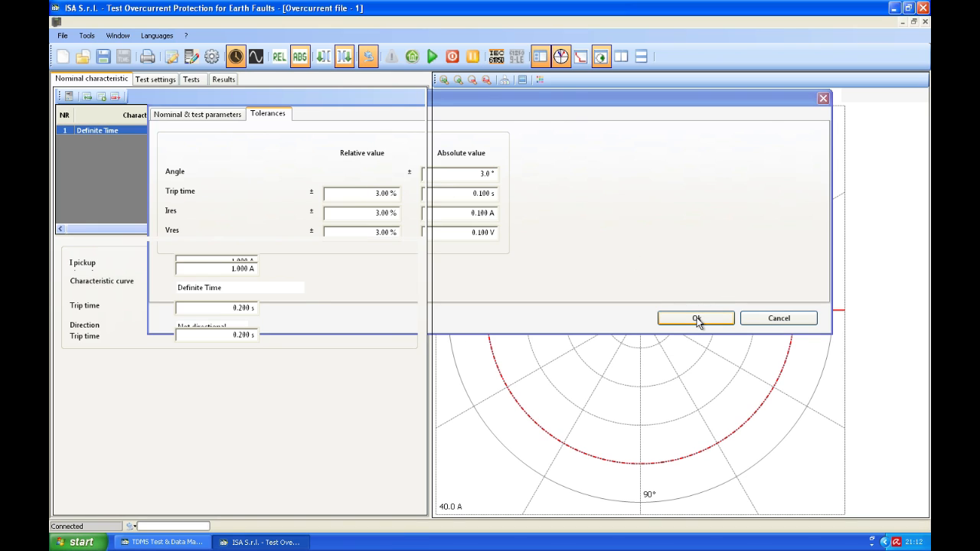
click(695, 318)
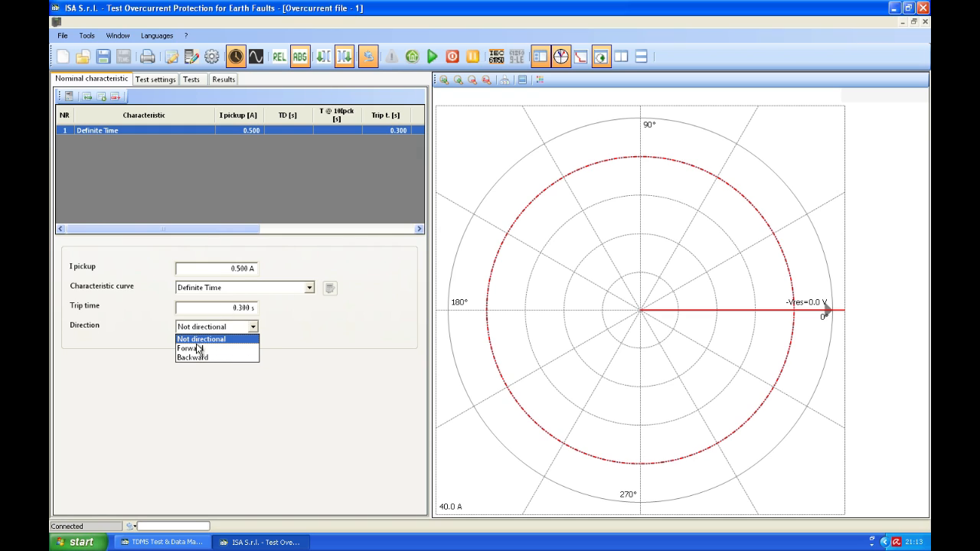
Step: Make the definite-time element Forward directional with a 60° MTA
click(188, 348)
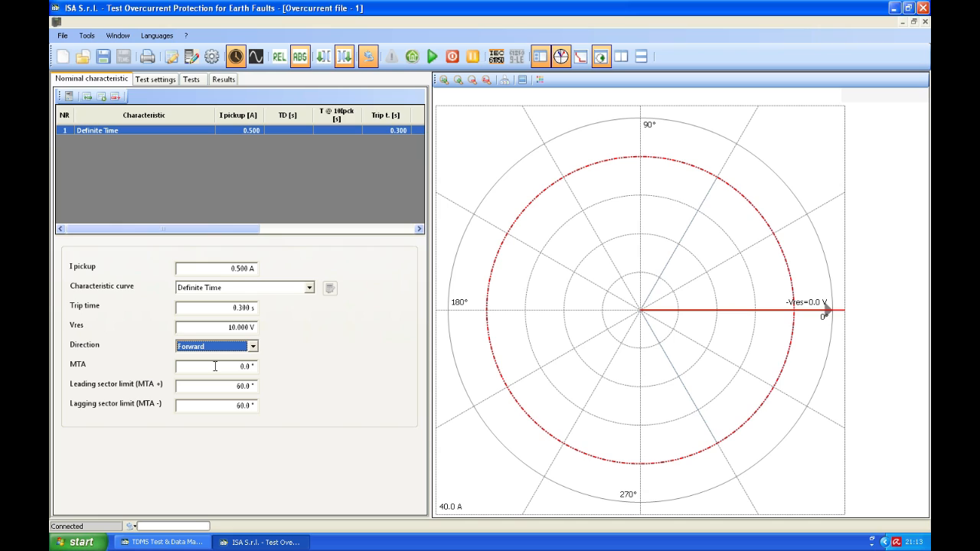
text(6)
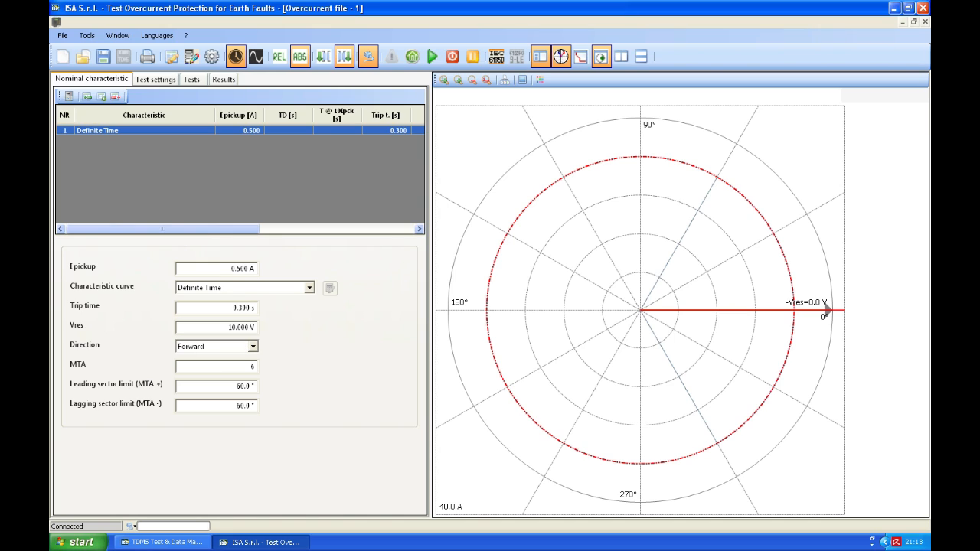
text(0.0 °)
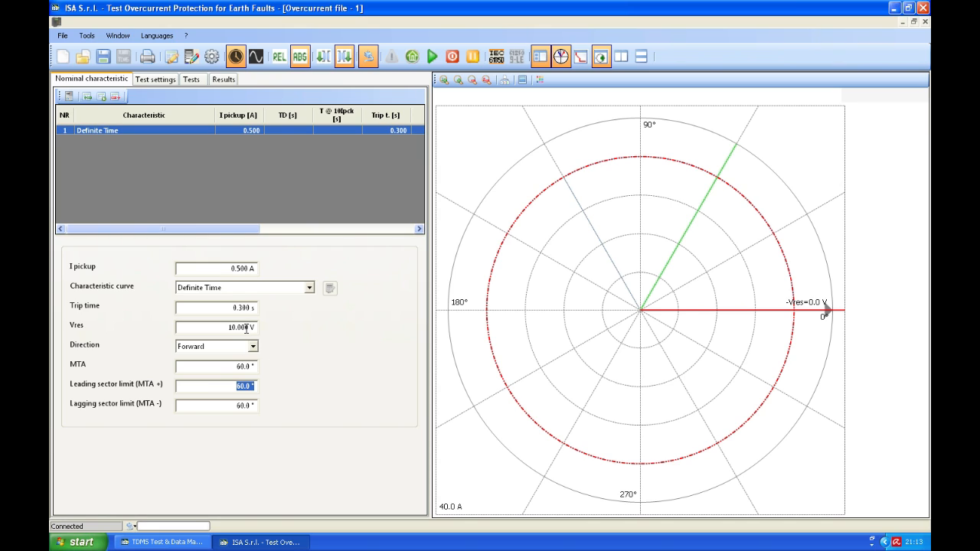
click(217, 327)
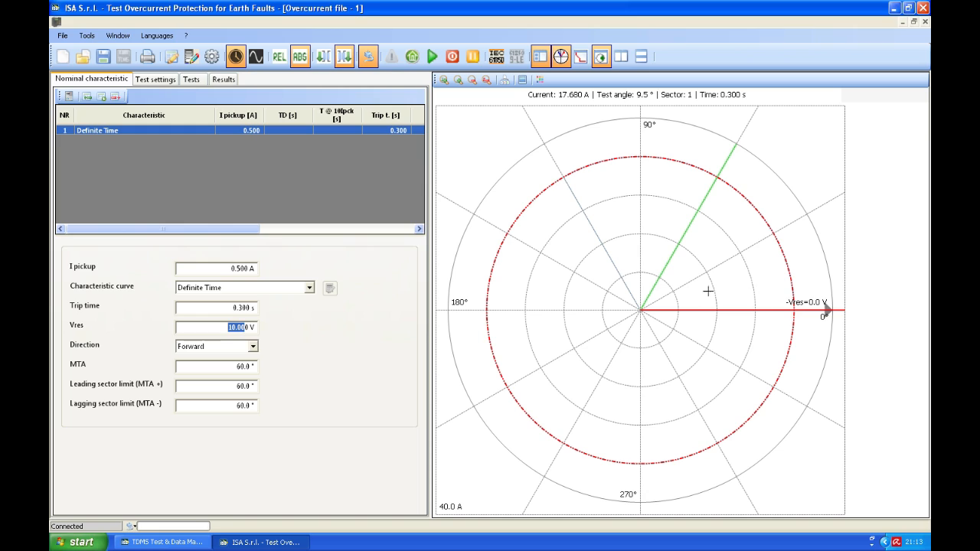
click(155, 79)
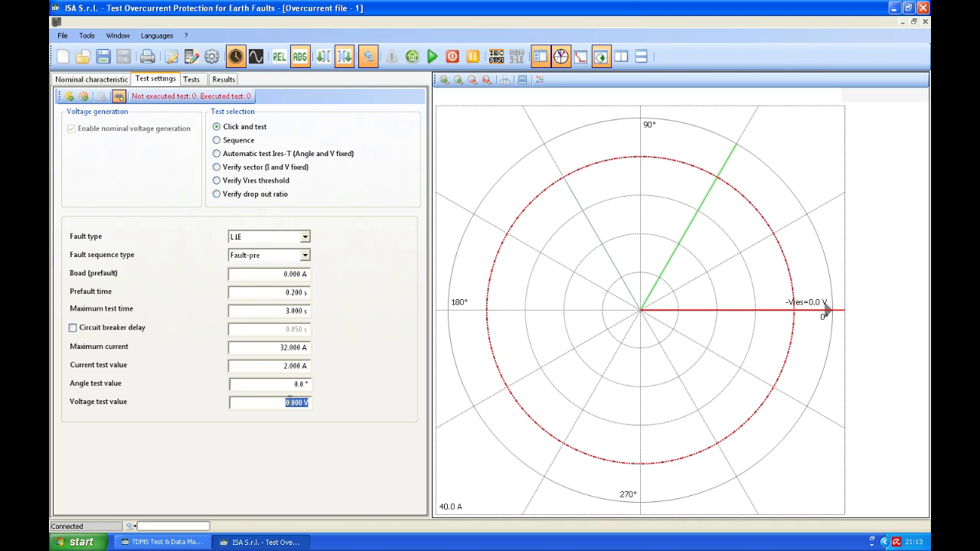
Step: Enter a 10 V test voltage with click-and-test mode, then revisit the nominal characteristic
text(1)
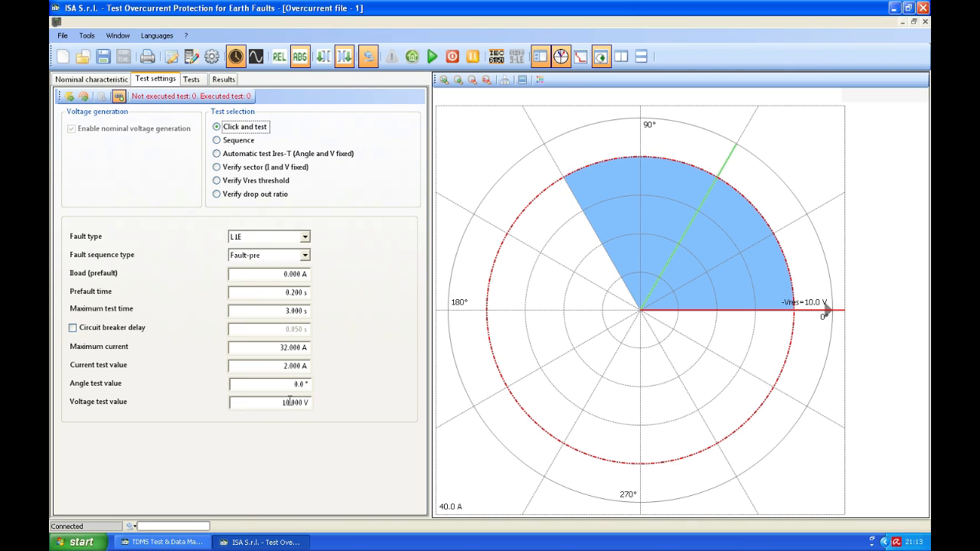
click(596, 244)
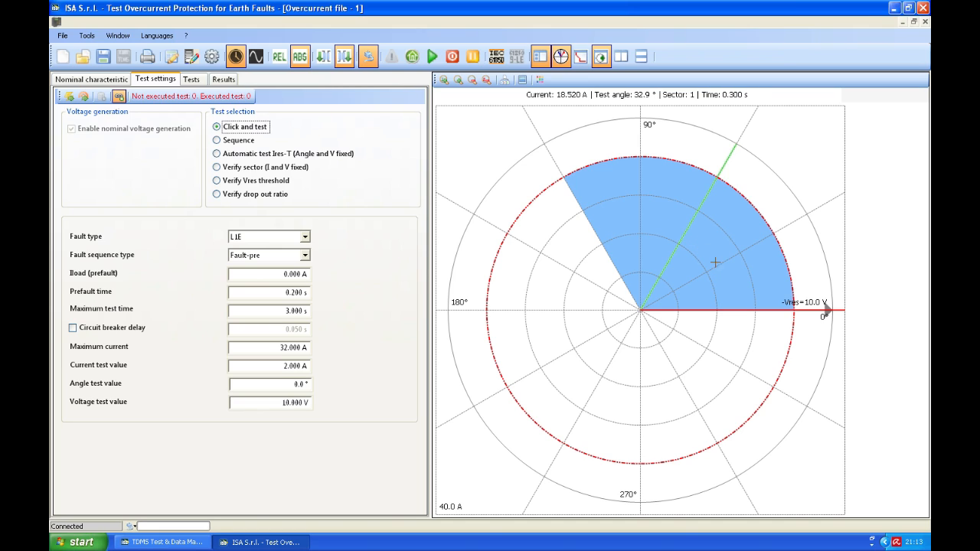
mouse_move(735, 307)
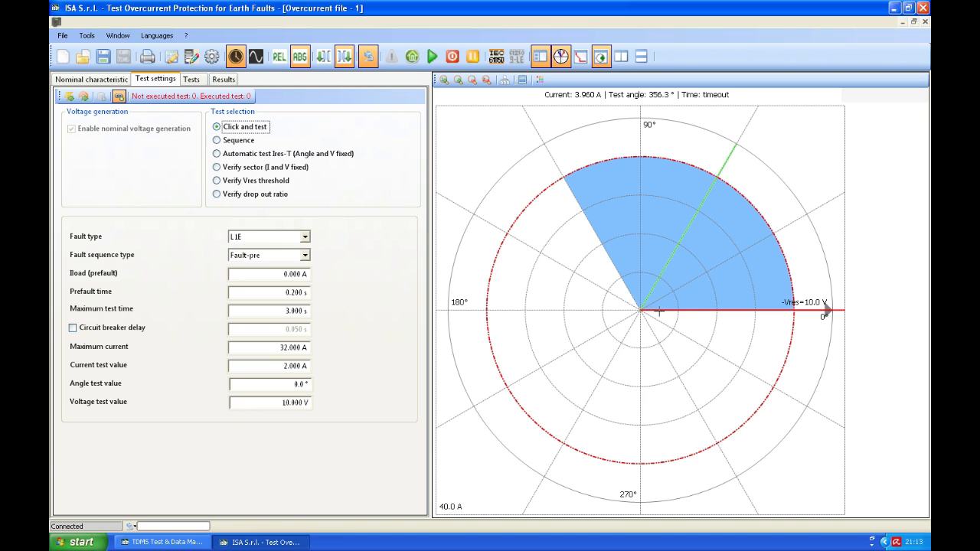
mouse_move(588, 223)
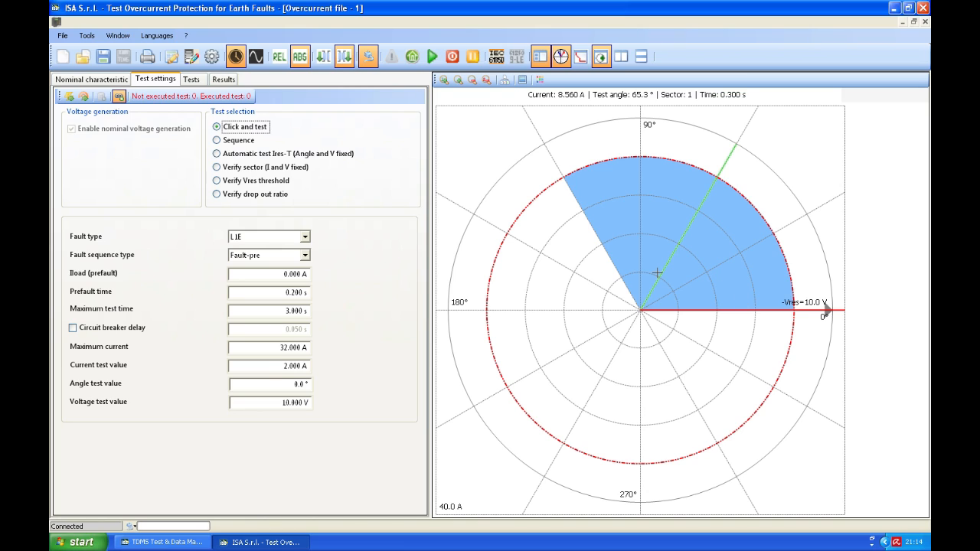
mouse_move(230, 289)
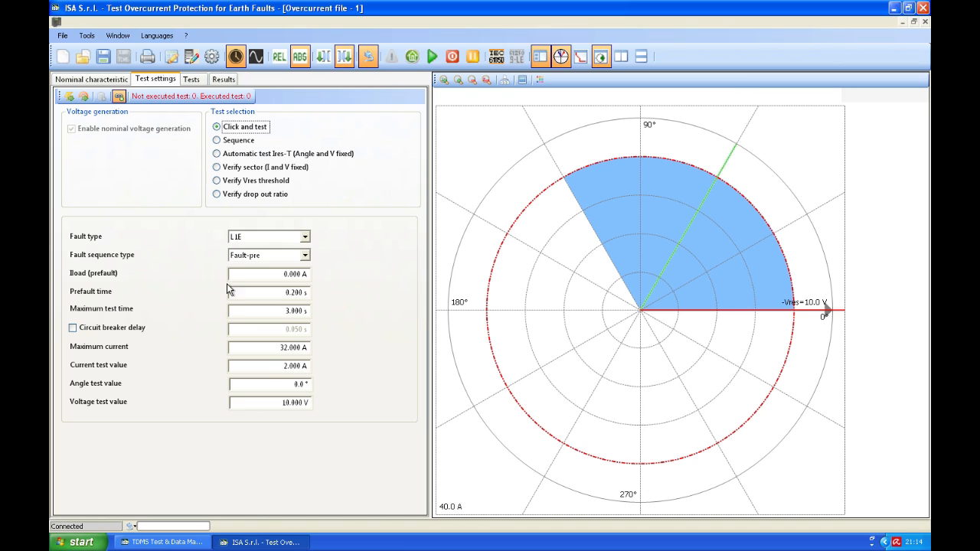
click(91, 79)
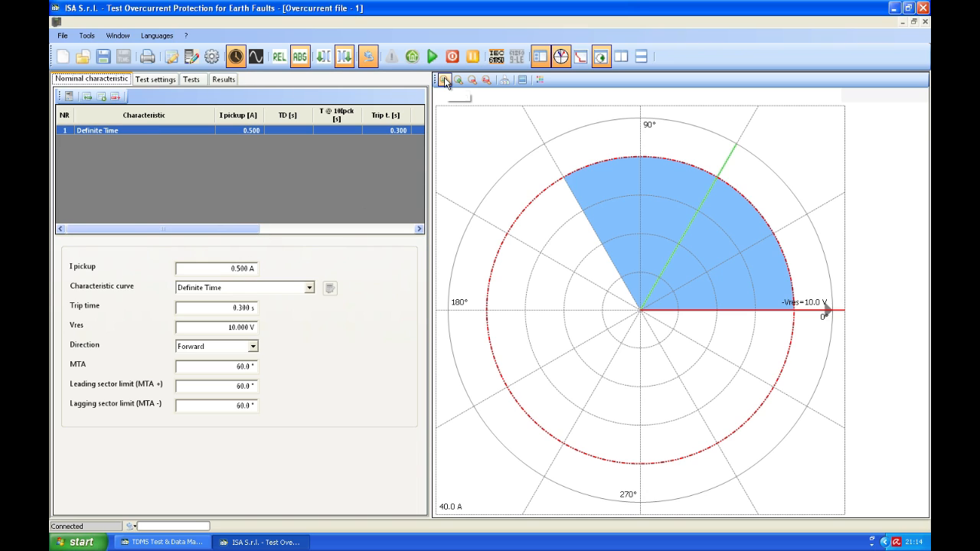
Step: Zoom into the forward trip sector on the polar diagram, then zoom back out
click(444, 80)
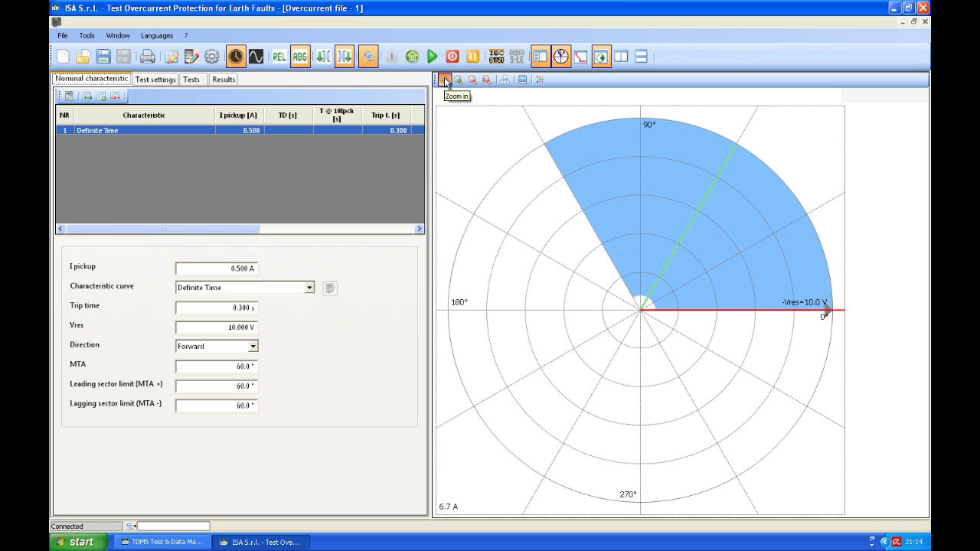
click(445, 80)
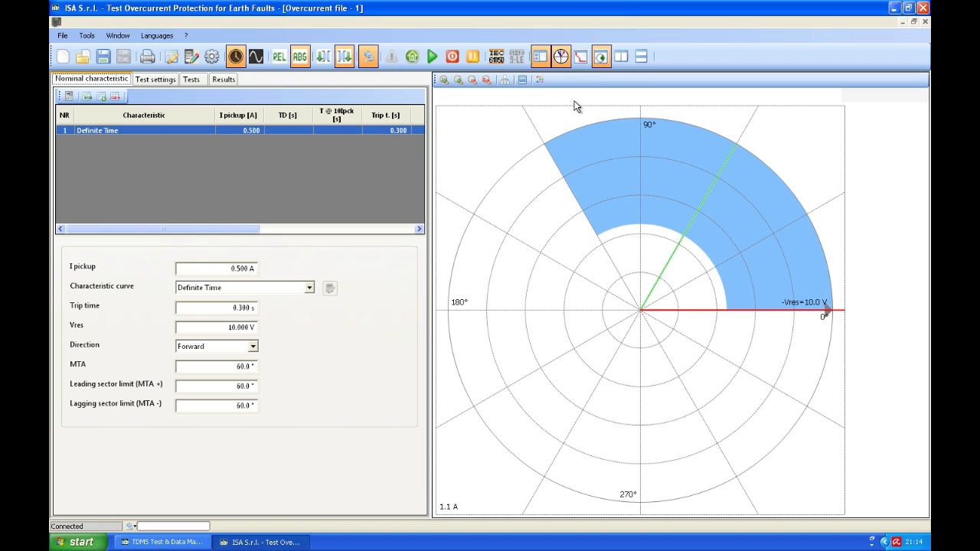
mouse_move(586, 131)
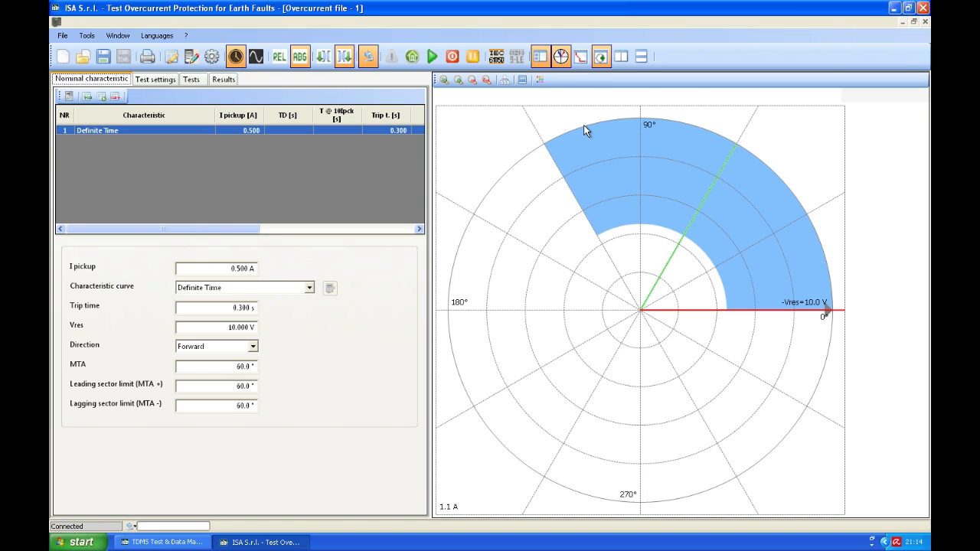
mouse_move(618, 224)
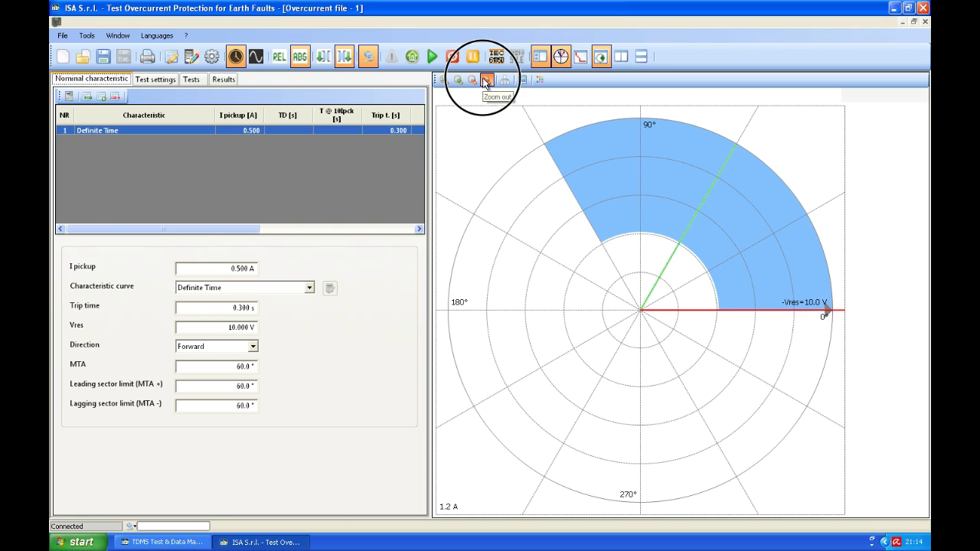
click(487, 79)
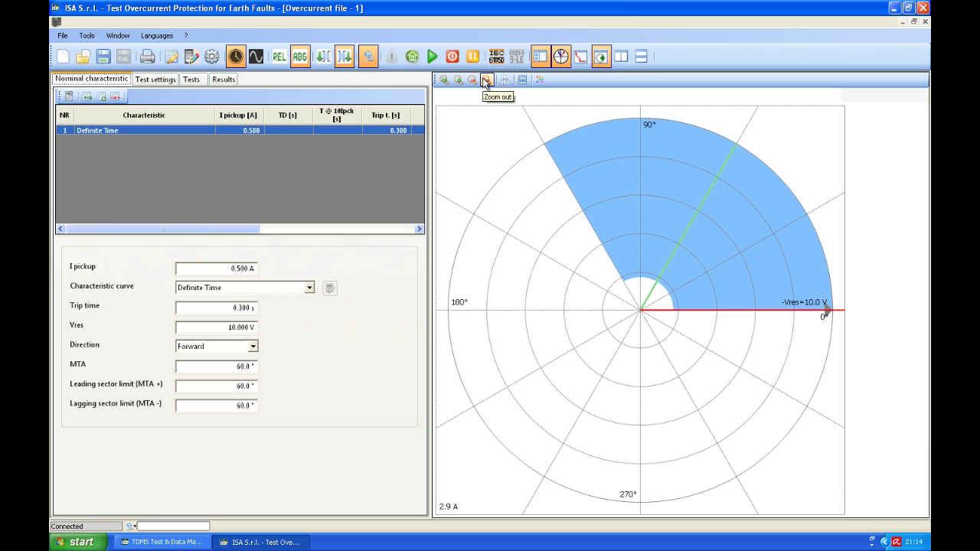
mouse_move(212, 190)
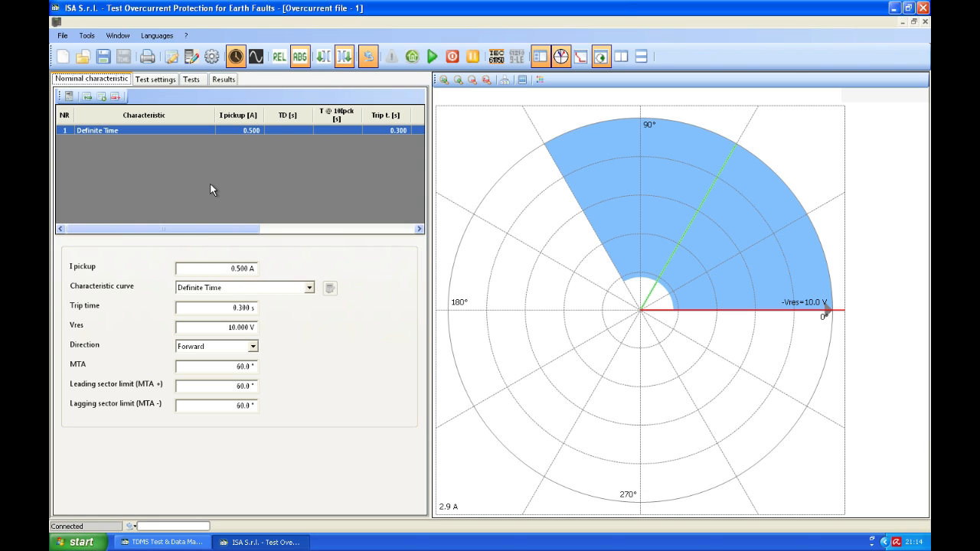
click(154, 79)
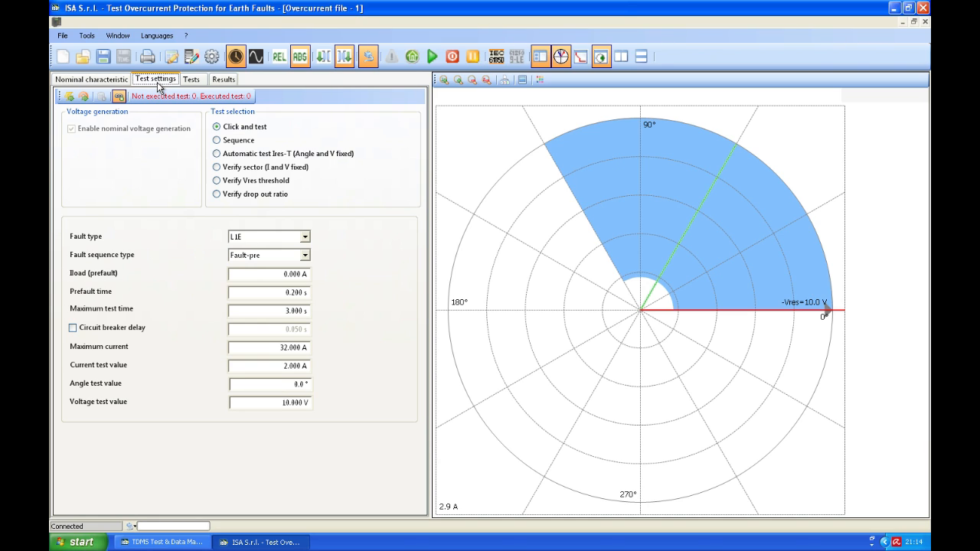
Step: Fire click-and-test shots inside the sector (trips in 0.306 s) and near the origin (times out)
click(216, 127)
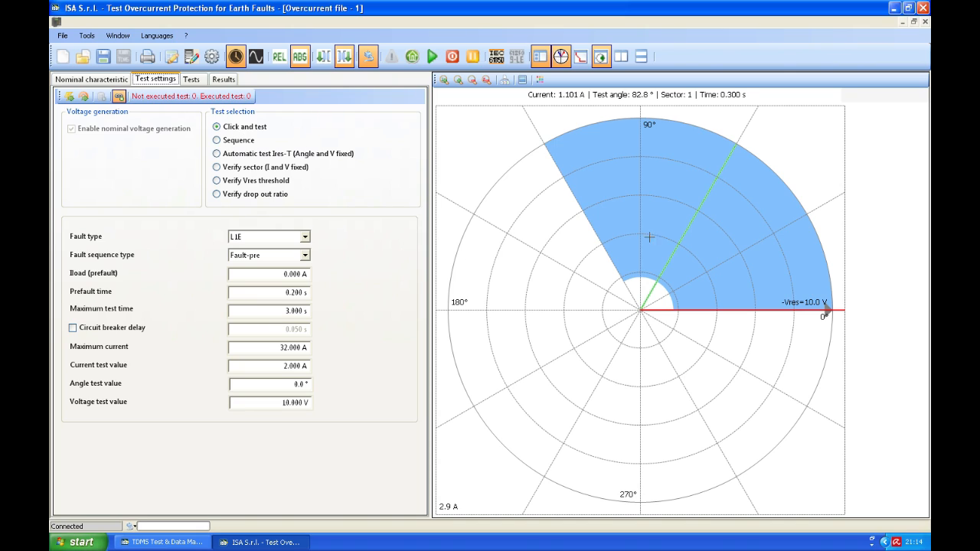
mouse_move(660, 250)
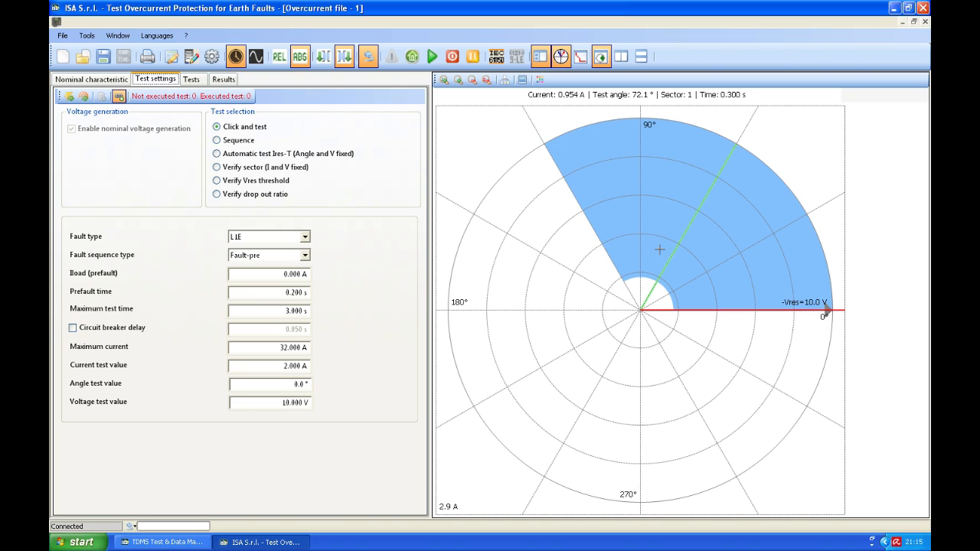
mouse_move(689, 180)
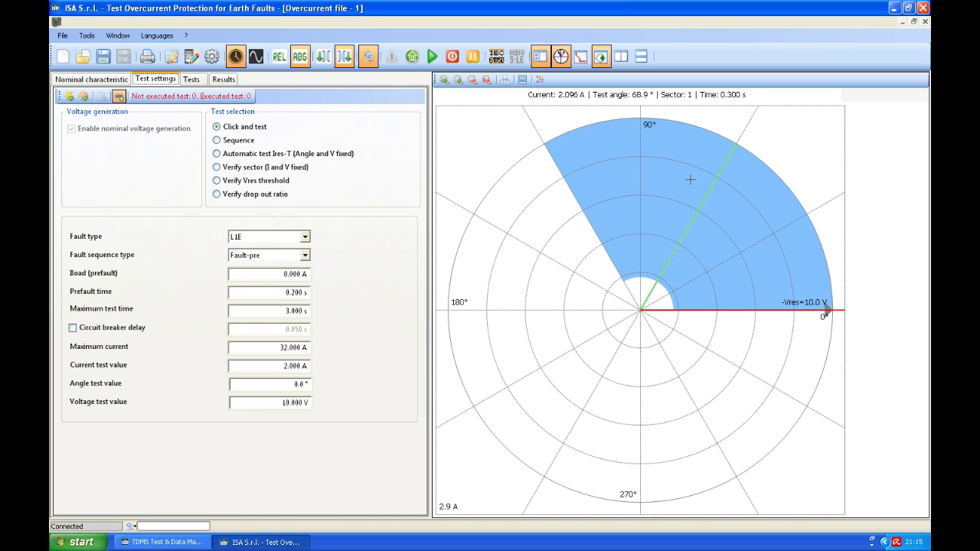
mouse_move(592, 182)
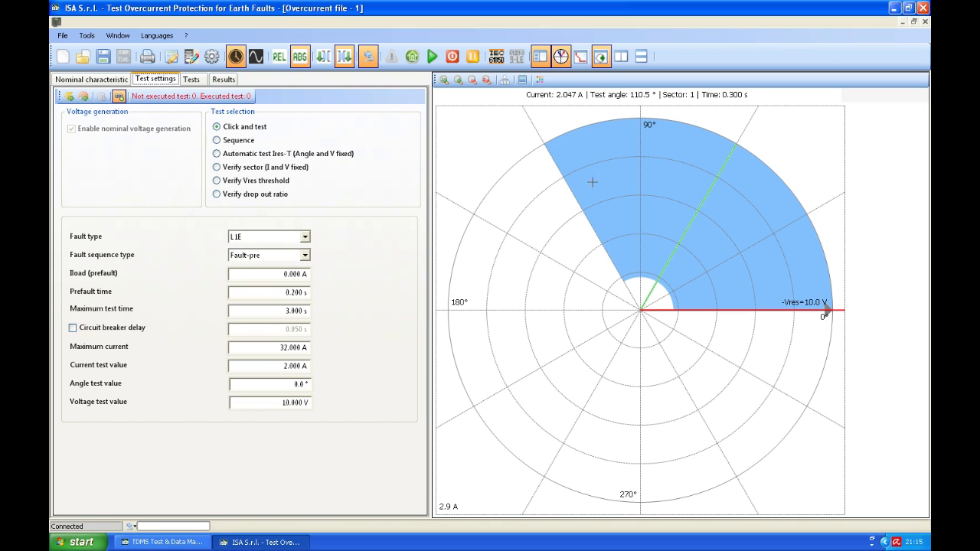
click(722, 208)
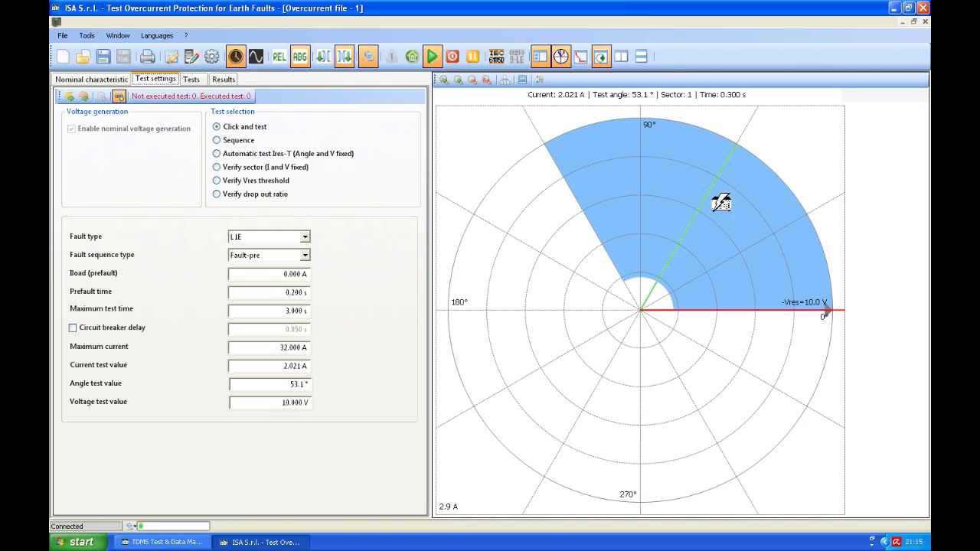
click(432, 55)
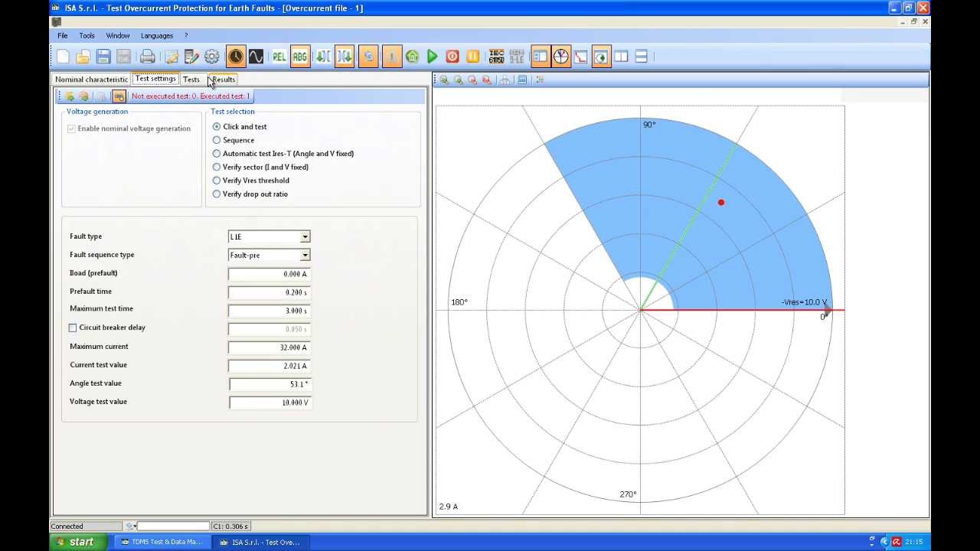
click(191, 79)
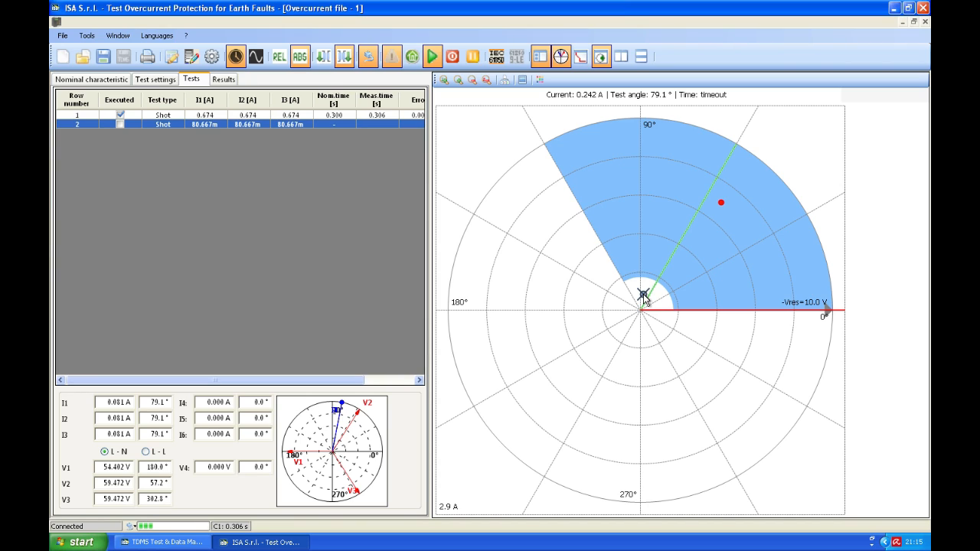
click(433, 55)
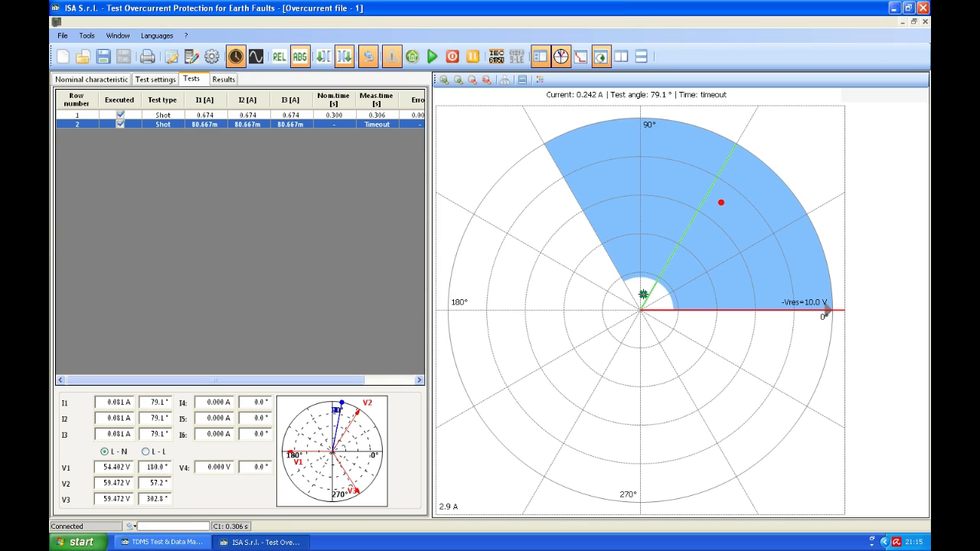
mouse_move(390, 124)
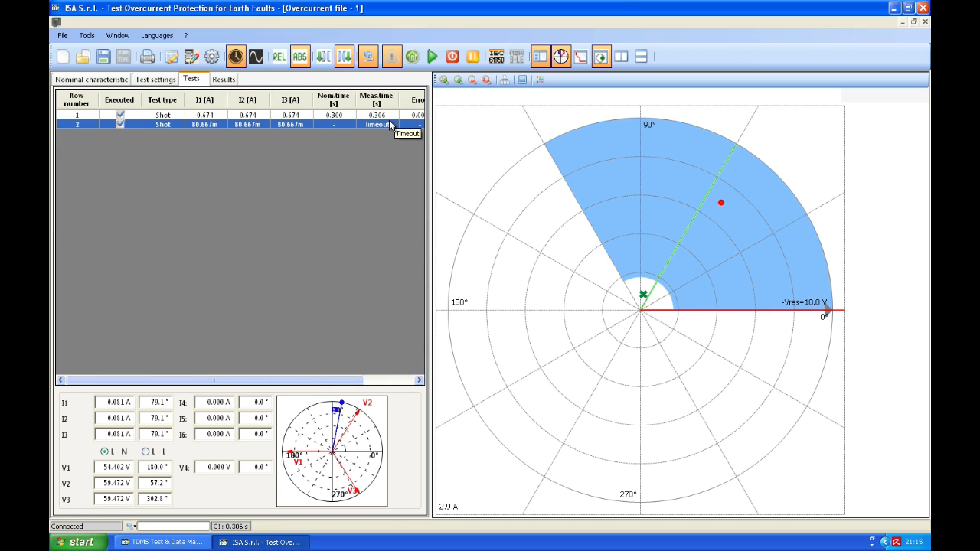
click(154, 78)
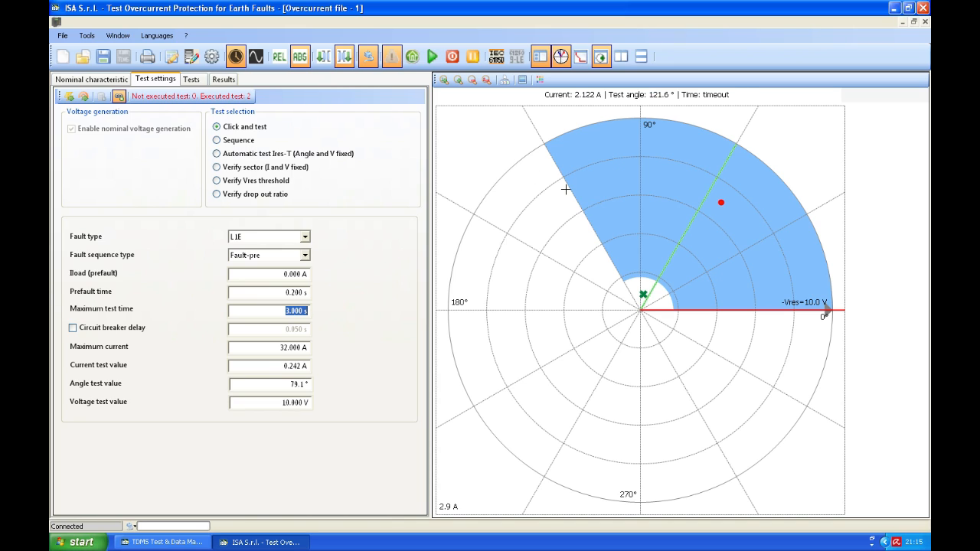
Step: Switch Test selection to Sequence and view the nine-row tests list with pass/fail columns
click(217, 138)
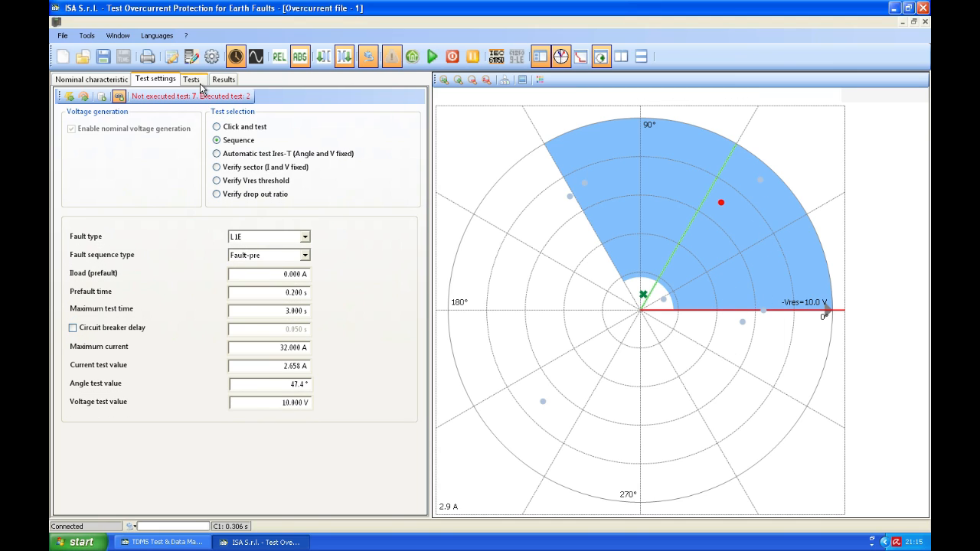
click(192, 79)
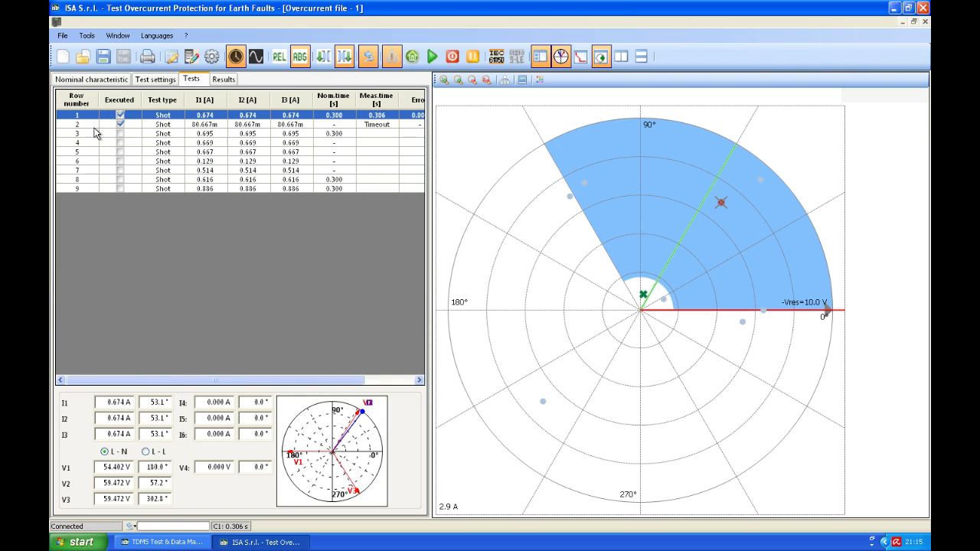
mouse_move(96, 190)
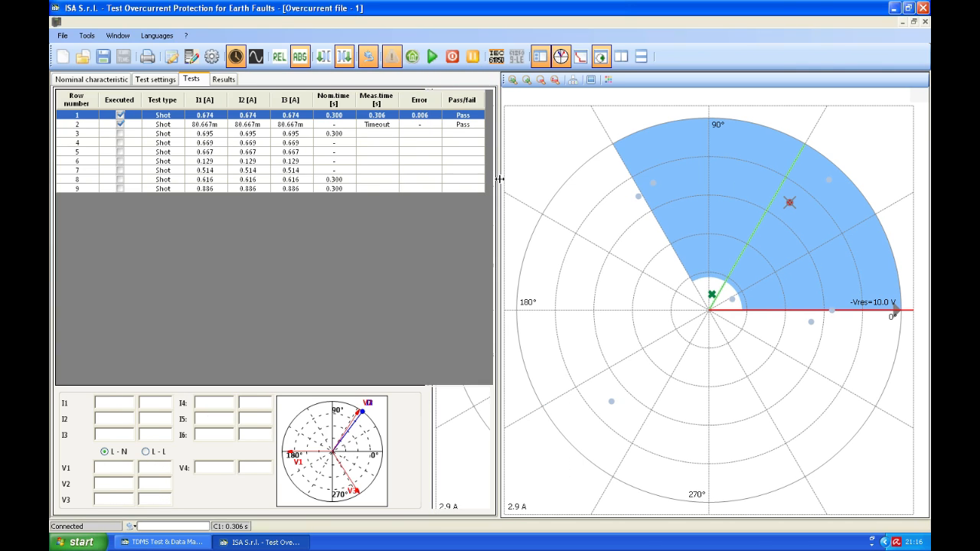
Step: Run the sequence so all nine shots execute, with shot 8 failing at 0.448 s
click(432, 57)
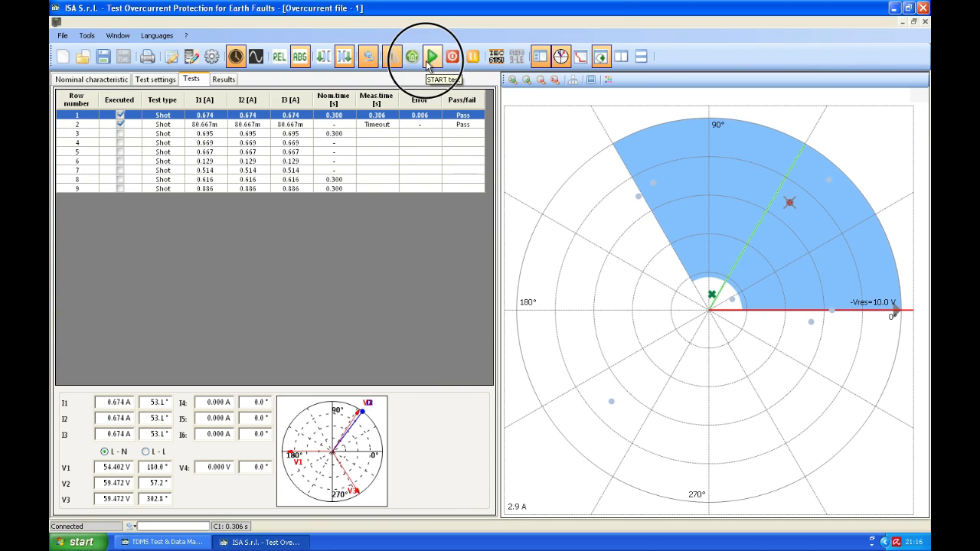
click(431, 56)
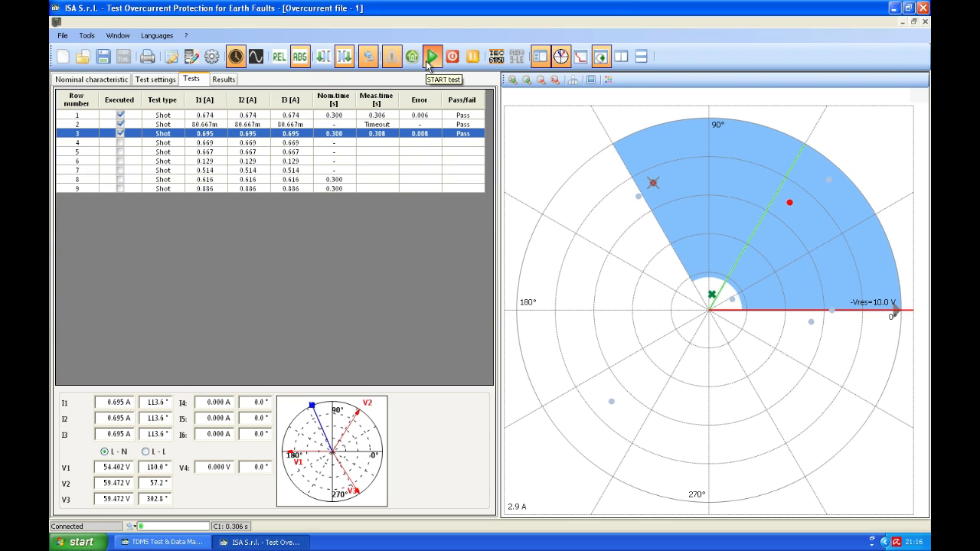
click(433, 56)
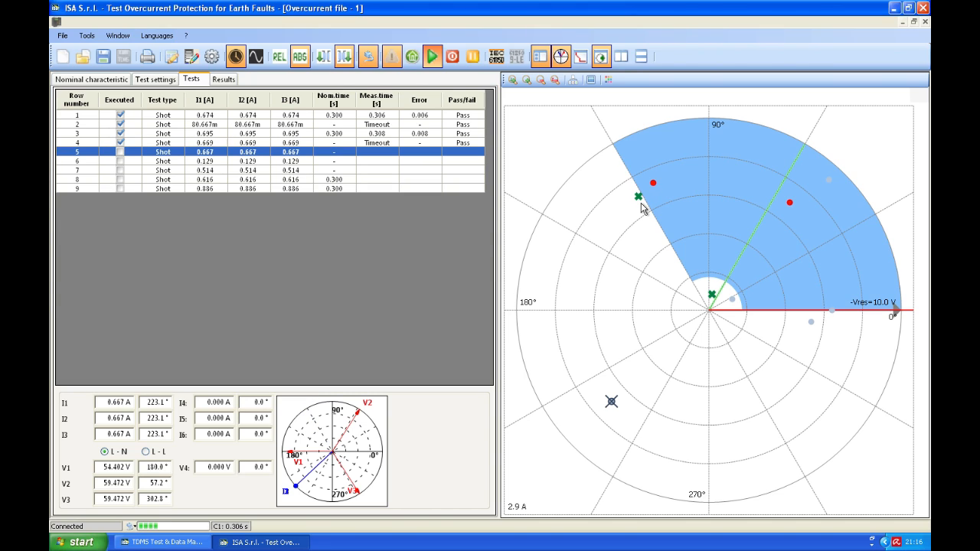
mouse_move(612, 409)
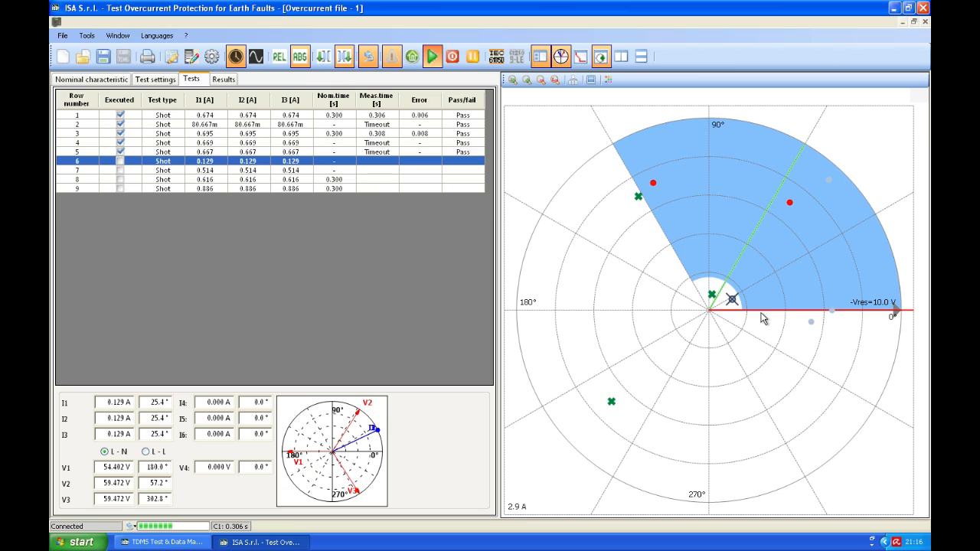
mouse_move(737, 307)
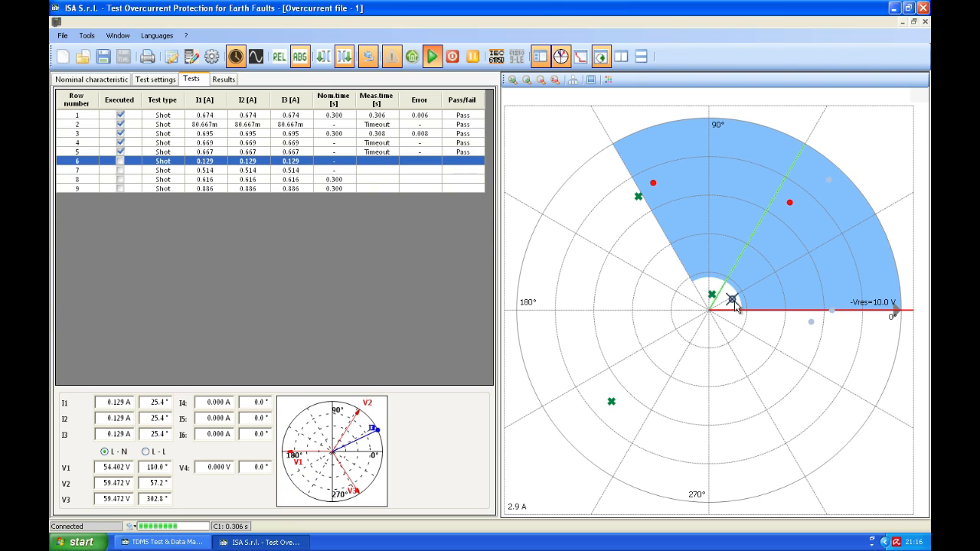
mouse_move(793, 322)
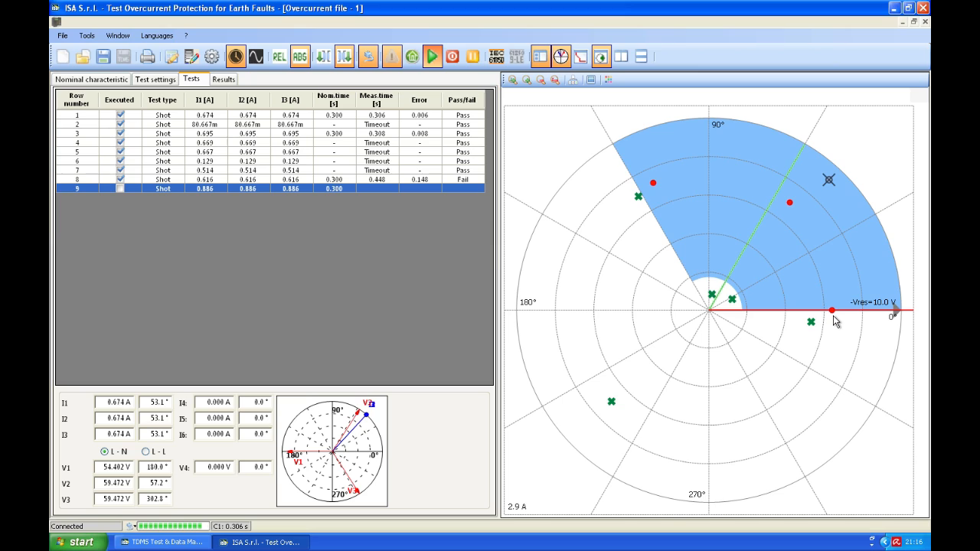
click(432, 56)
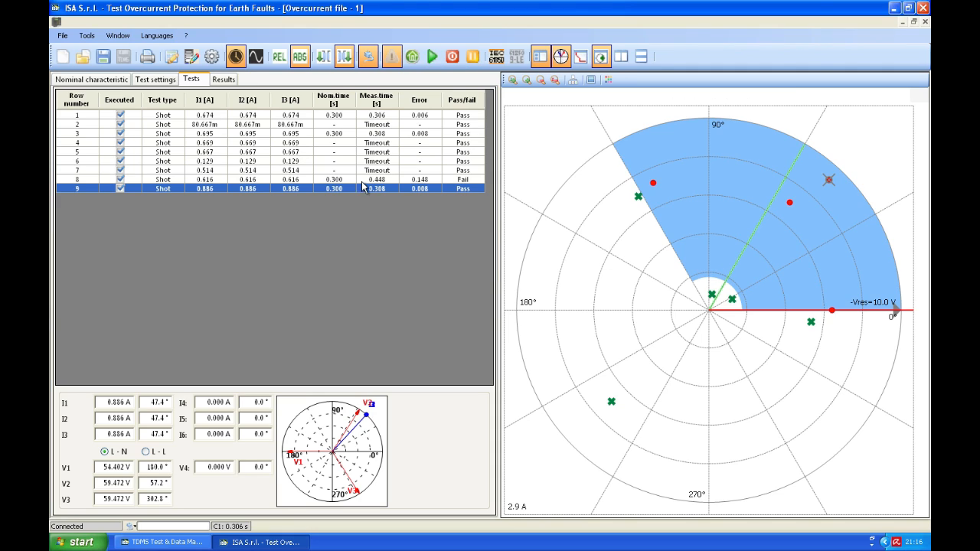
mouse_move(203, 103)
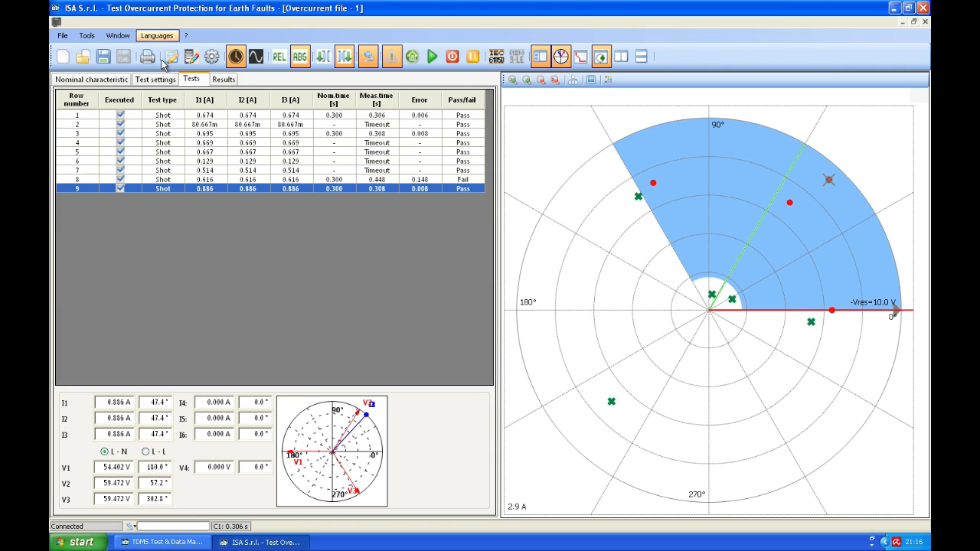
Step: Choose Automatic test Ires-T (Angle and V fixed) at 47.4° and 10 V in Test settings
click(154, 79)
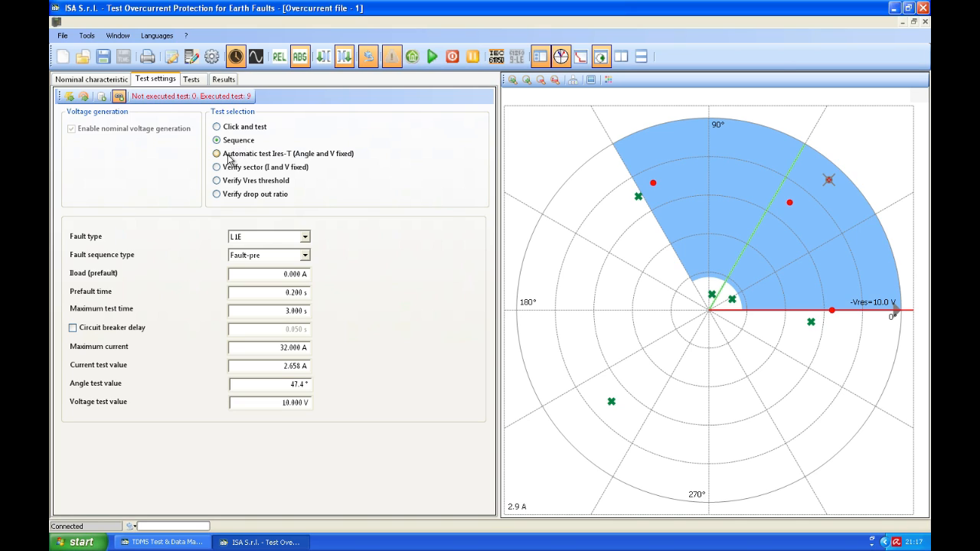
click(217, 153)
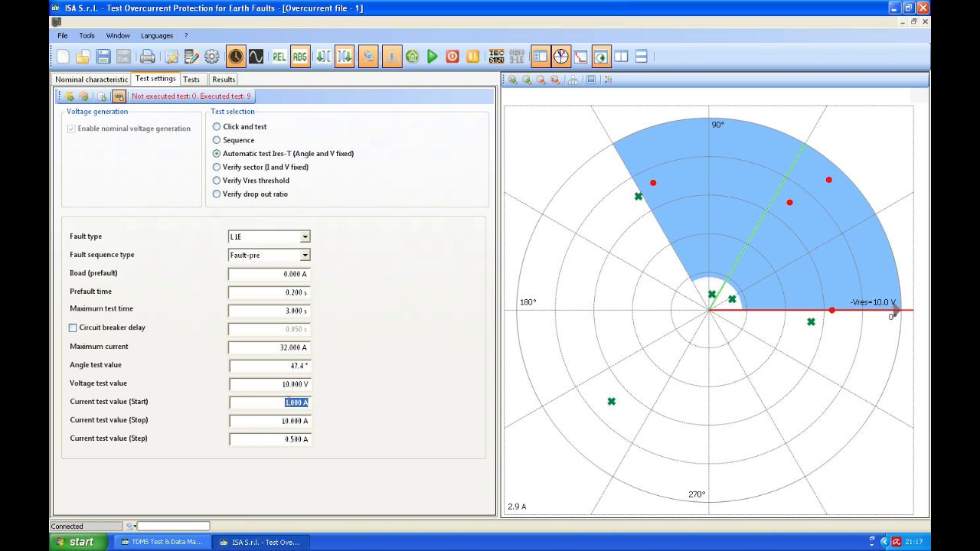
Step: Set the current sweep to 0.490–0.505 A in 0.002 A steps and add the eight tests
text(0.49)
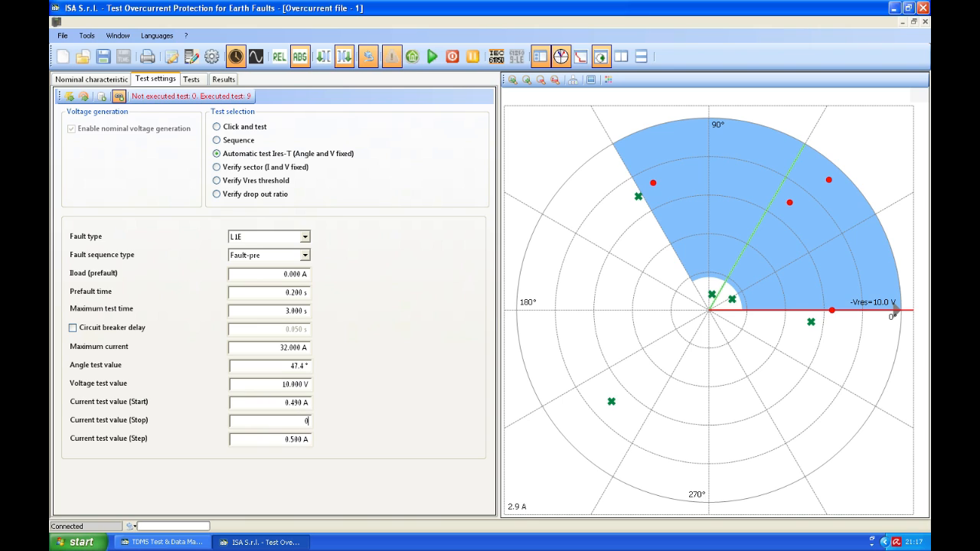
text(0.02)
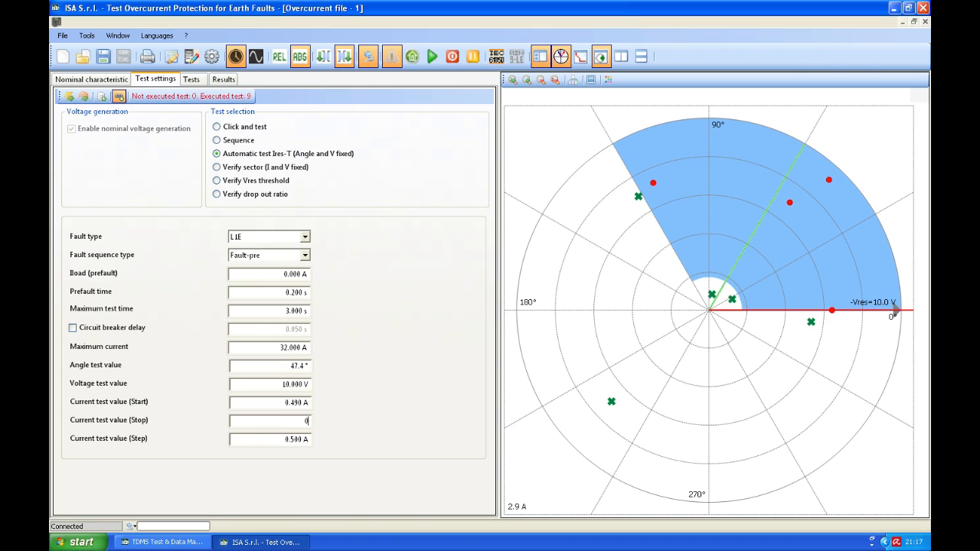
text(.)
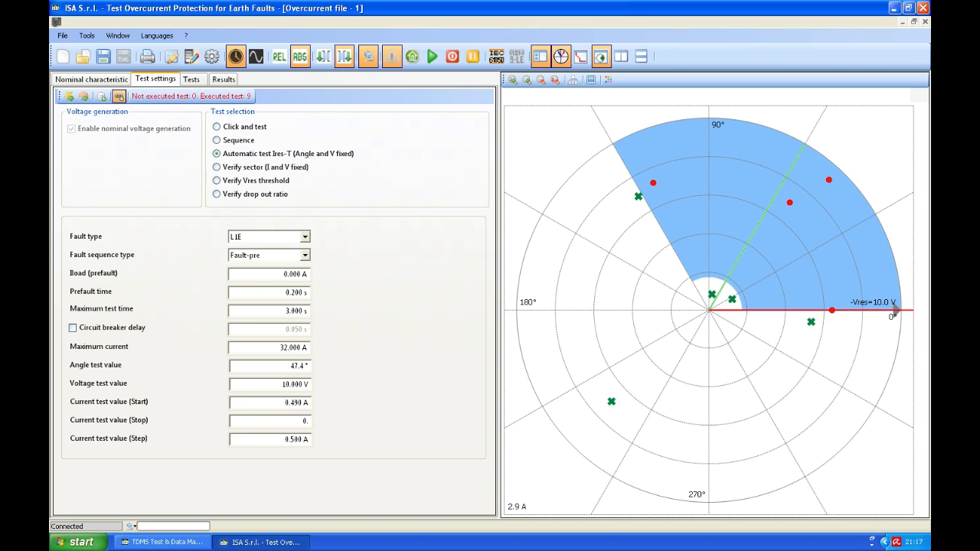
text(0.505 A)
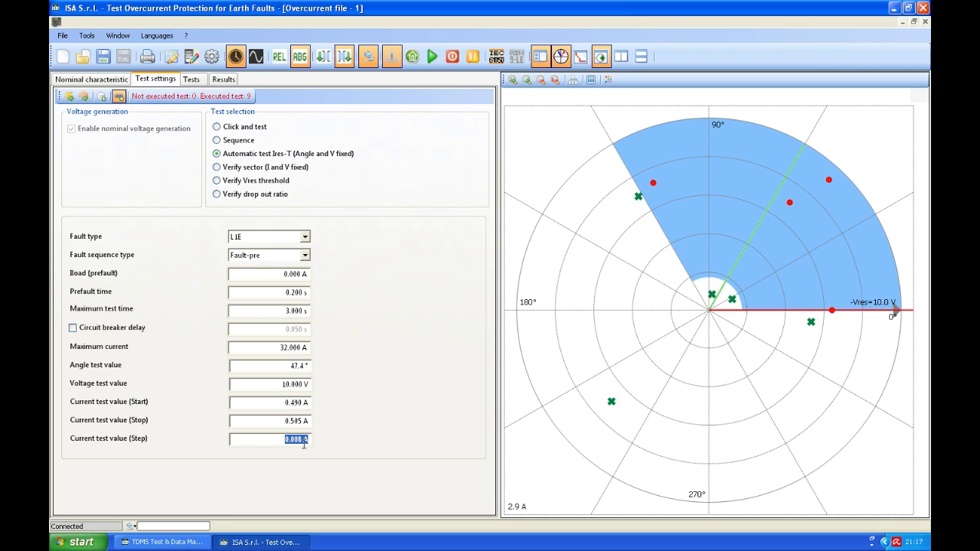
text(0)
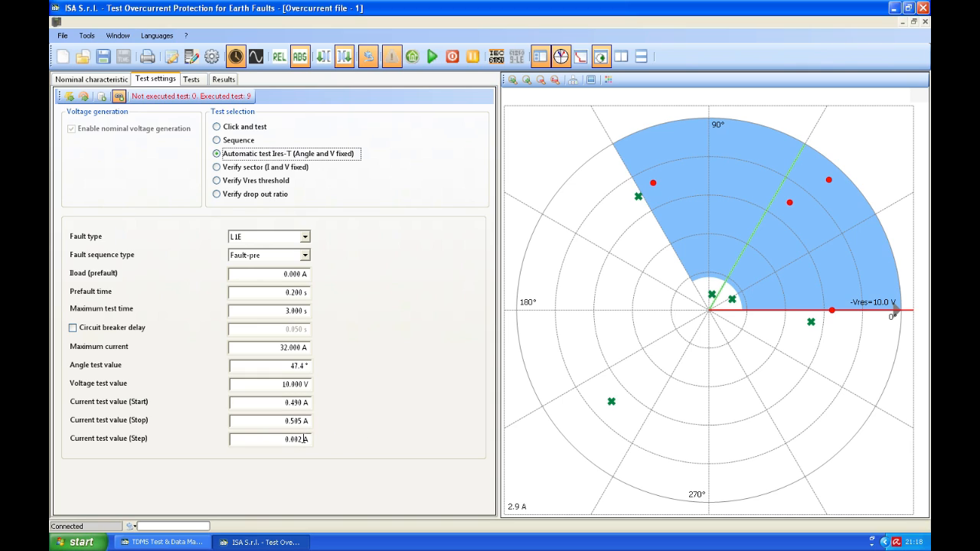
mouse_move(373, 431)
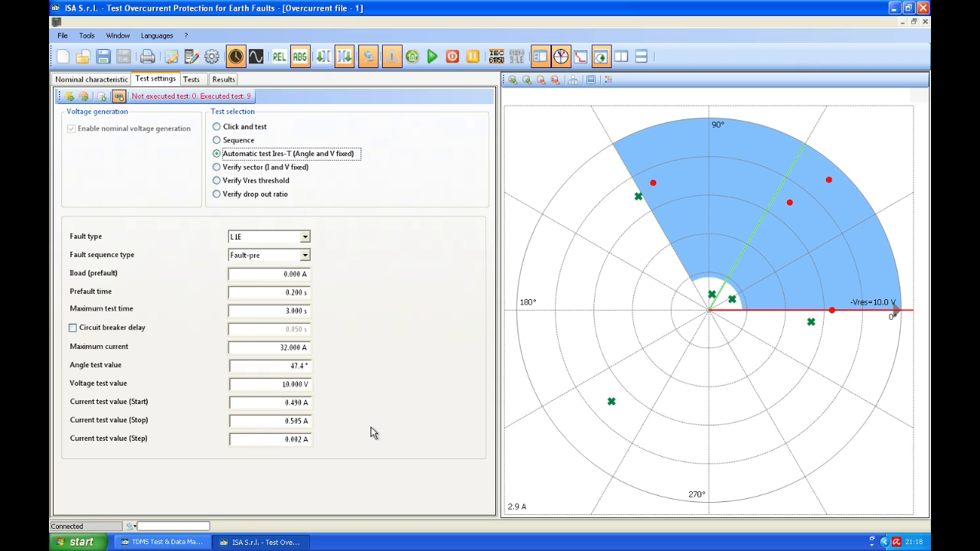
mouse_move(114, 175)
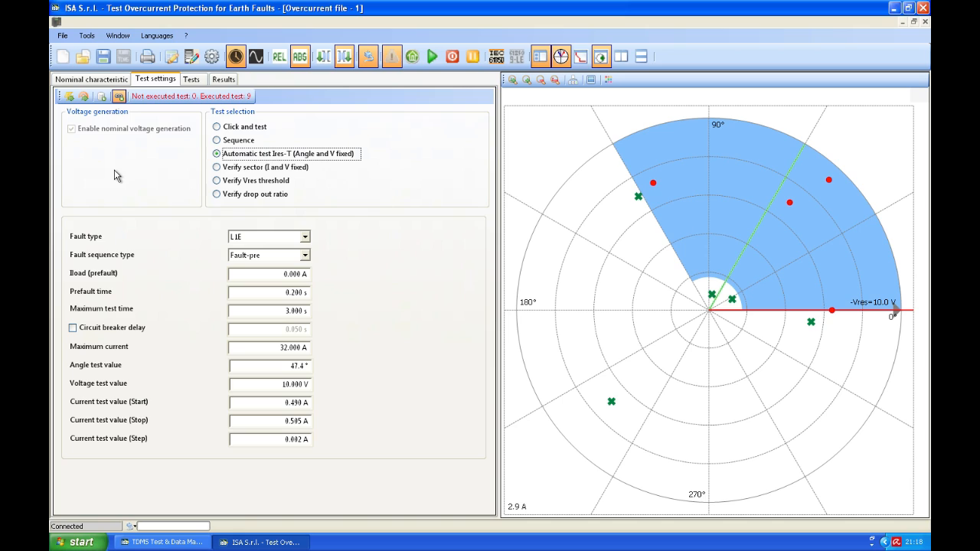
mouse_move(101, 96)
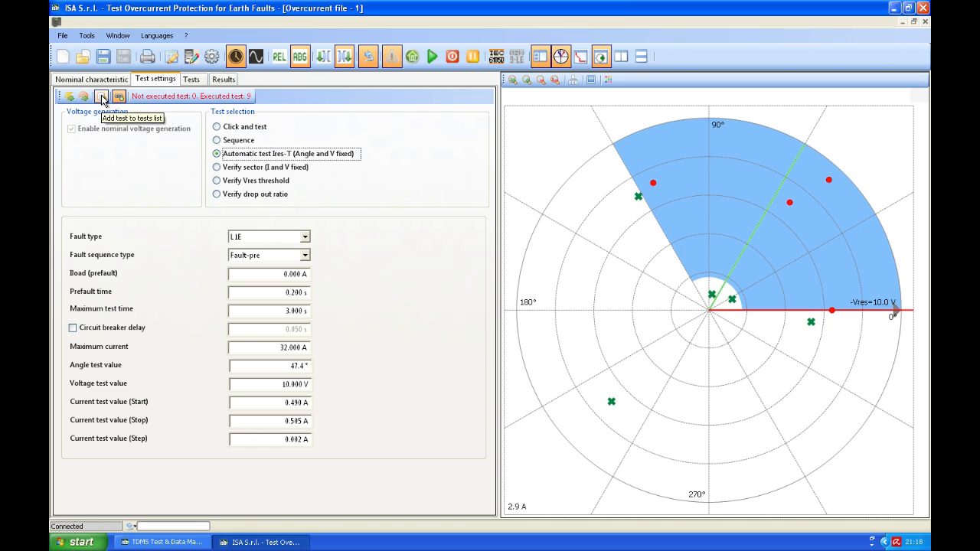
click(102, 96)
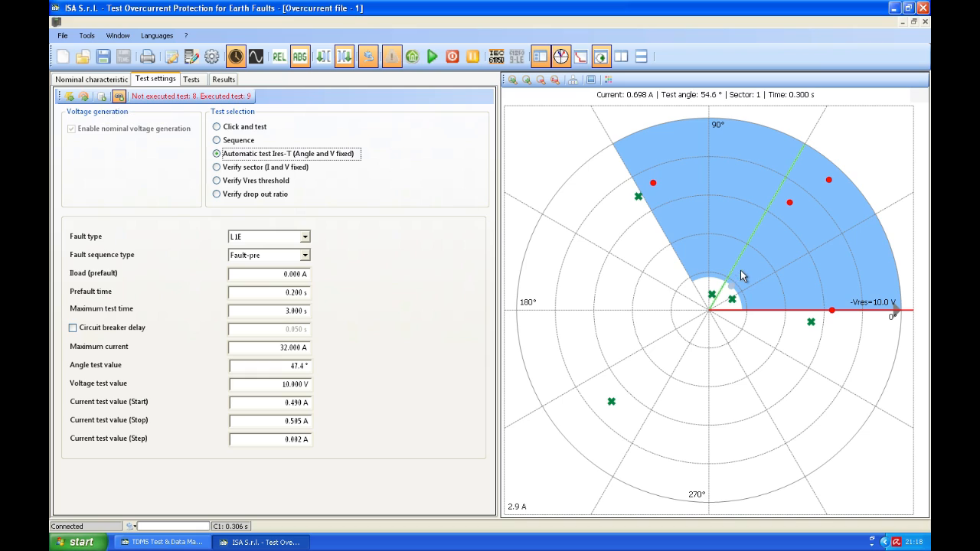
mouse_move(512, 80)
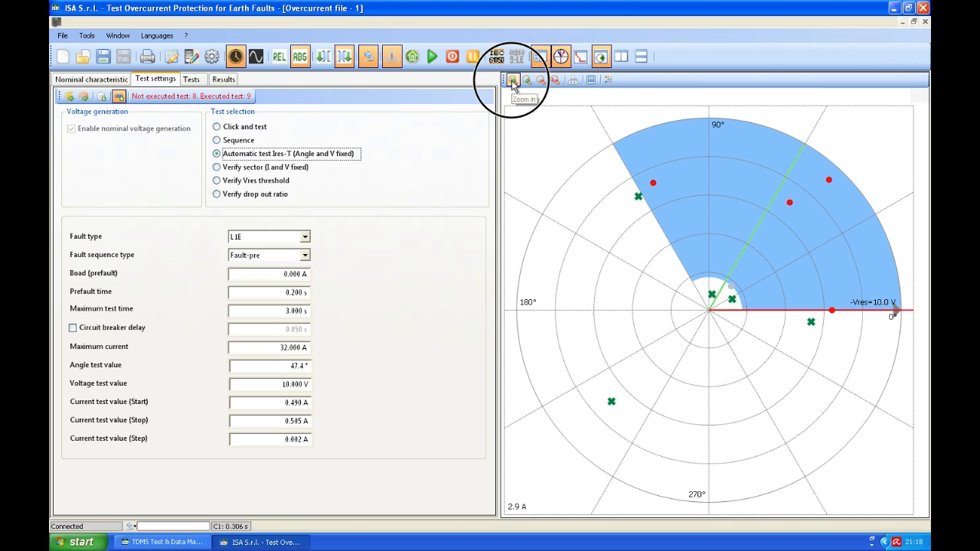
Step: Zoom in on the characteristic plot, then show pending rows 10–17 in the Tests list
click(512, 79)
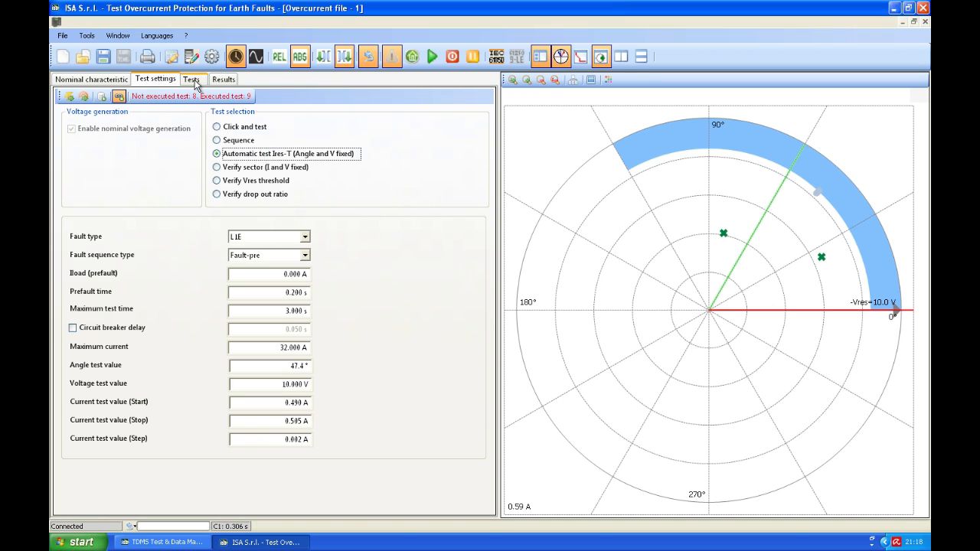
click(193, 79)
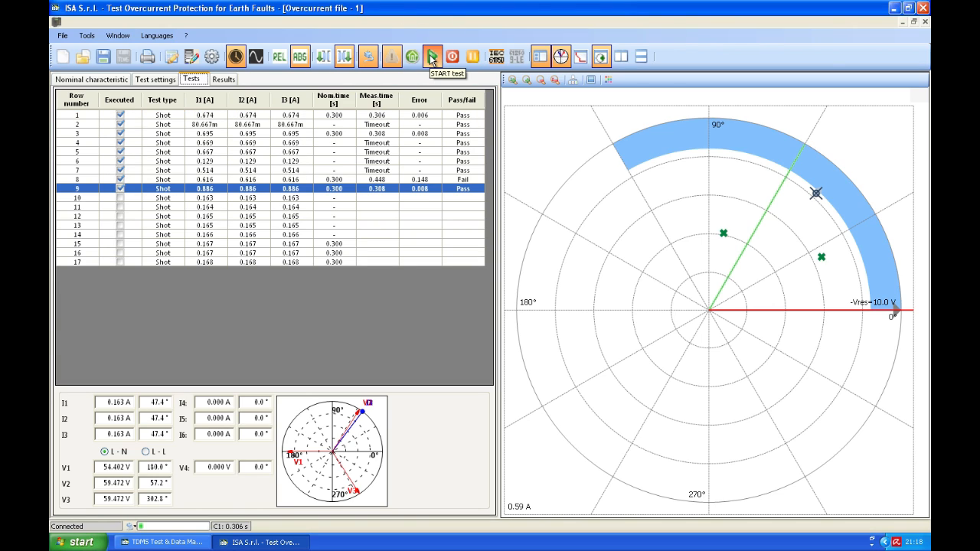
Step: Execute tests 10–17 (rows 14 and 15 fail), check settings, then return to the list
click(433, 57)
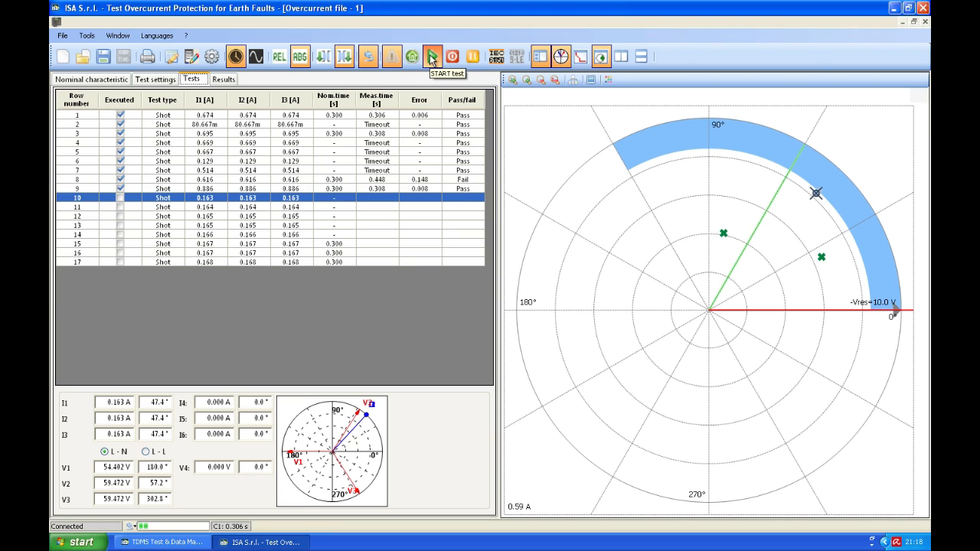
click(433, 57)
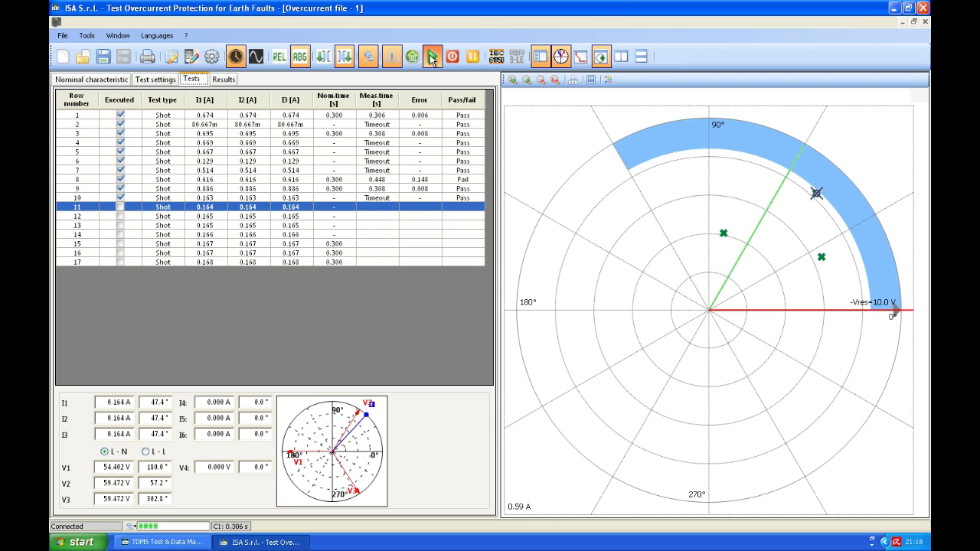
click(431, 56)
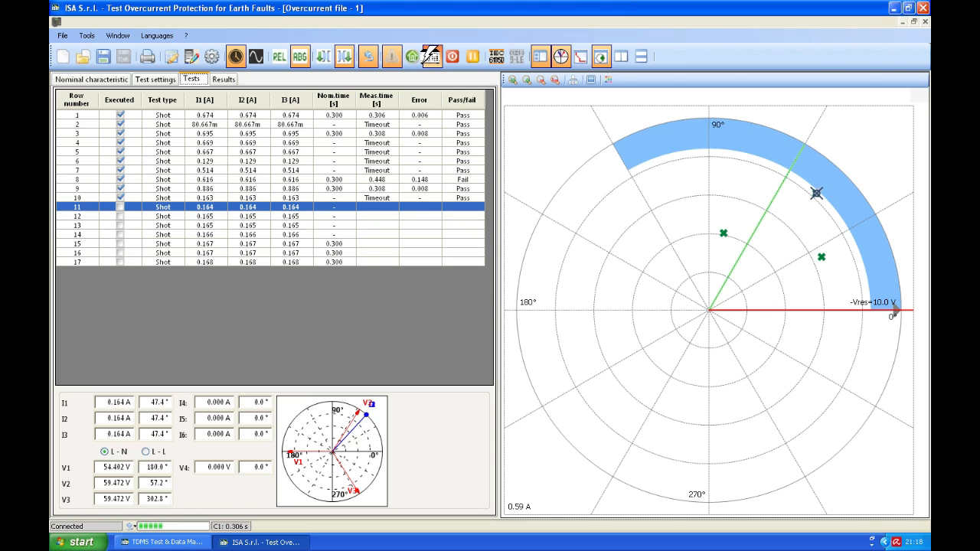
click(433, 57)
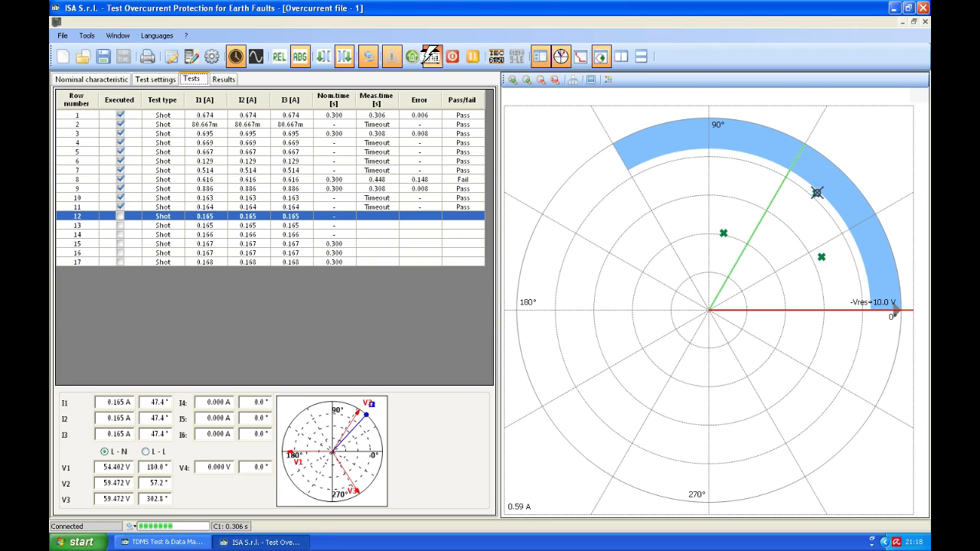
click(433, 55)
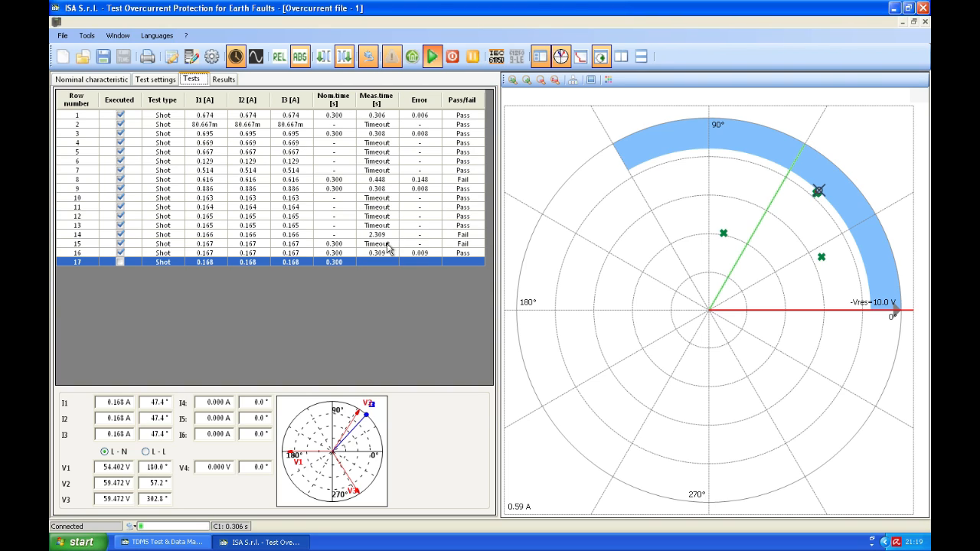
click(432, 56)
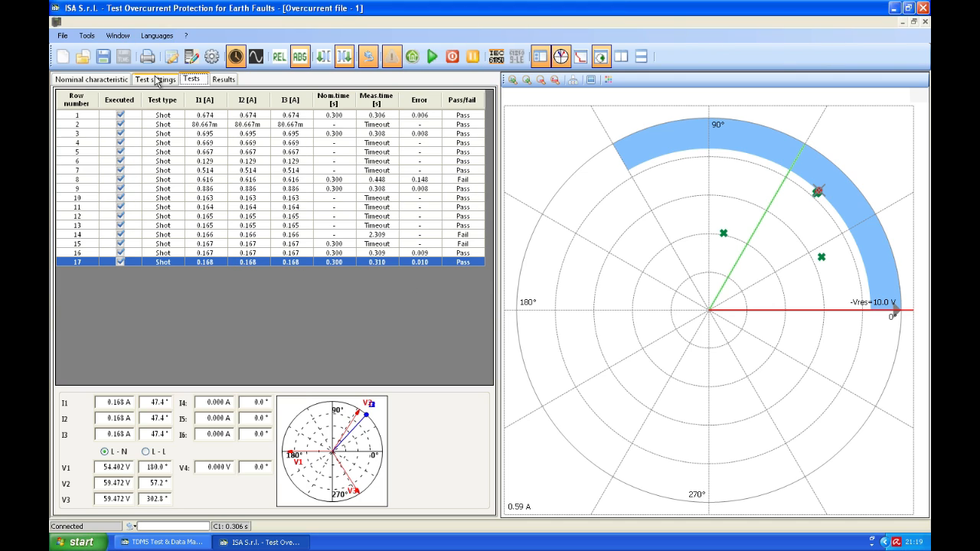
click(154, 78)
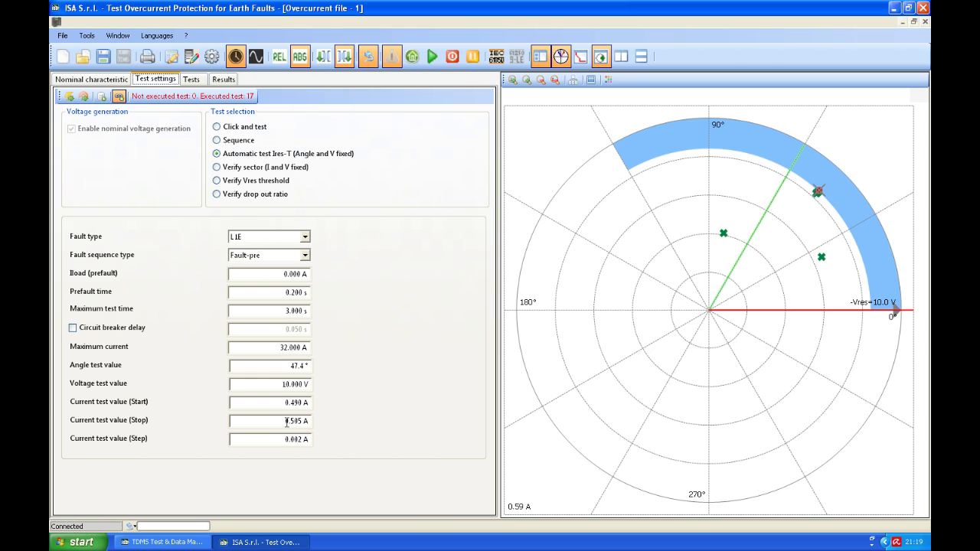
click(191, 79)
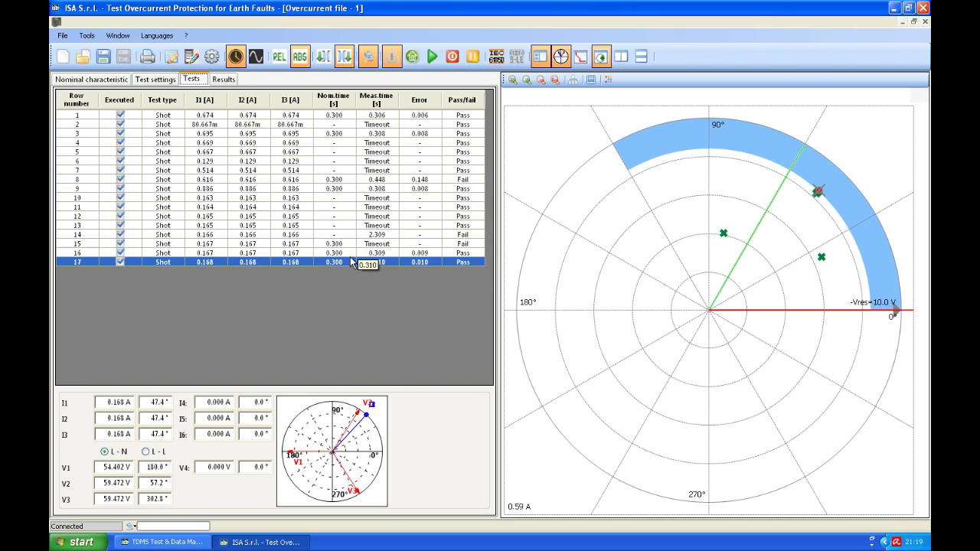
mouse_move(107, 128)
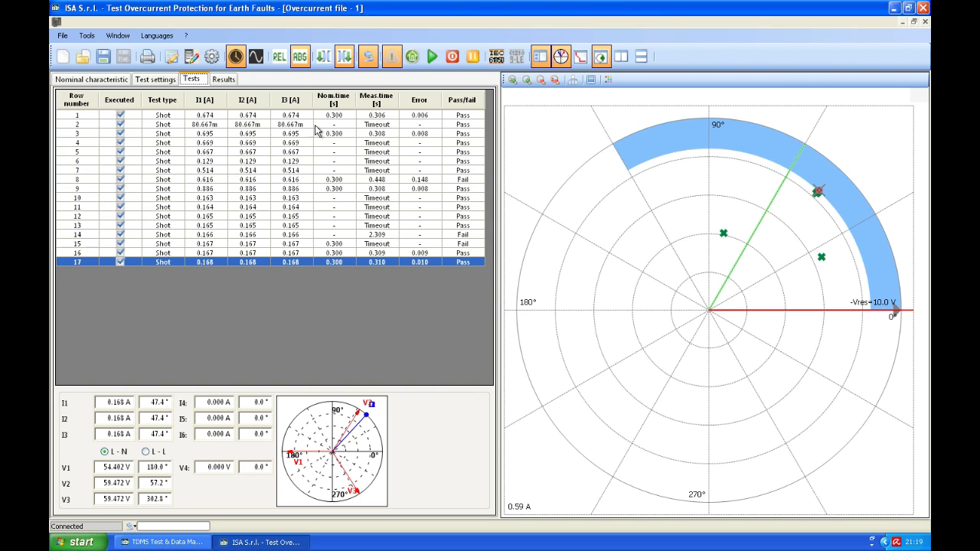
mouse_move(120, 100)
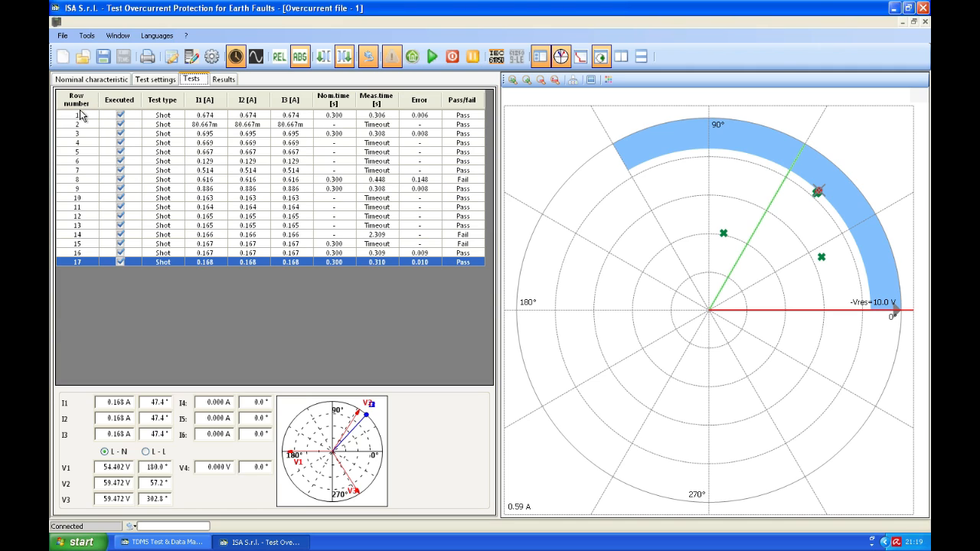
Step: Add a Drop-out ratio column to the tests grid layout, then reopen Test settings
right_click(77, 124)
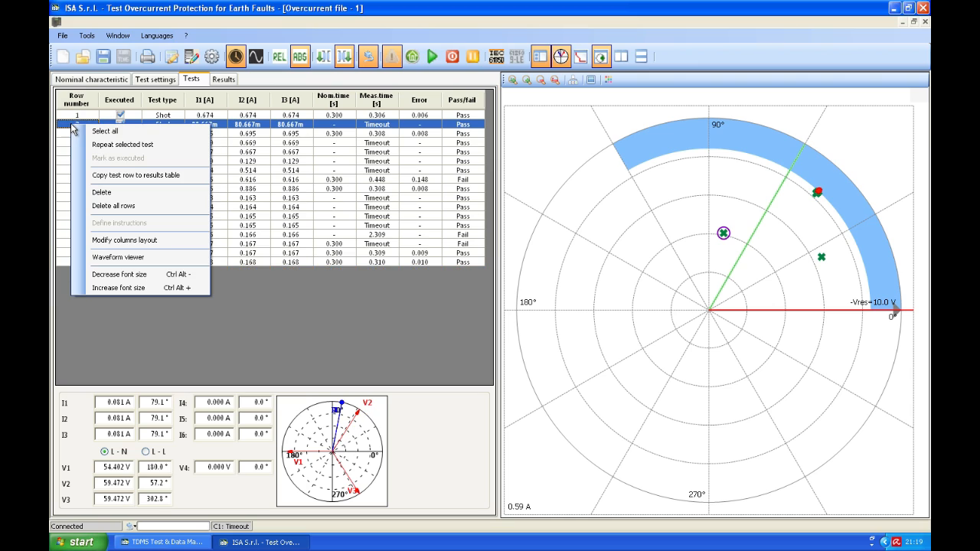
mouse_move(141, 256)
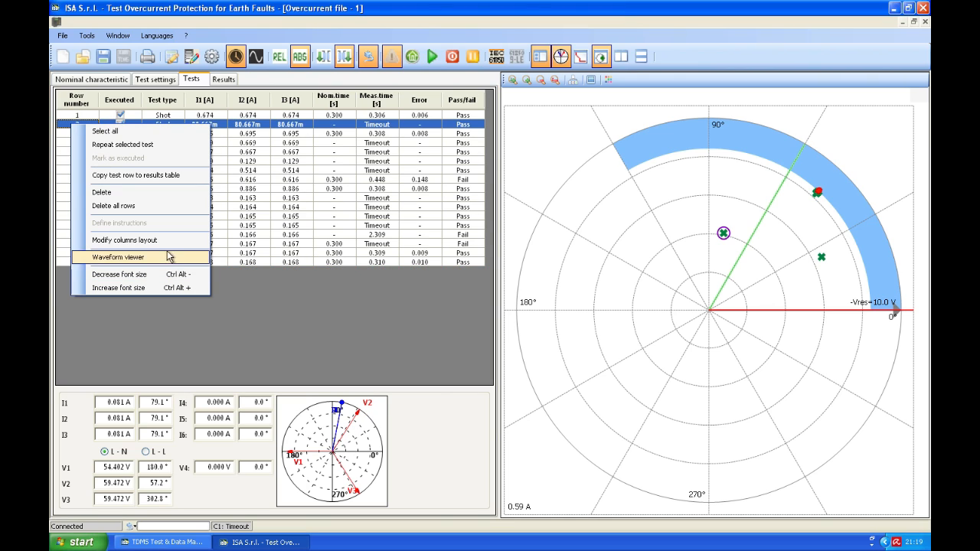
click(125, 239)
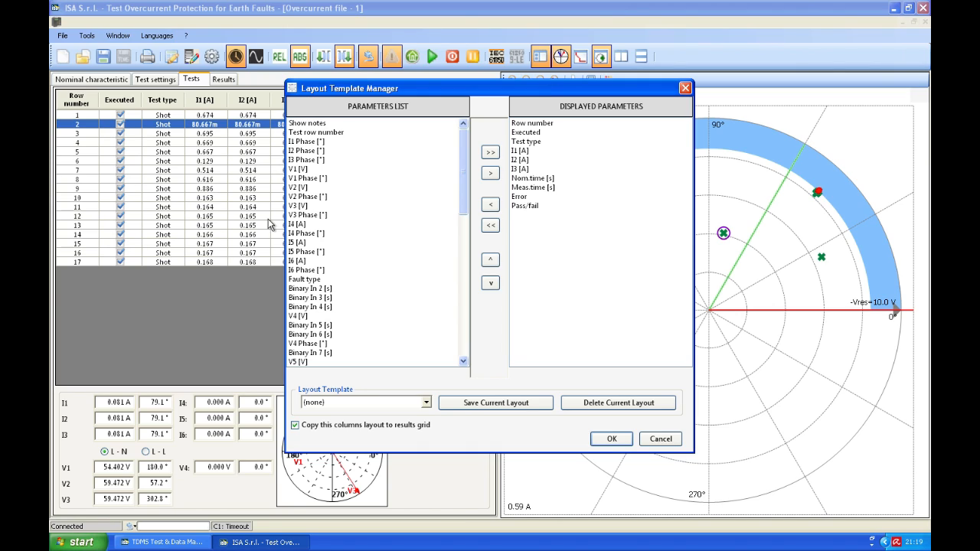
mouse_move(463, 192)
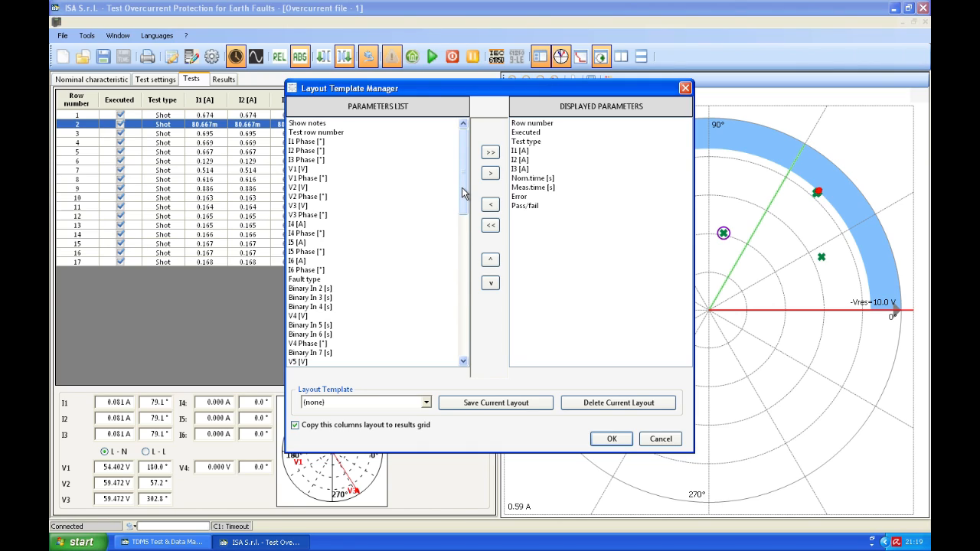
click(307, 123)
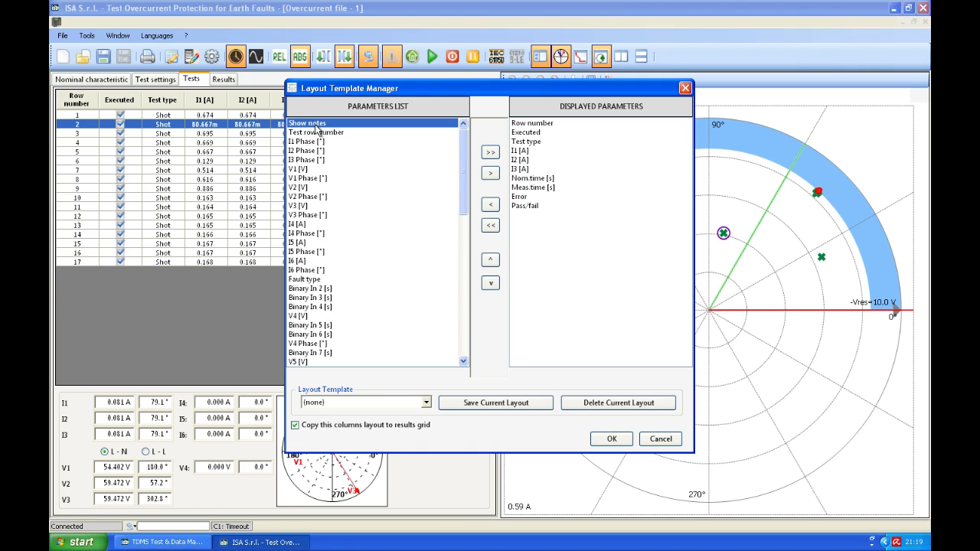
click(316, 131)
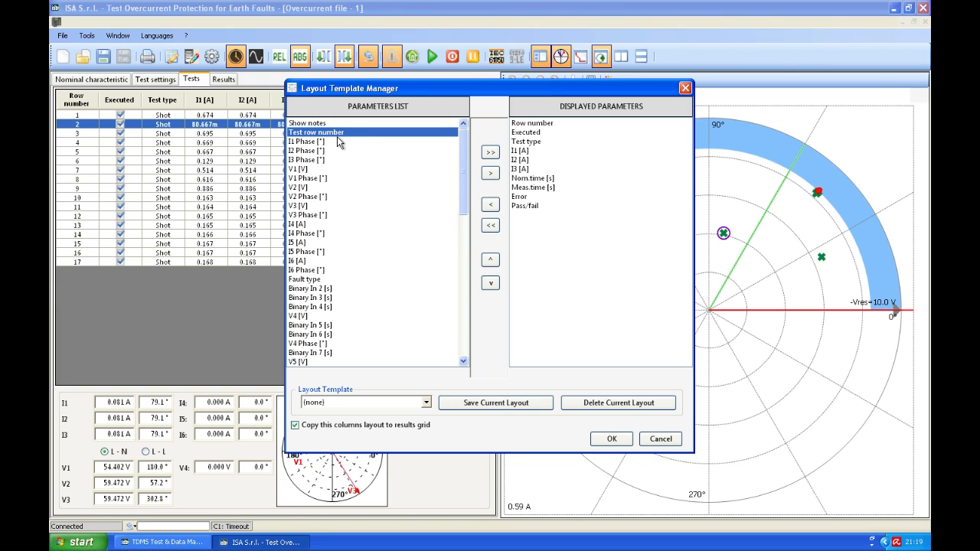
scroll(down, 3)
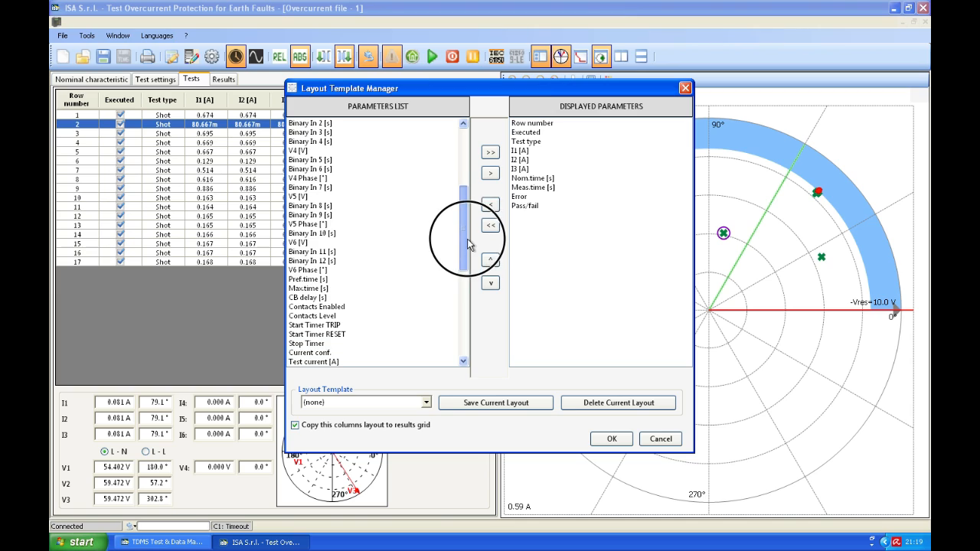
drag(461, 237, 462, 329)
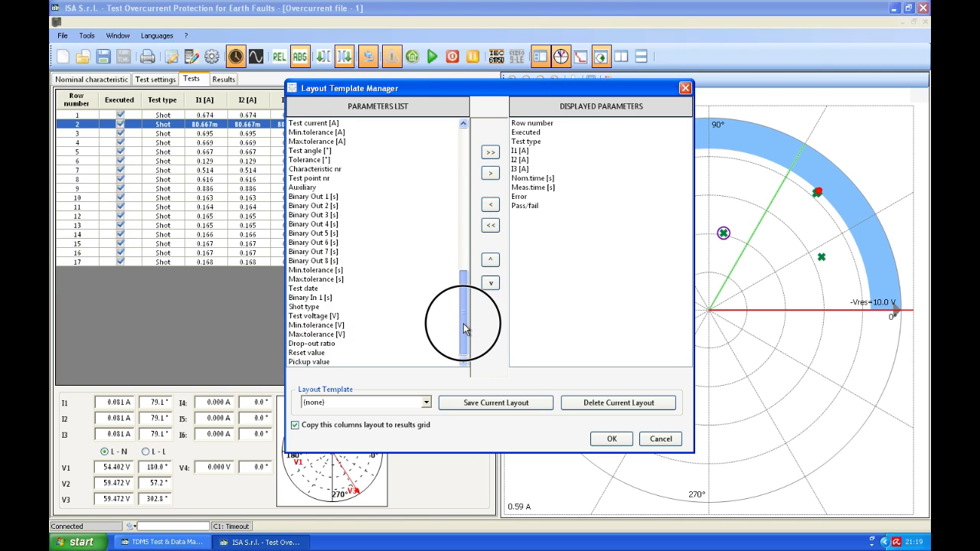
mouse_move(353, 375)
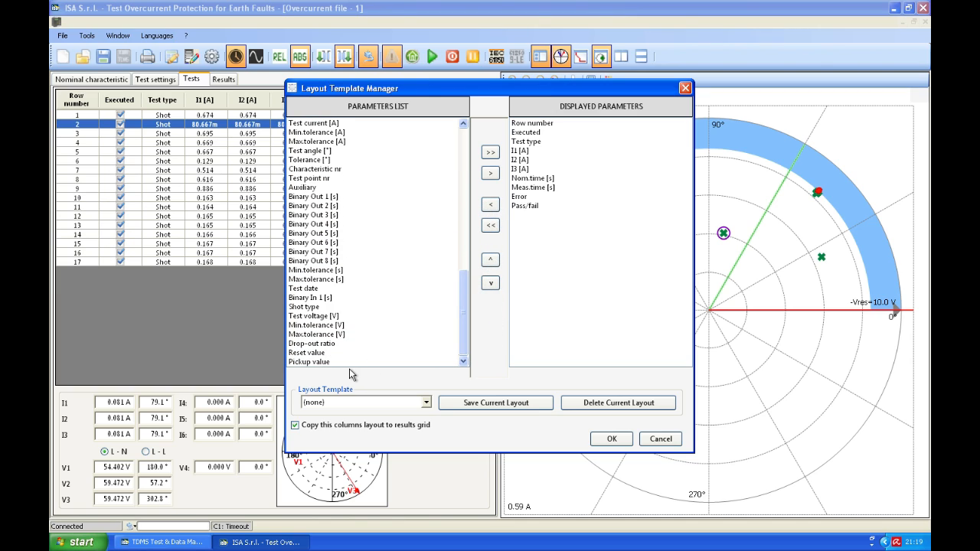
click(311, 343)
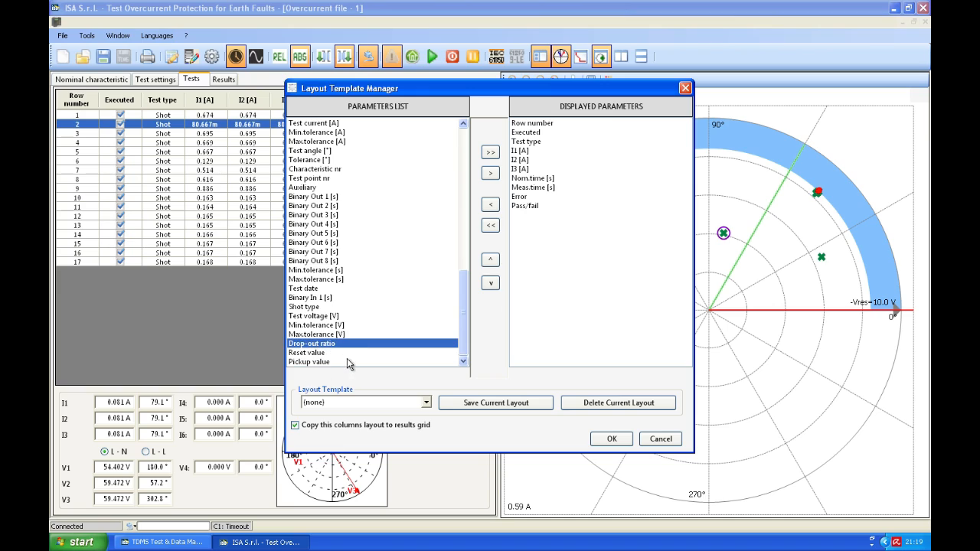
click(490, 173)
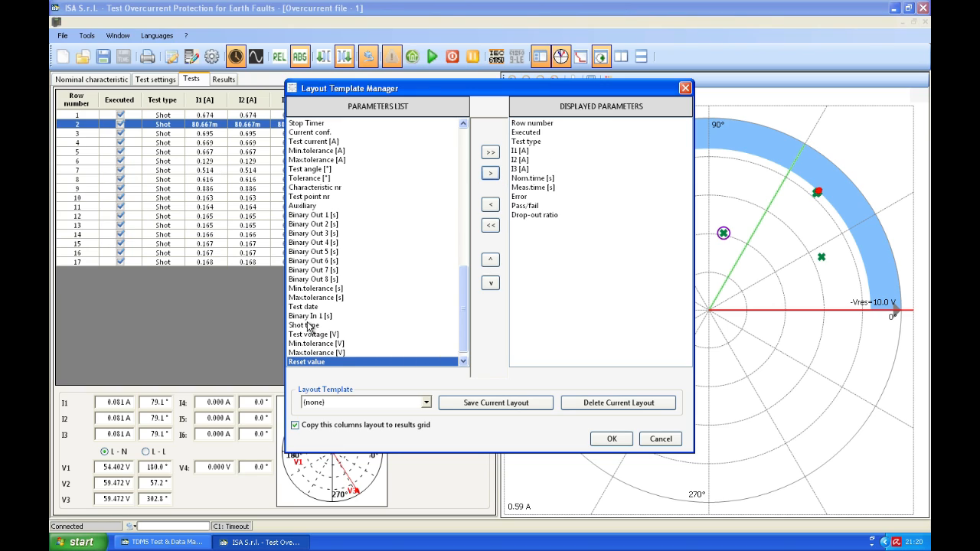
mouse_move(409, 289)
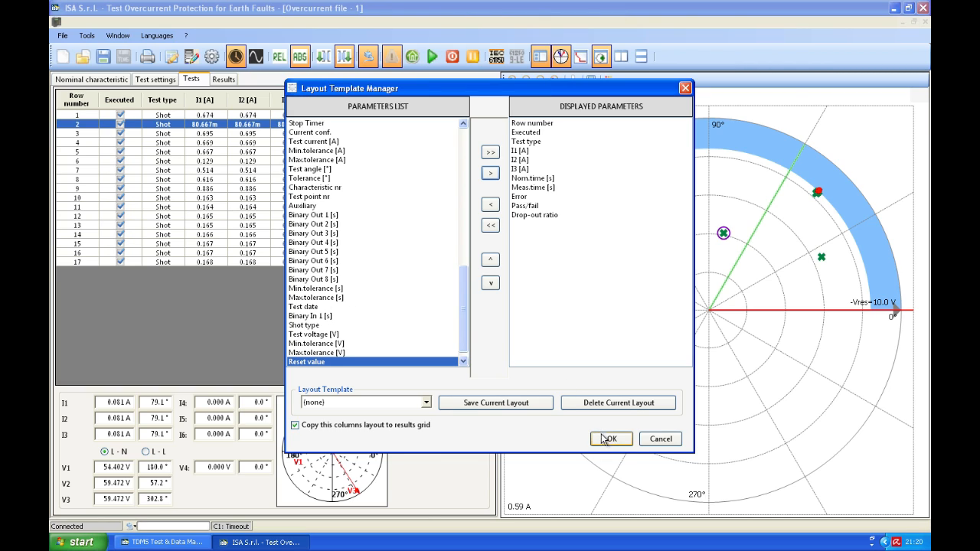
click(610, 439)
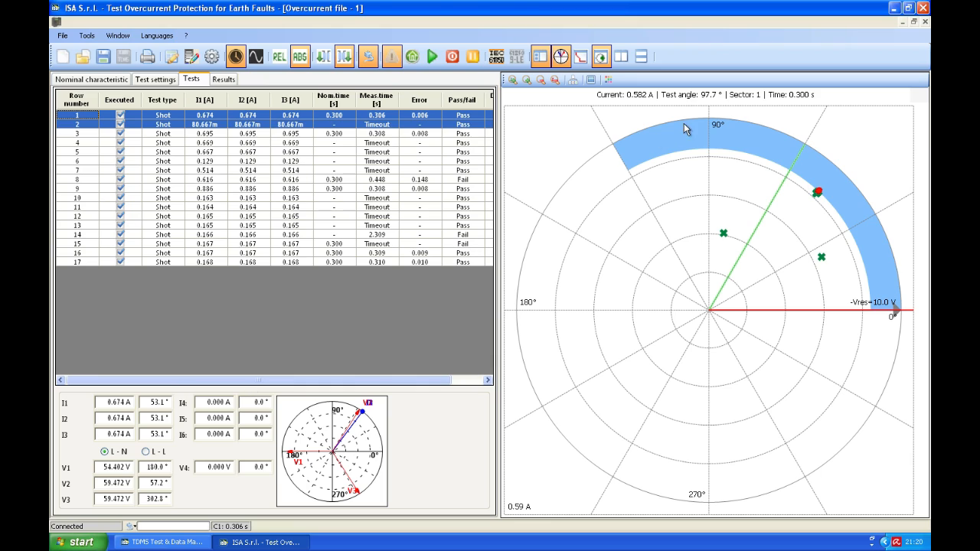
mouse_move(343, 273)
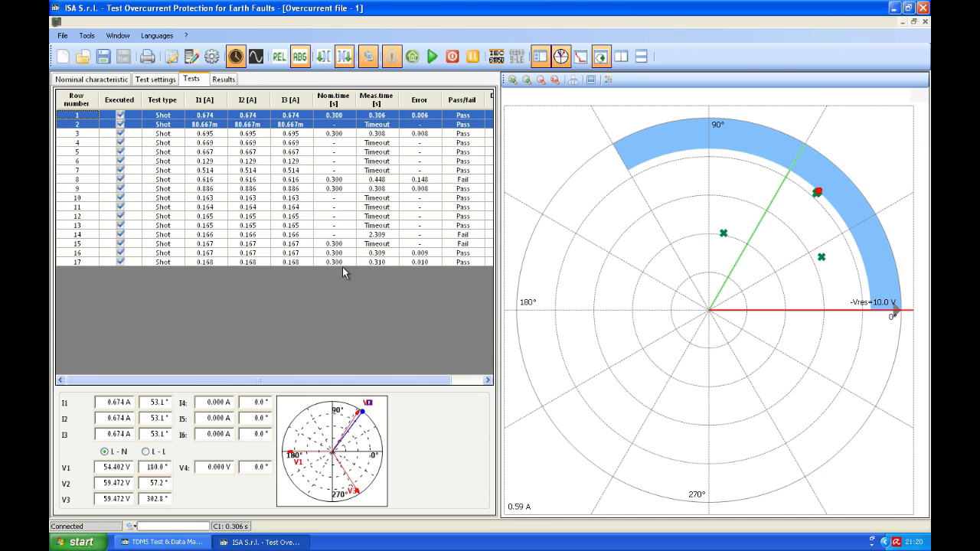
click(155, 79)
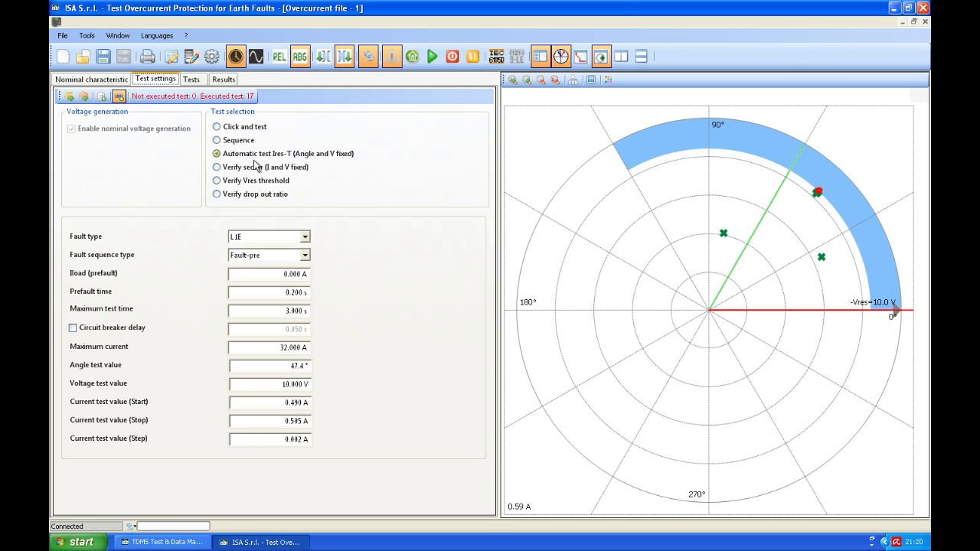
Step: Zoom the polar chart out twice and switch Test selection to Verify Vres threshold
click(217, 167)
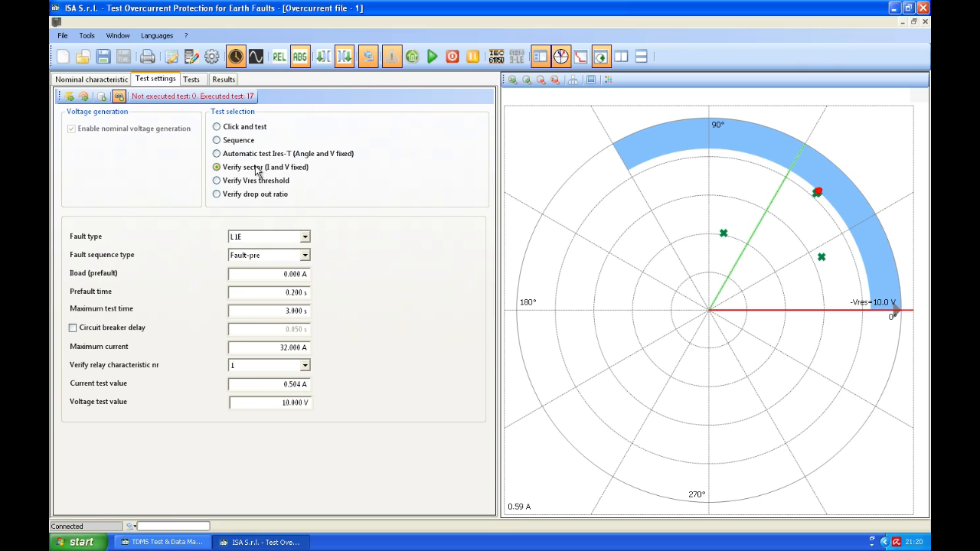
click(217, 167)
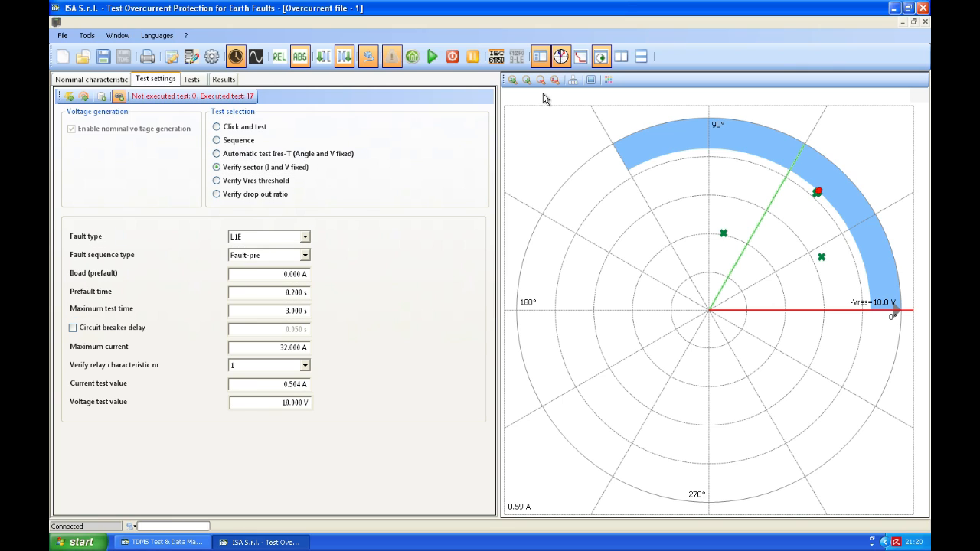
click(554, 80)
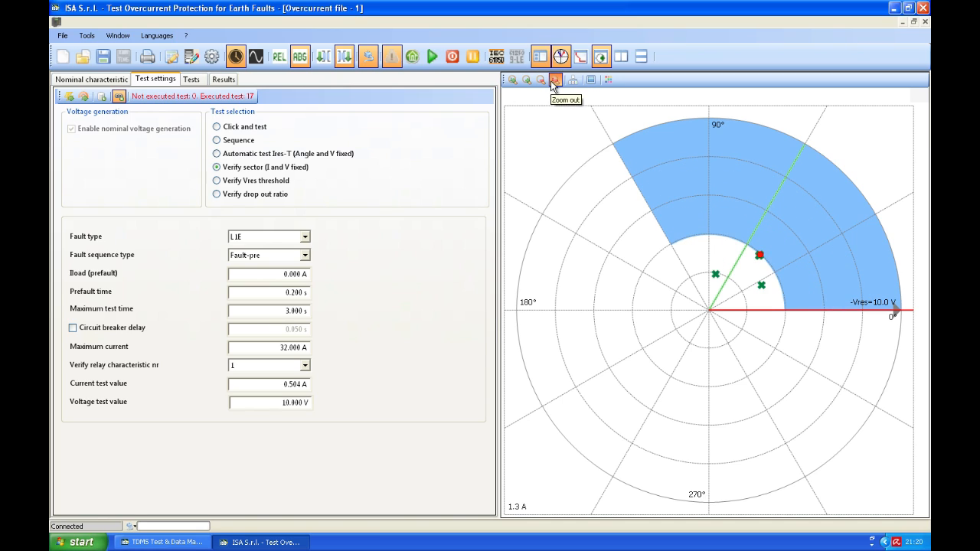
click(554, 80)
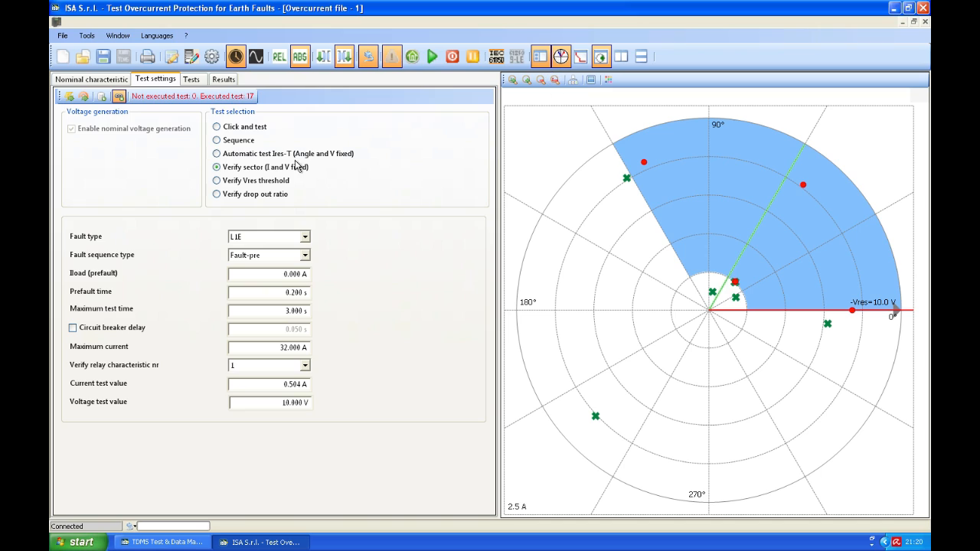
click(217, 179)
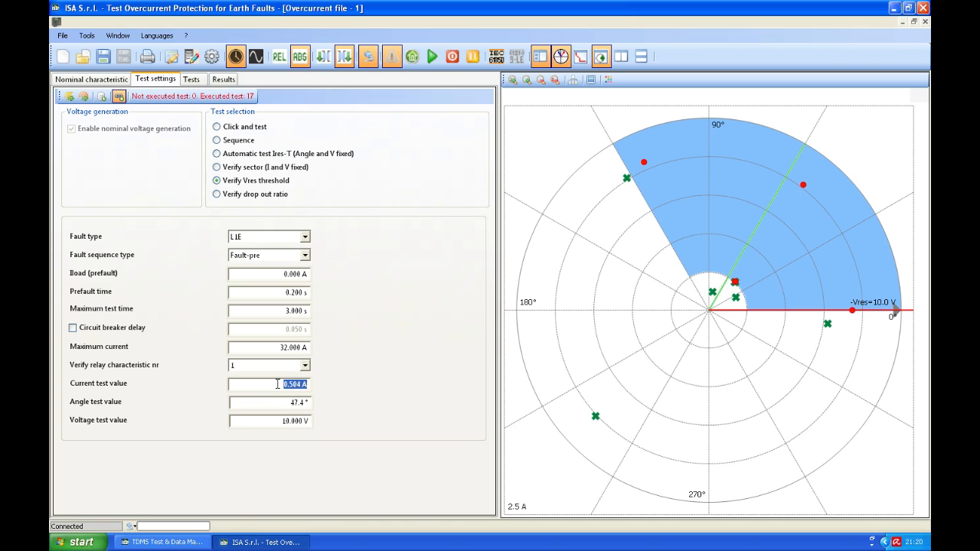
Step: Queue a Vres threshold test with 2 A current and 60° angle
text(2.000)
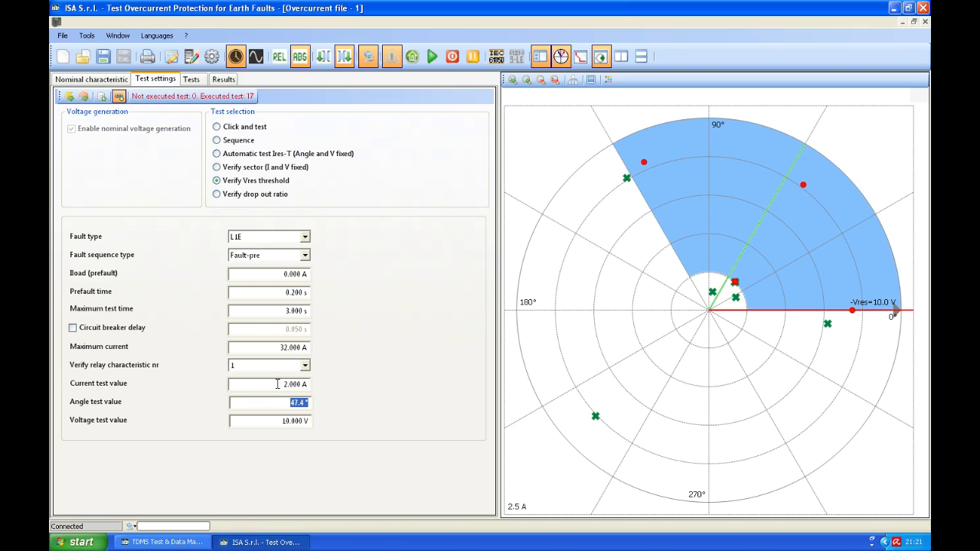
text(60)
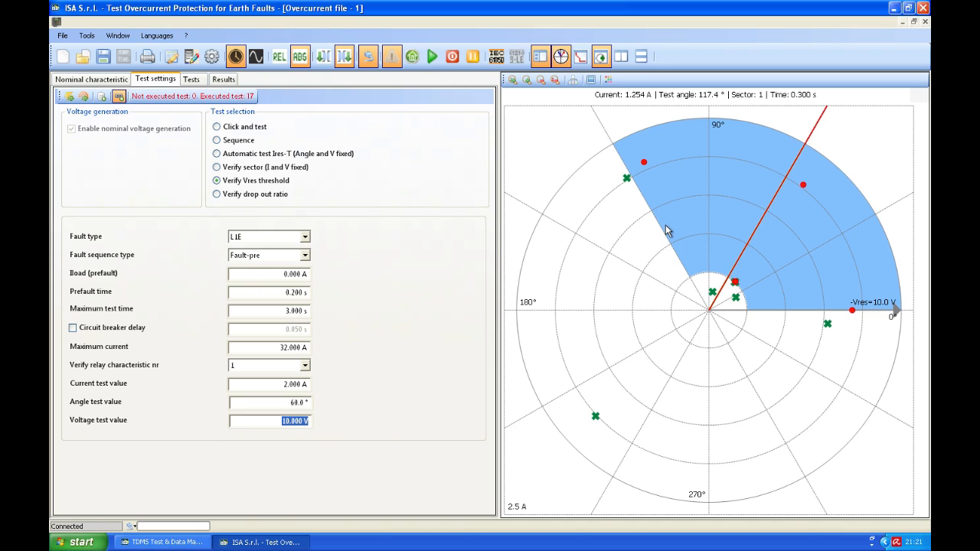
mouse_move(297, 252)
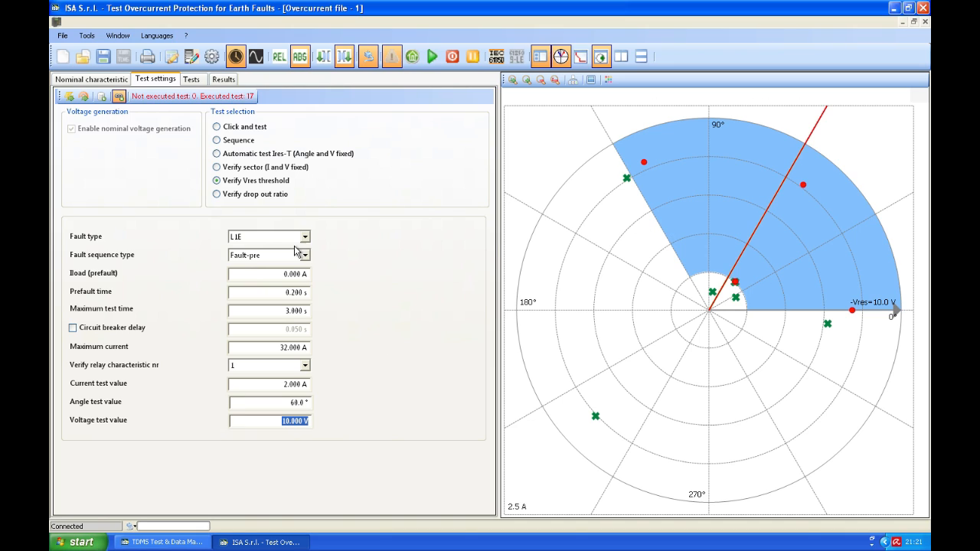
mouse_move(101, 96)
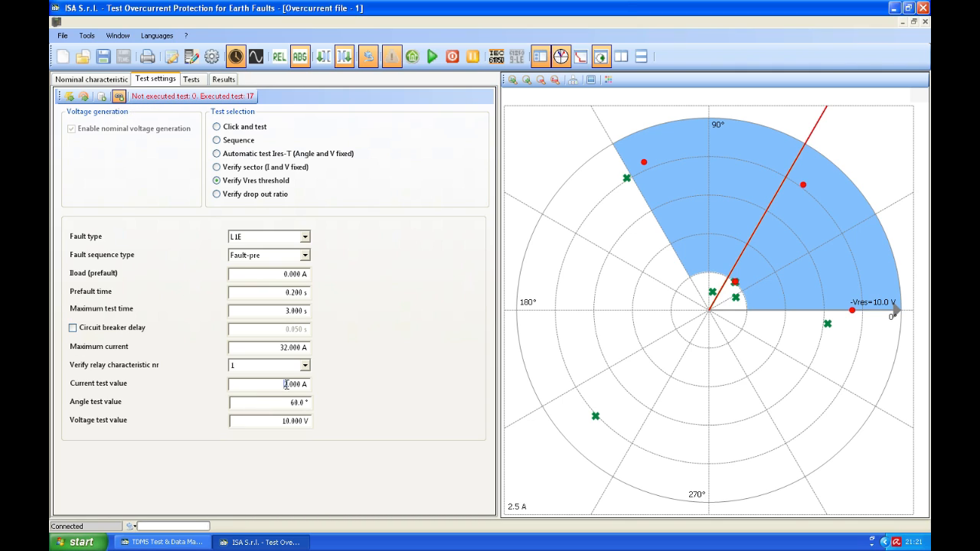
click(268, 383)
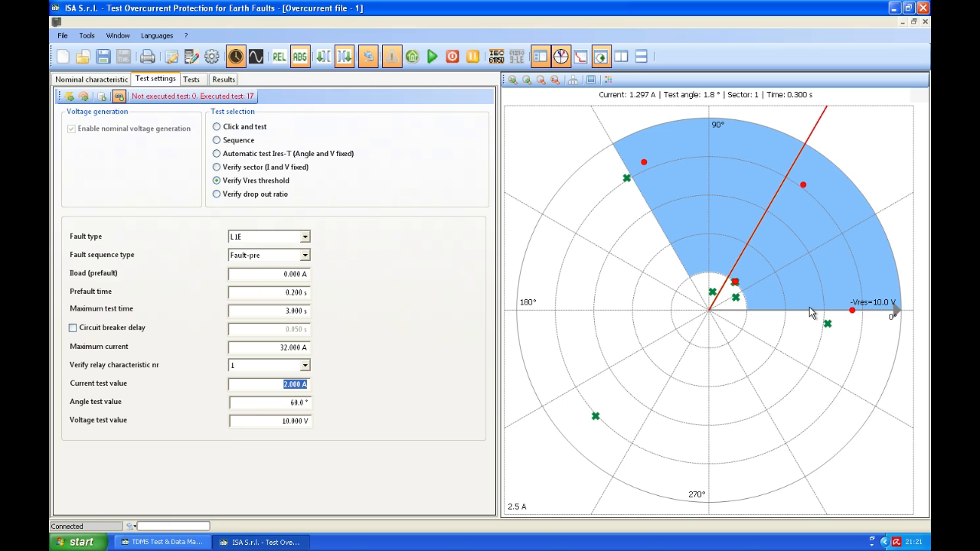
mouse_move(868, 313)
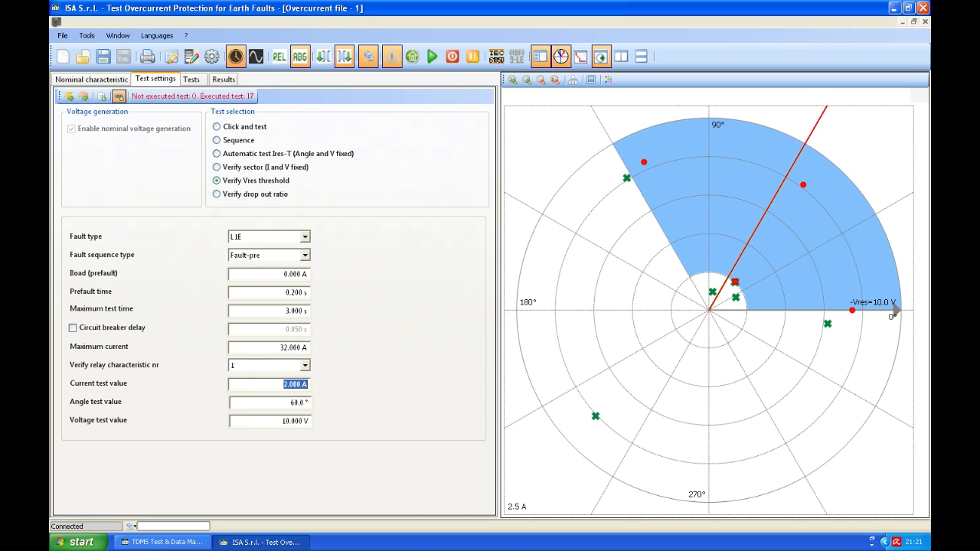
mouse_move(342, 308)
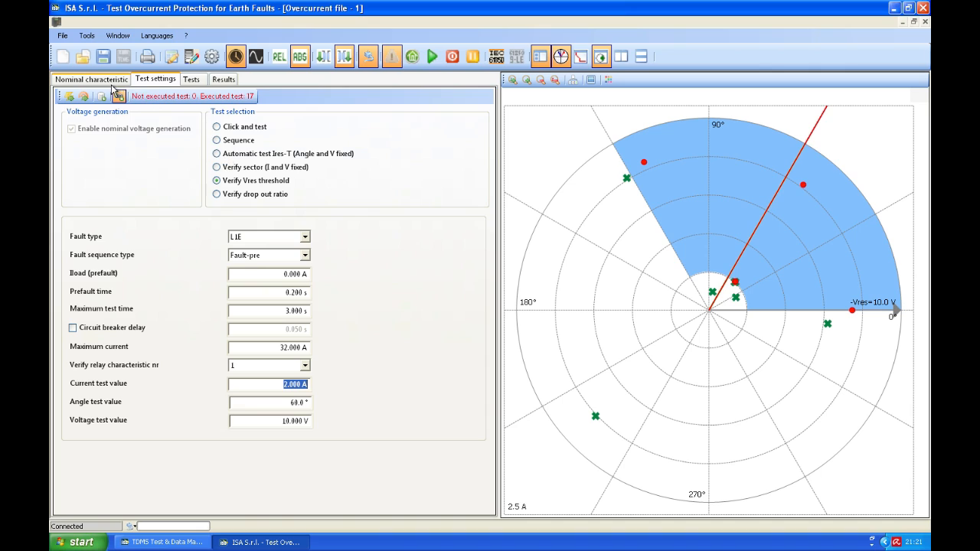
click(102, 96)
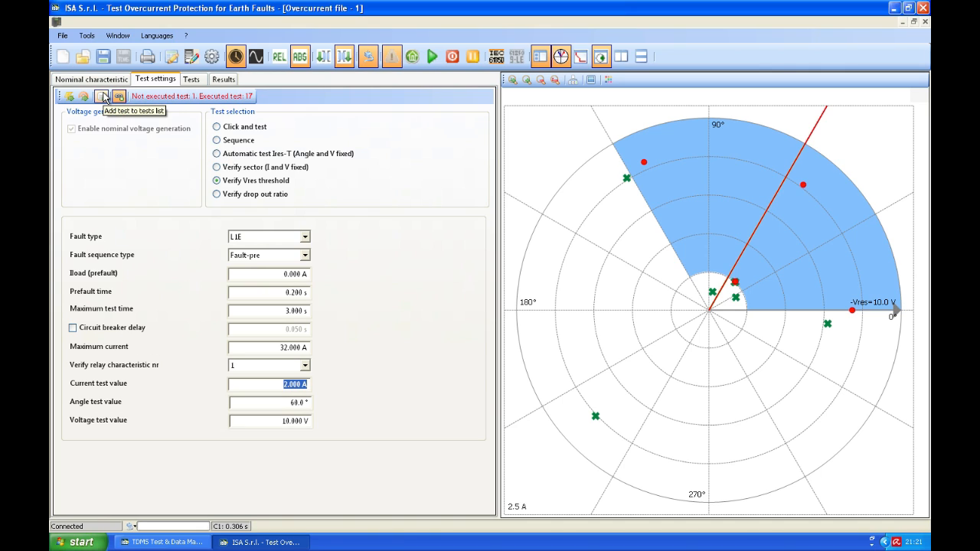
Step: Delete pending test row 18 from the Tests list and confirm with Yes
click(192, 78)
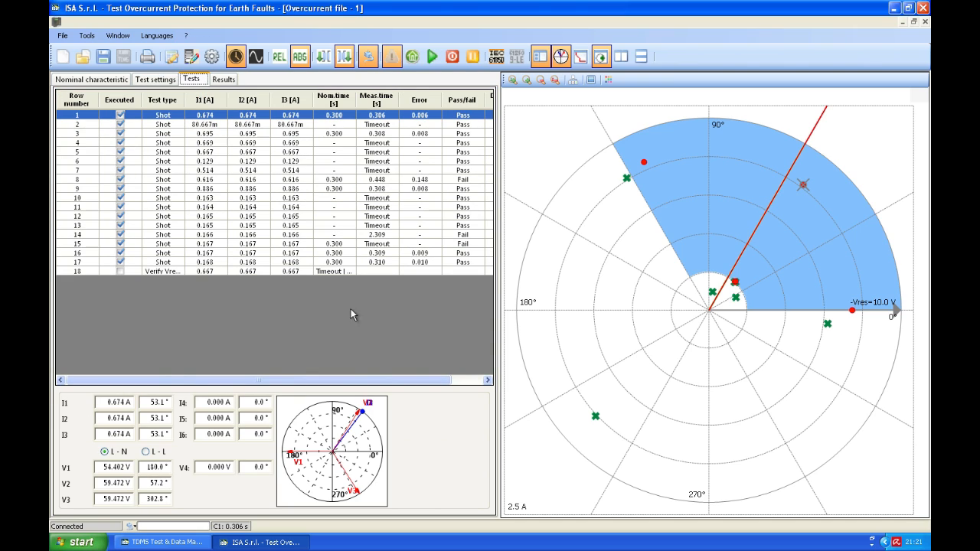
mouse_move(140, 276)
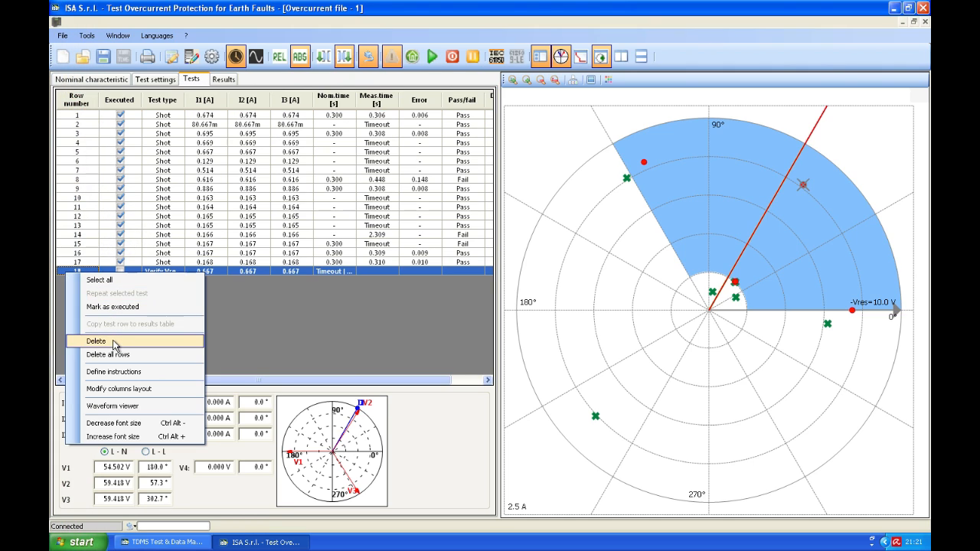
click(95, 341)
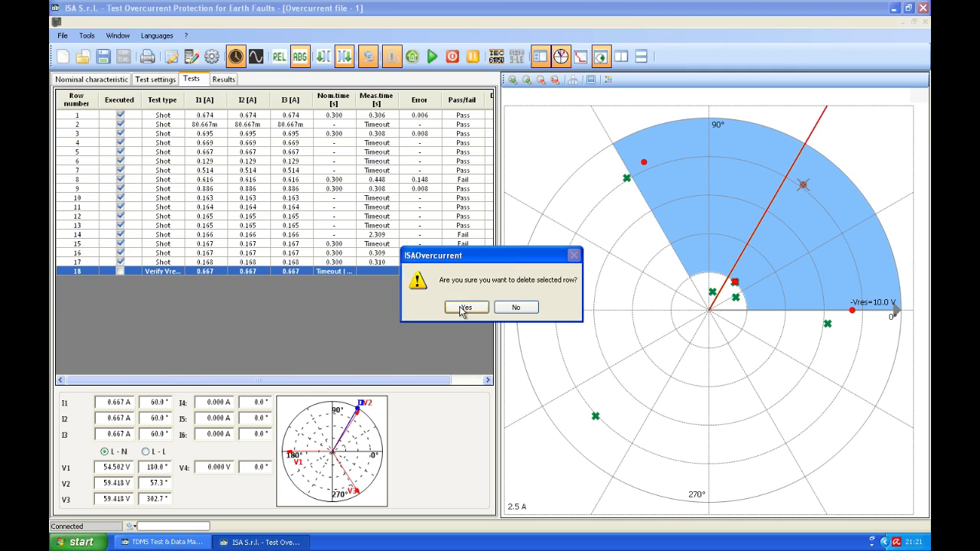
click(465, 307)
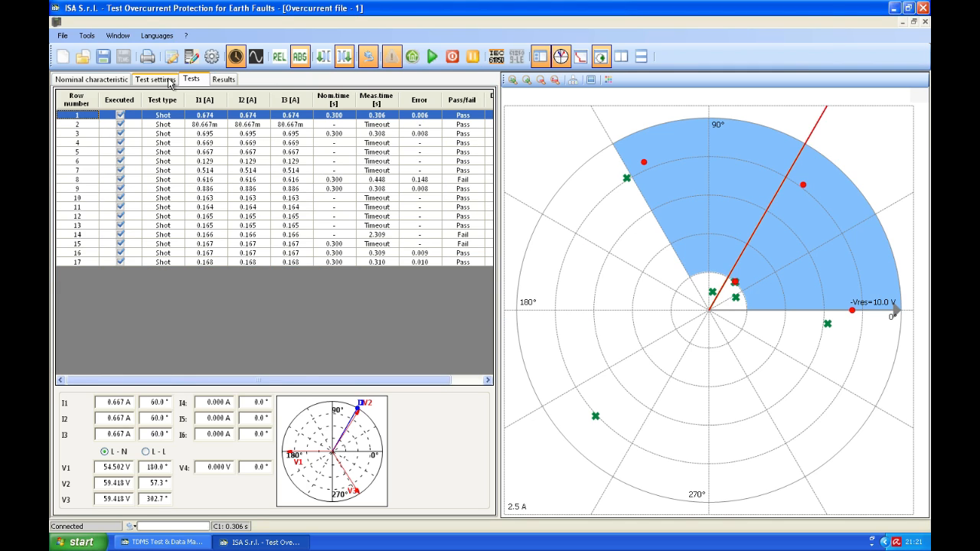
Step: Add two Verify sector tests on the polar chart's sector boundaries, listed as pending
click(155, 79)
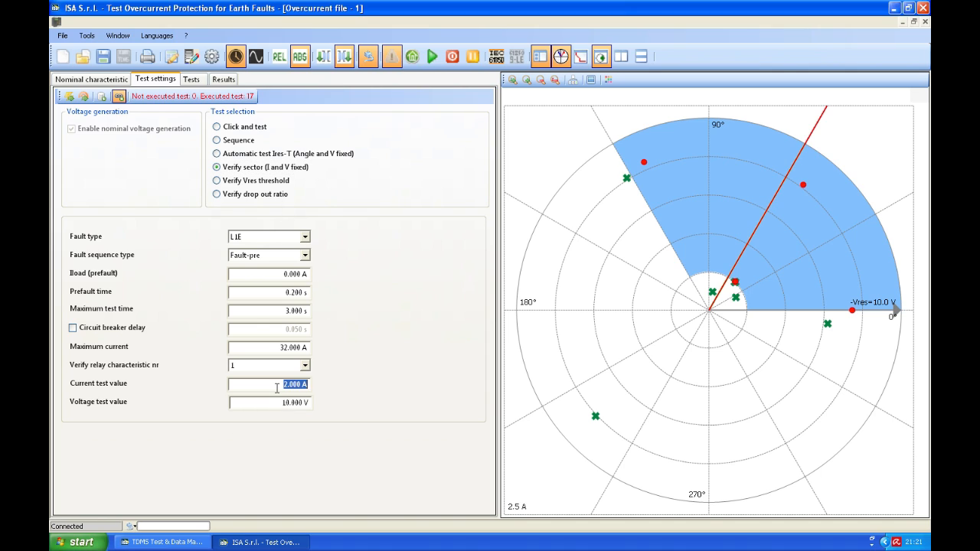
mouse_move(319, 390)
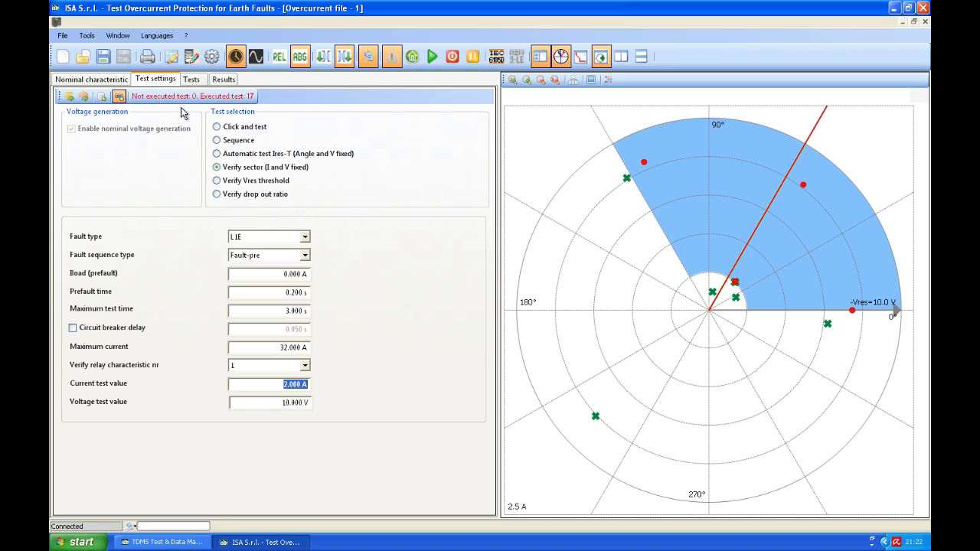
click(102, 95)
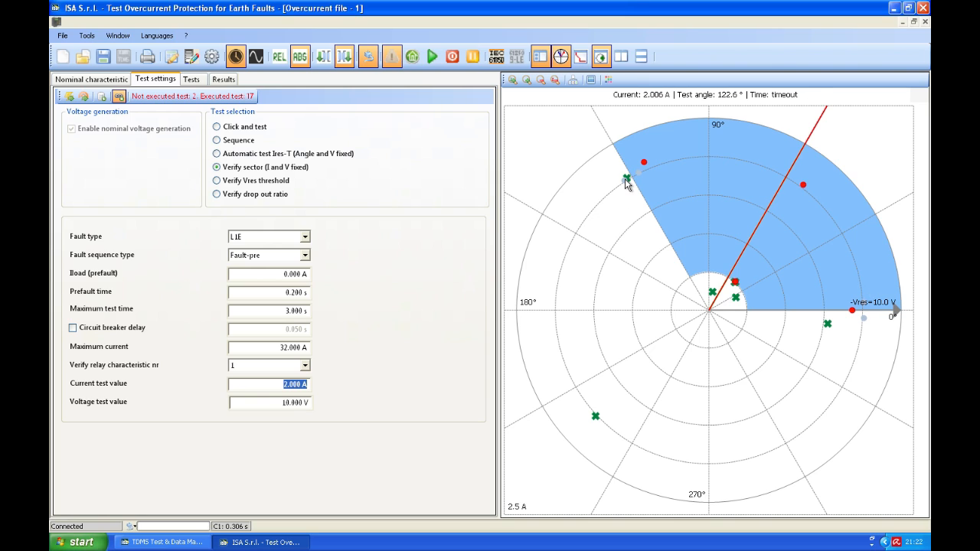
click(192, 79)
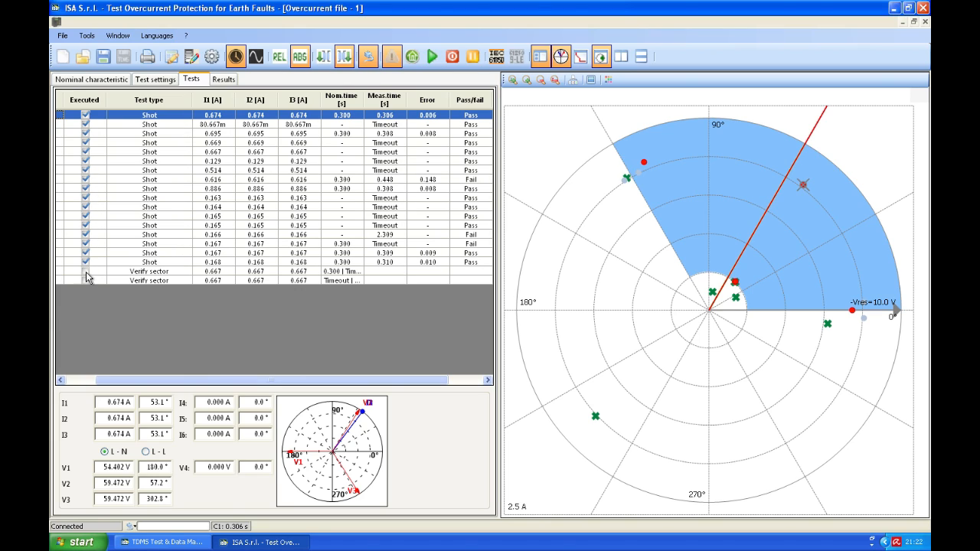
mouse_move(88, 281)
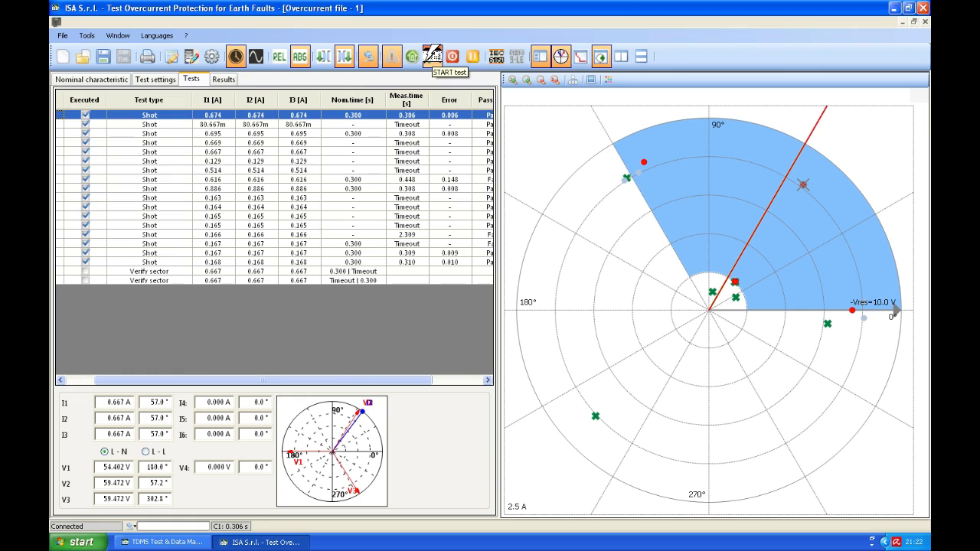
Step: Run both queued Verify sector tests and reveal their full measured times and Pass/fail results
click(432, 56)
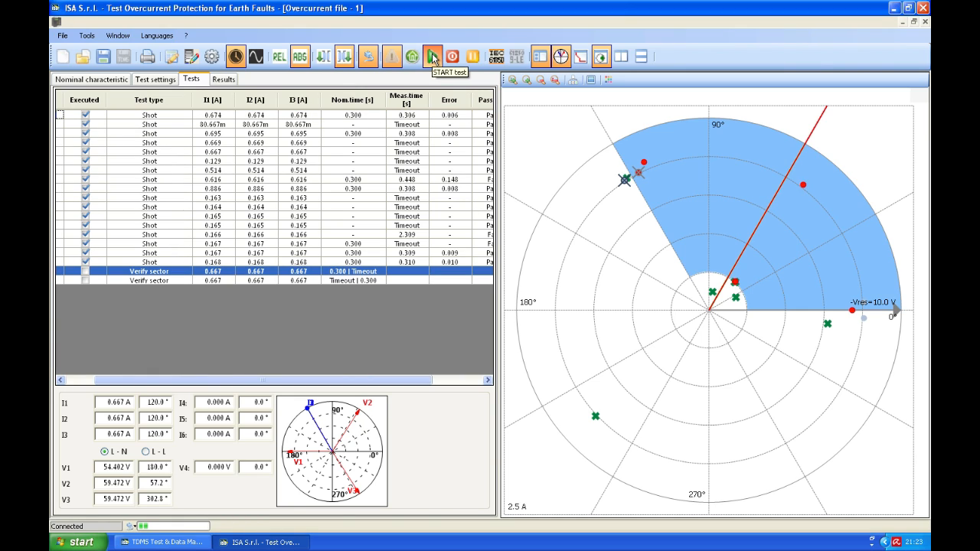
click(432, 56)
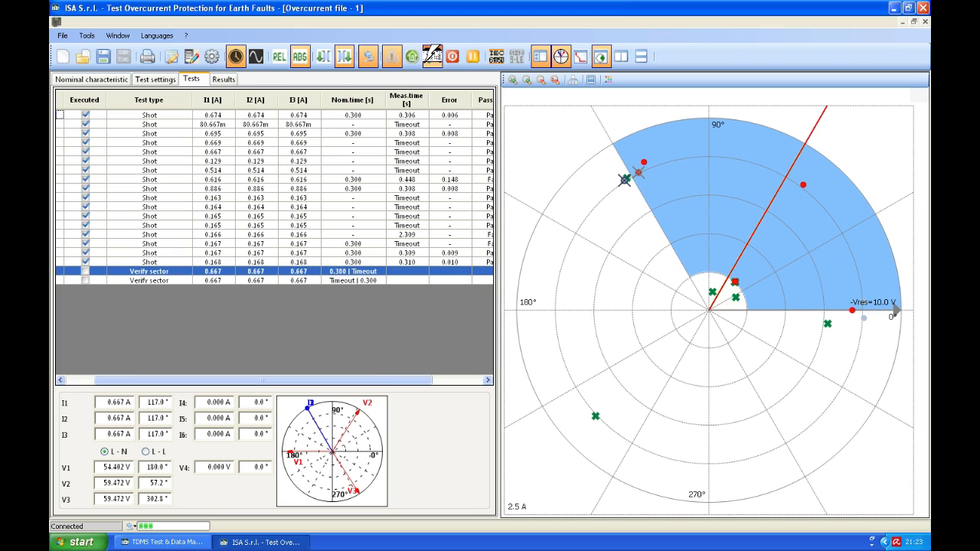
click(433, 56)
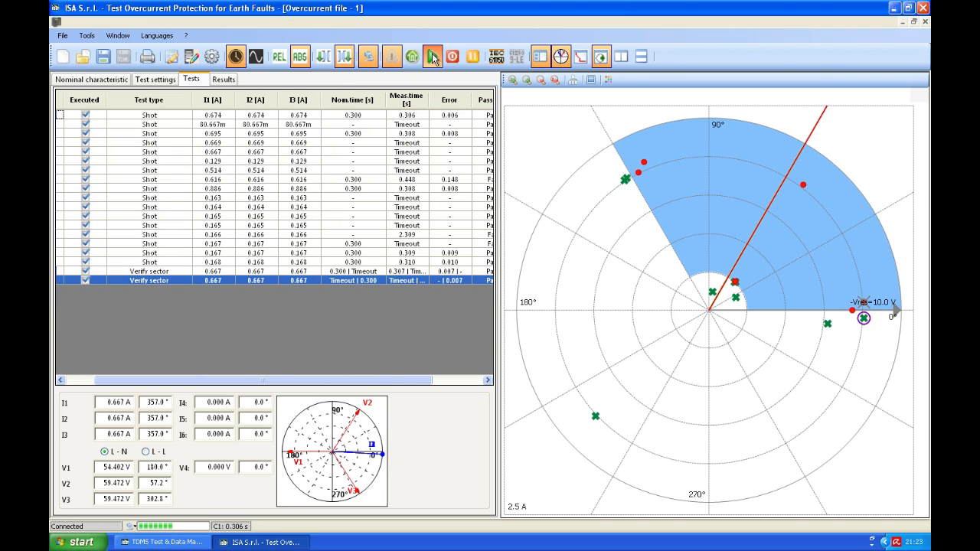
click(432, 57)
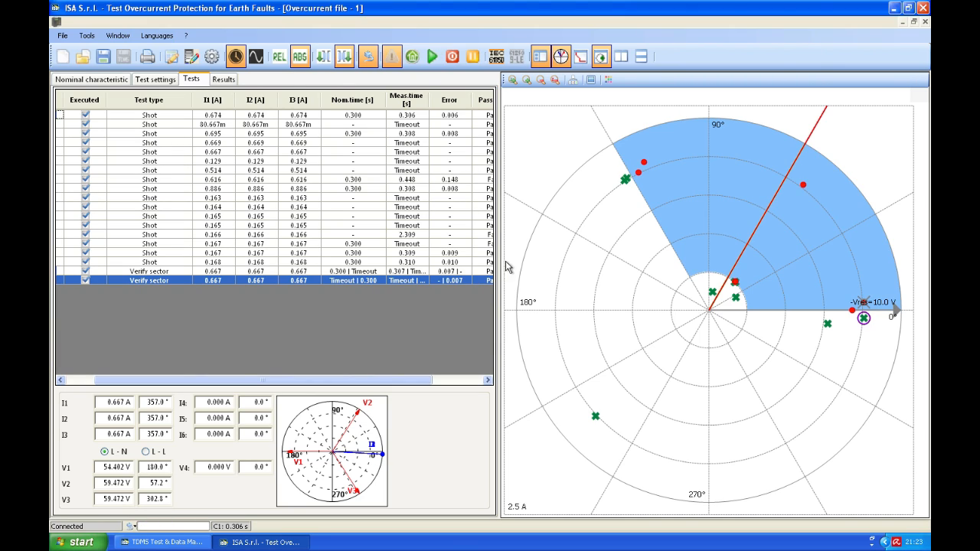
mouse_move(425, 278)
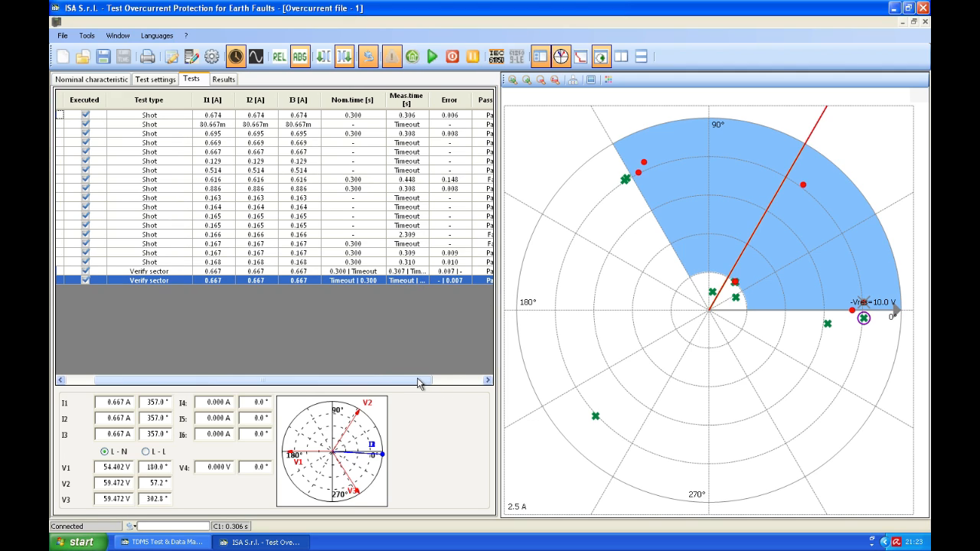
scroll(left, 3)
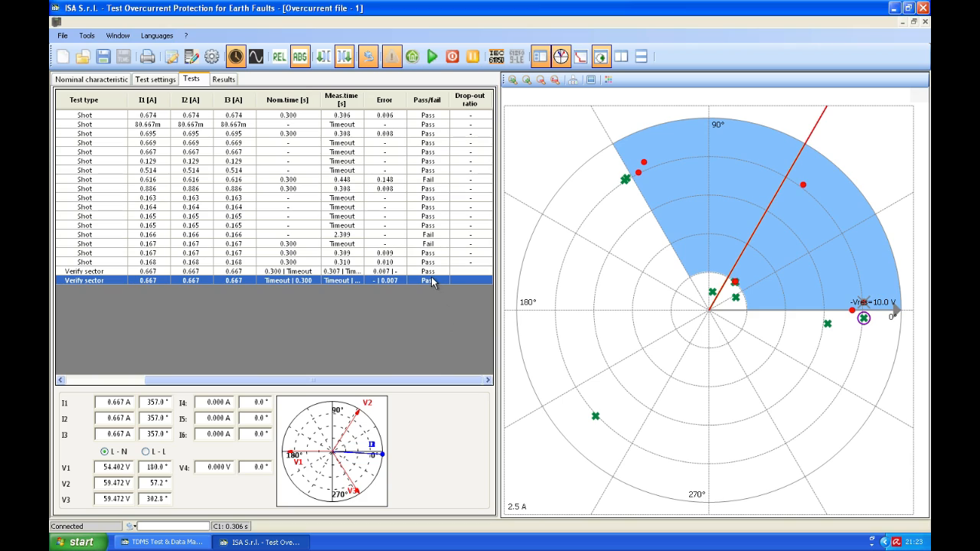
click(341, 272)
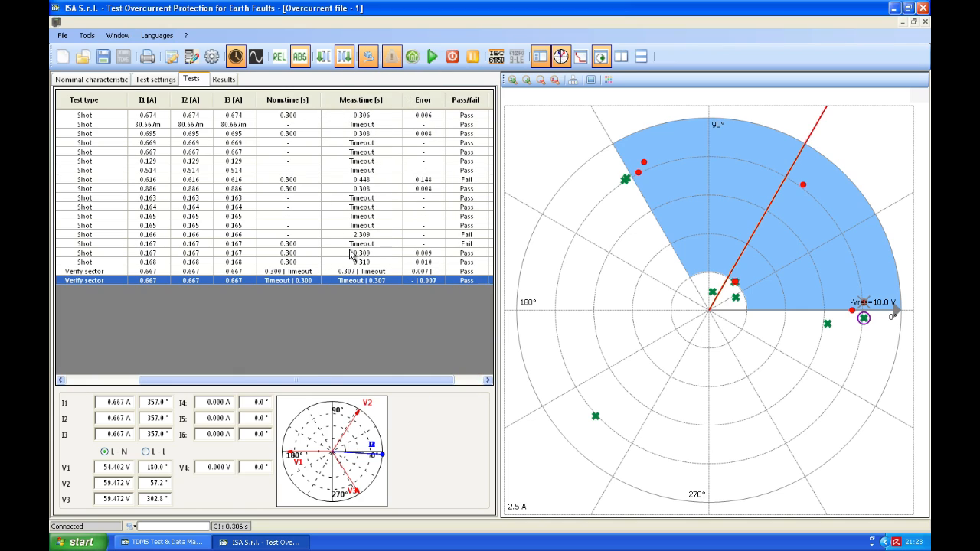
mouse_move(397, 290)
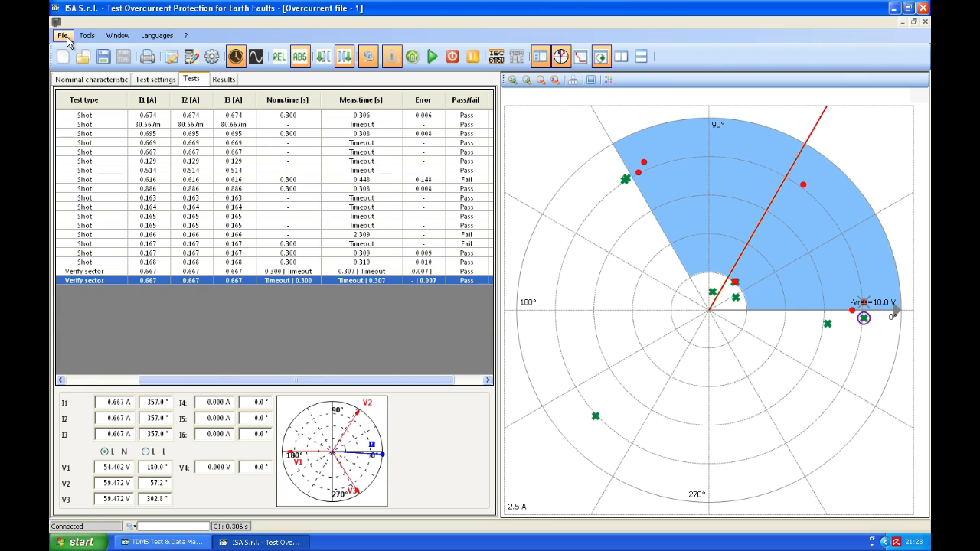
Step: Bring up the File > Print preview options and the Change Report Logo chooser
click(61, 35)
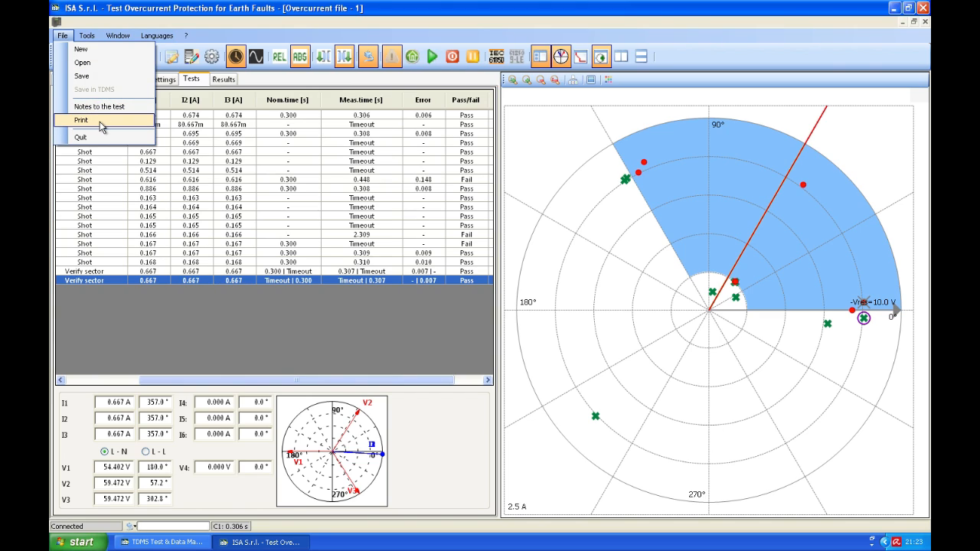
click(80, 119)
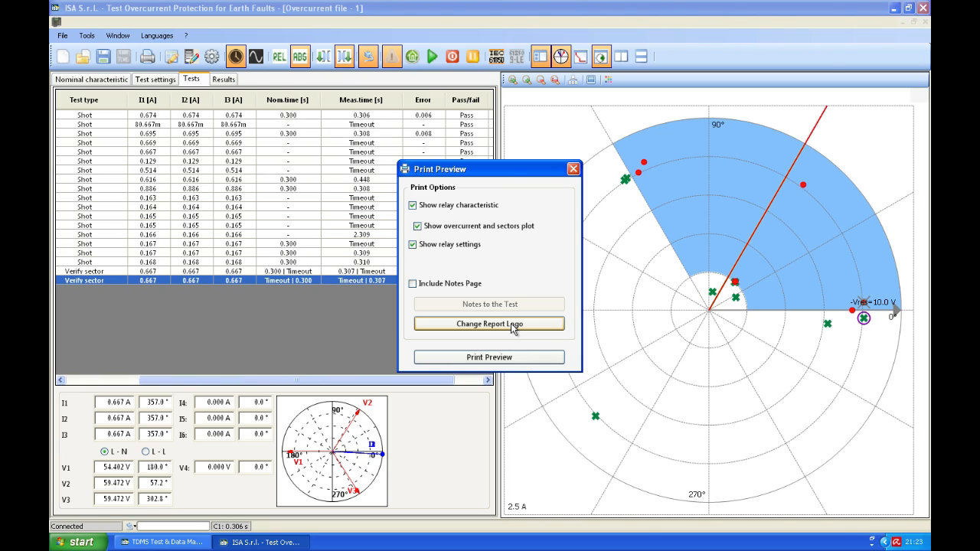
click(488, 323)
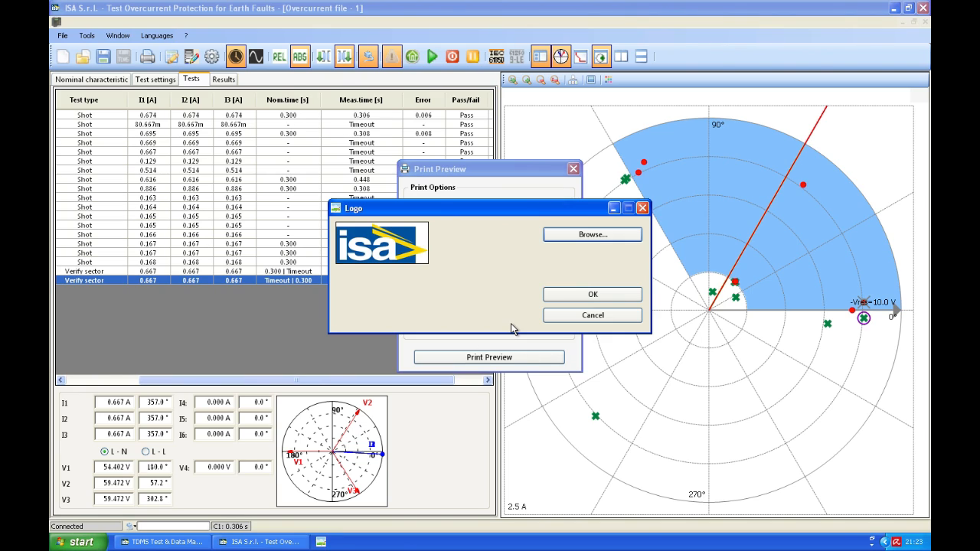
Step: Set the report logo to the SIEMENS image from xtest > LOGO and generate the preview
click(592, 234)
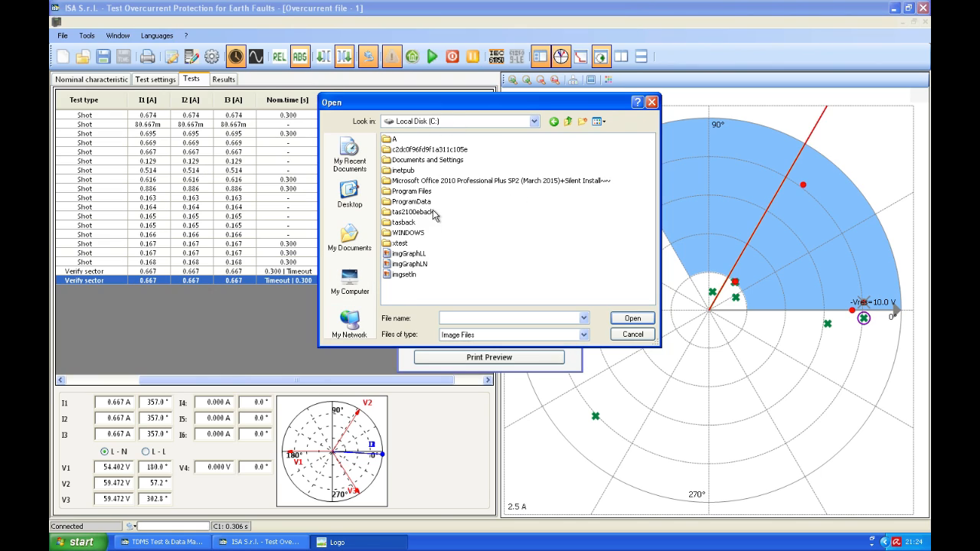
double_click(399, 243)
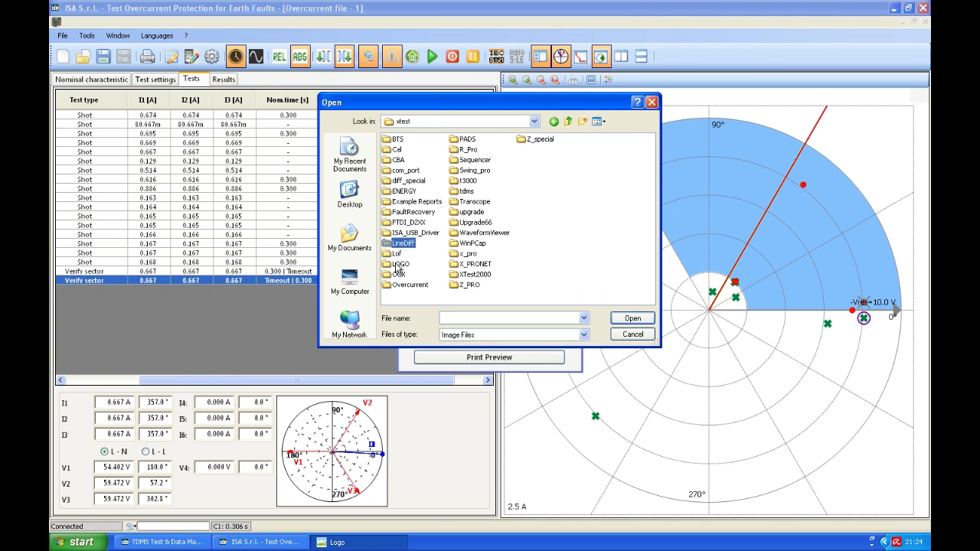
double_click(400, 243)
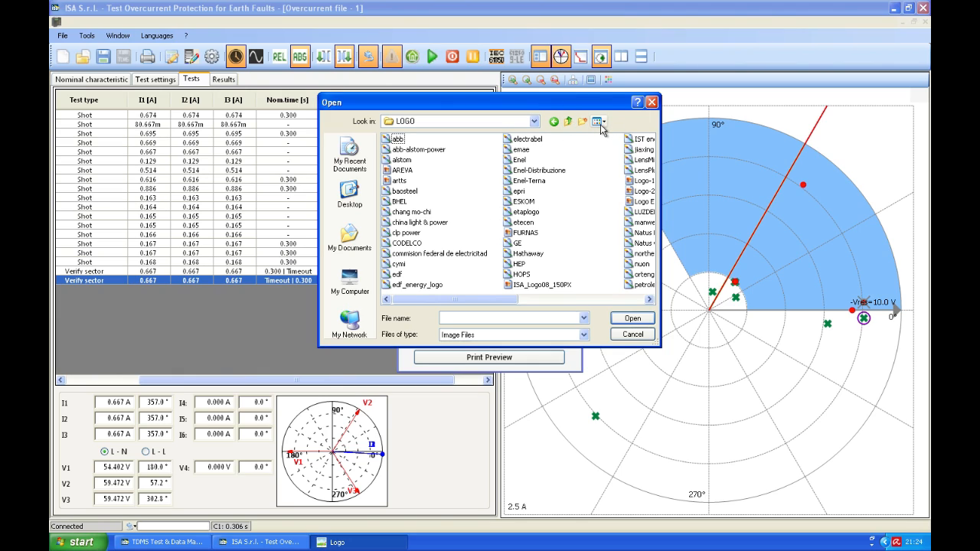
click(595, 121)
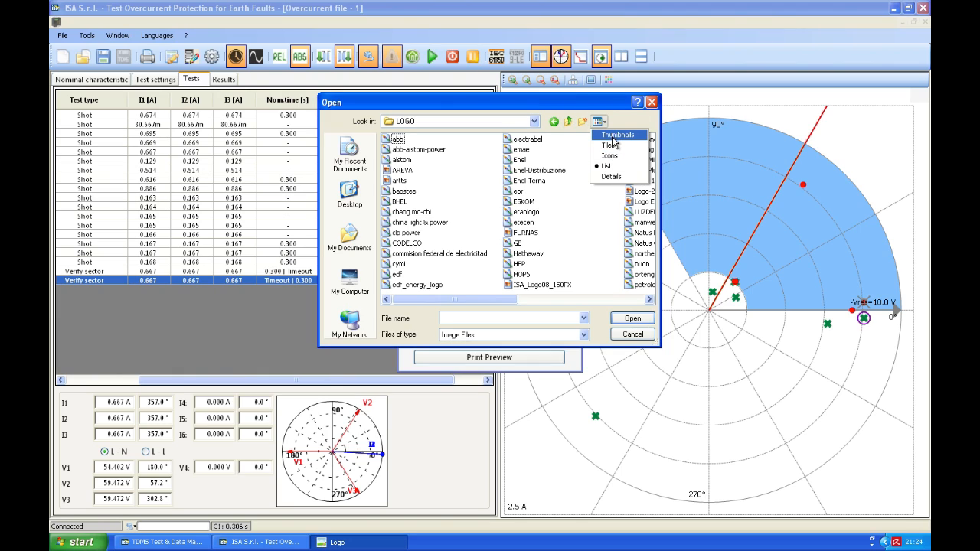
click(618, 134)
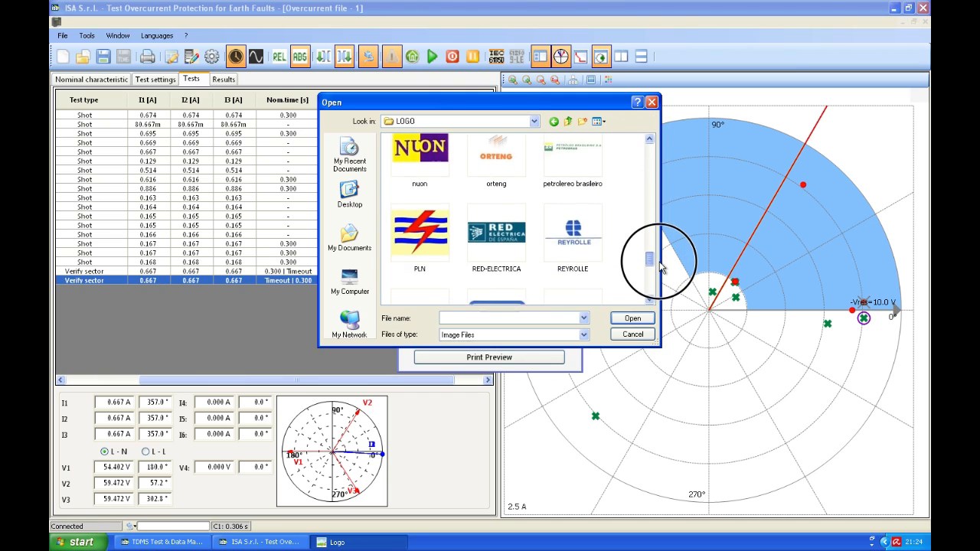
scroll(down, 3)
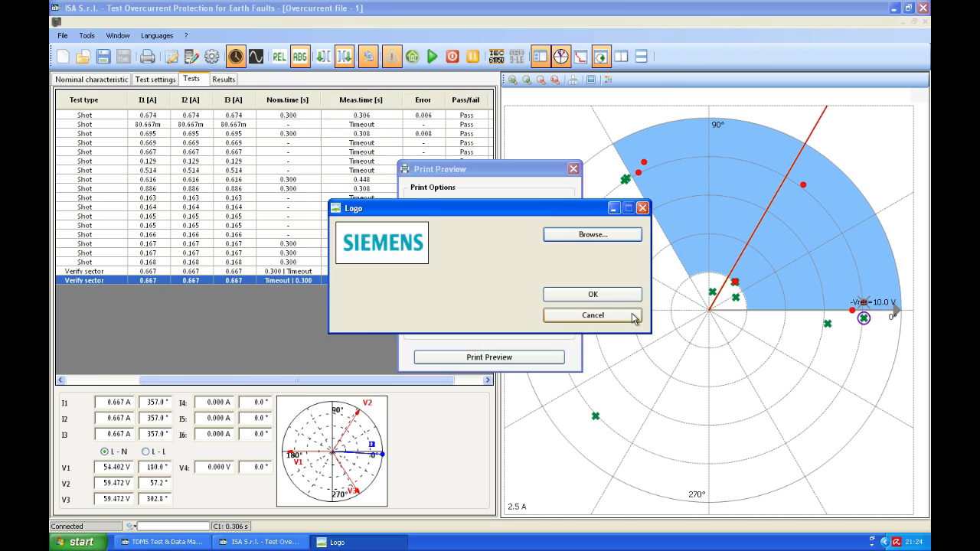
click(591, 314)
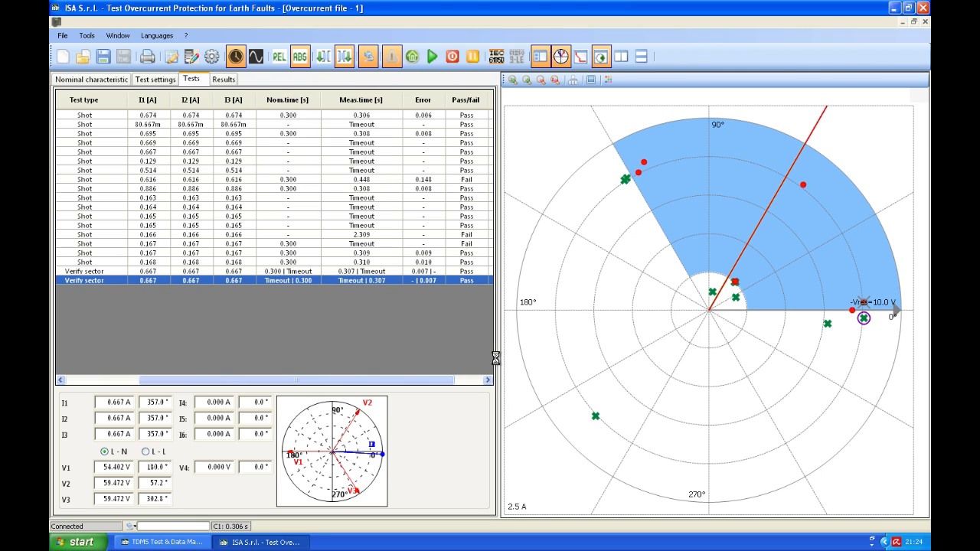
click(171, 57)
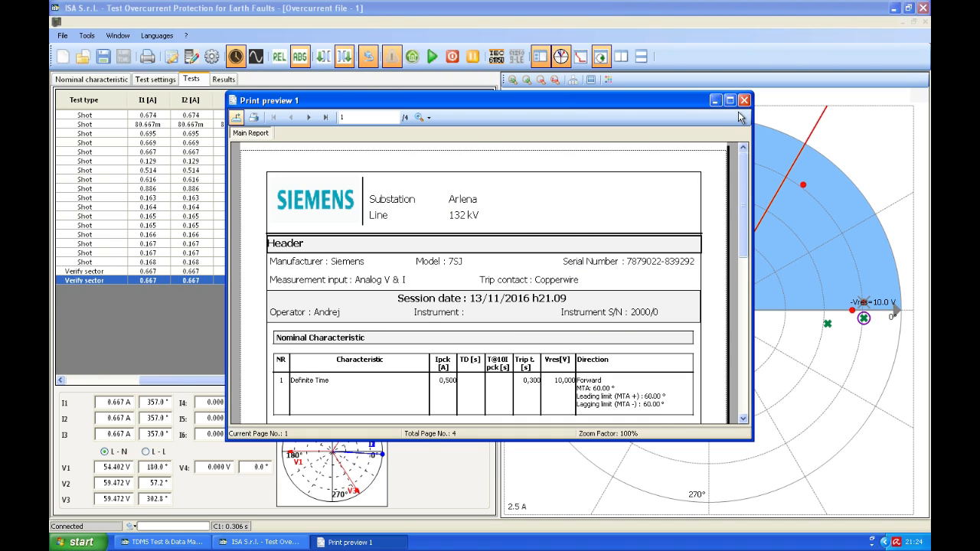
Step: Maximize the print preview and scroll through page 1's plots and signature footer
click(728, 100)
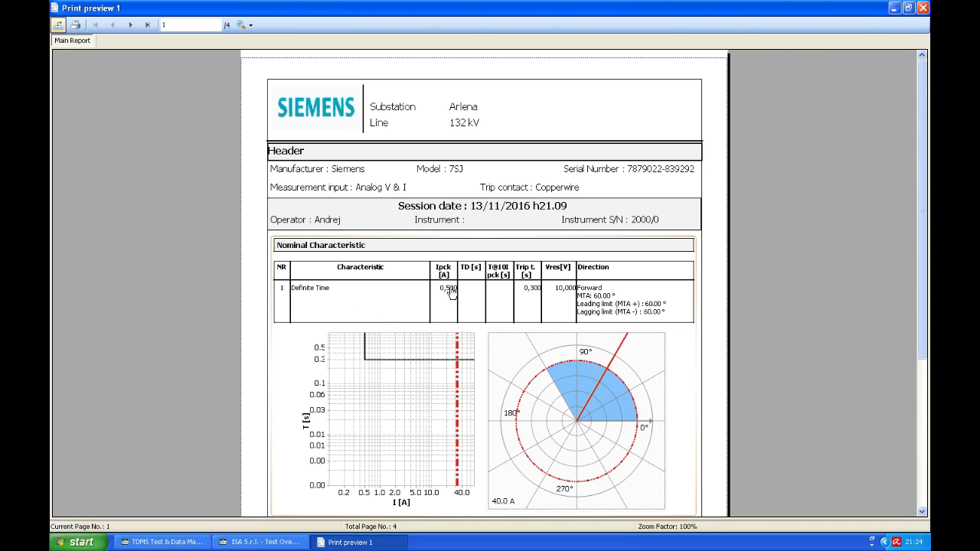
scroll(down, 3)
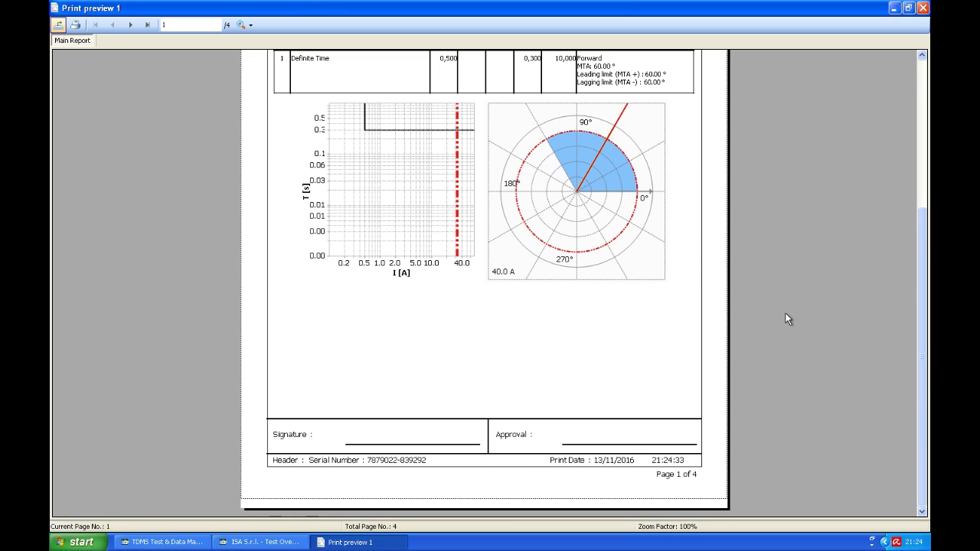
click(130, 24)
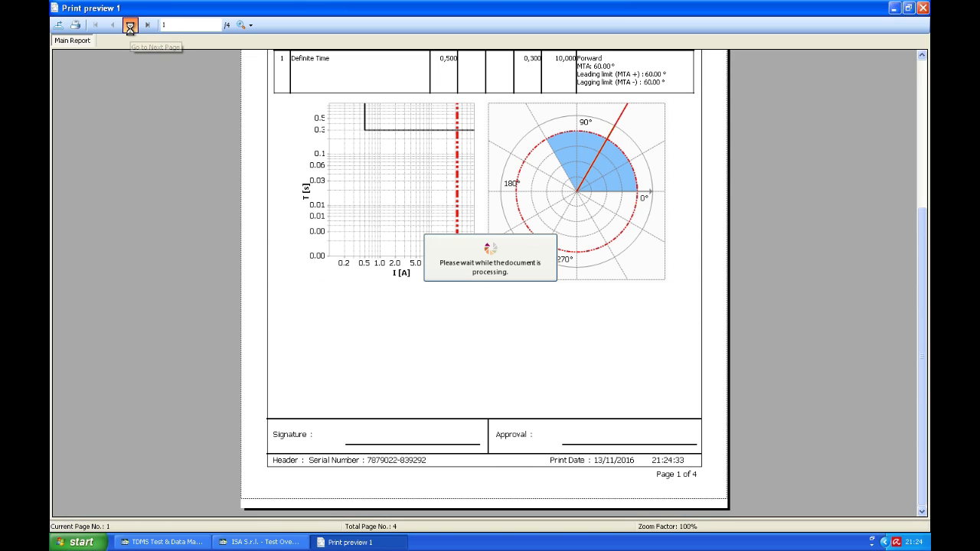
Step: Page through report pages 2 and 3, scrolling down to page 3's signature footer
click(130, 25)
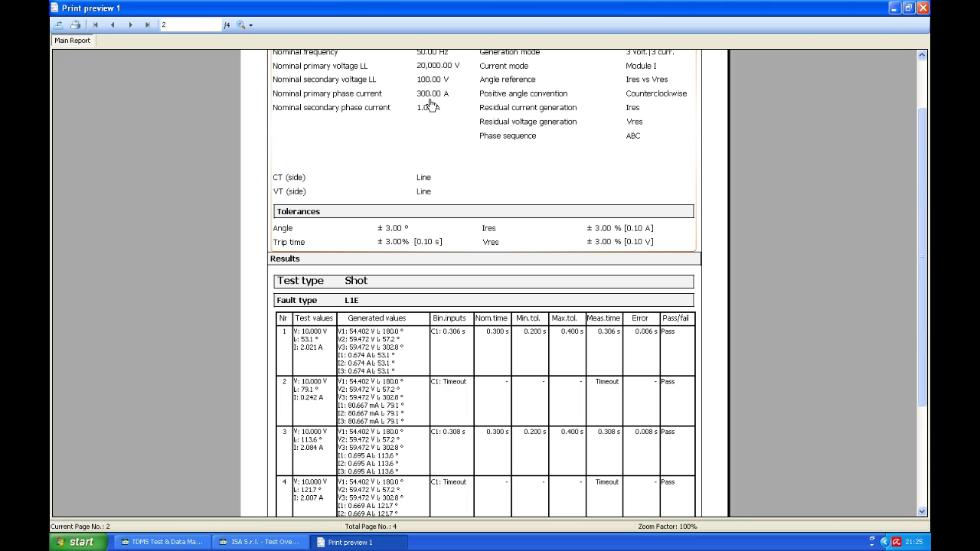
scroll(down, 3)
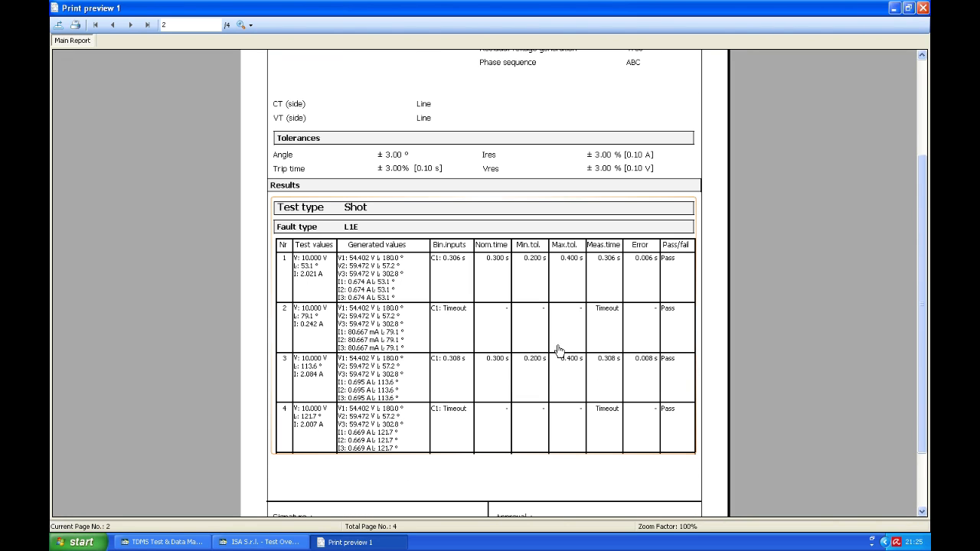
mouse_move(458, 284)
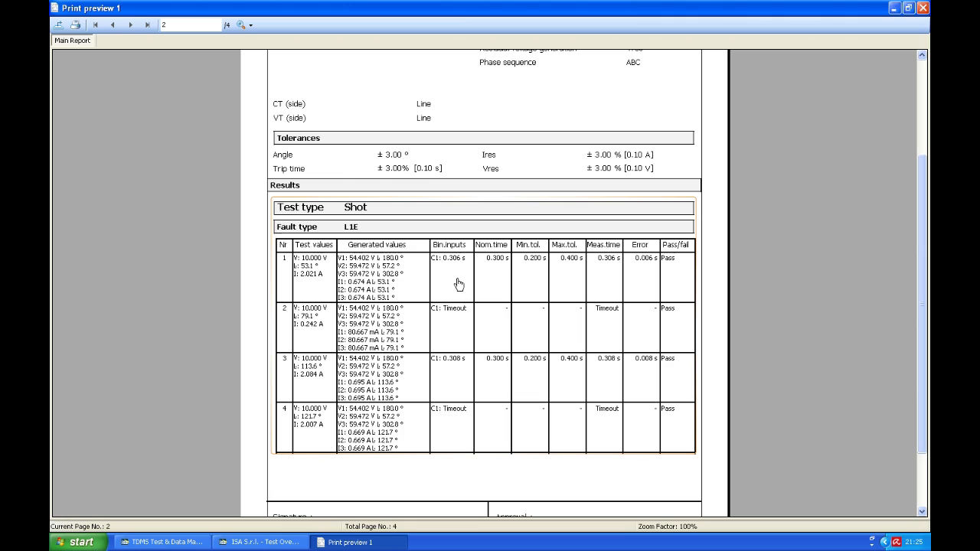
mouse_move(682, 449)
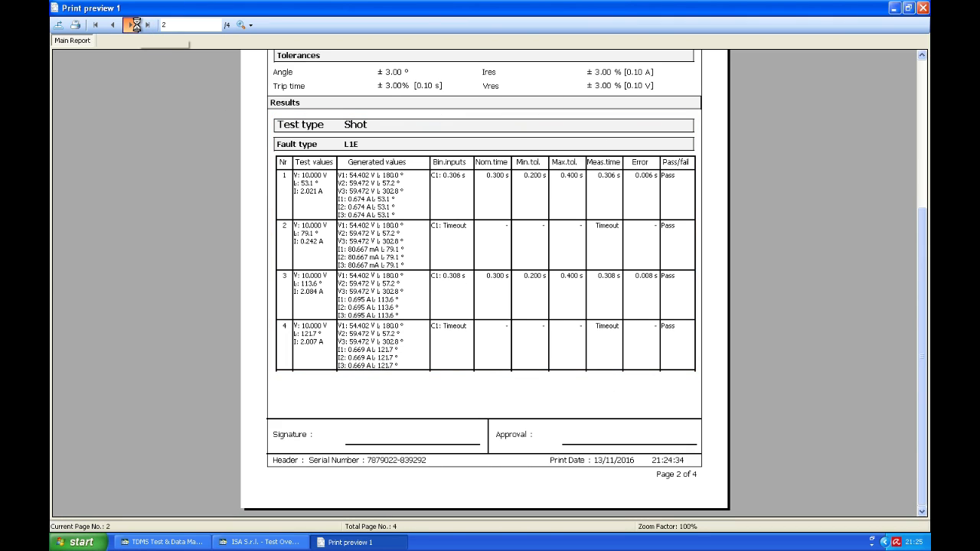
click(130, 25)
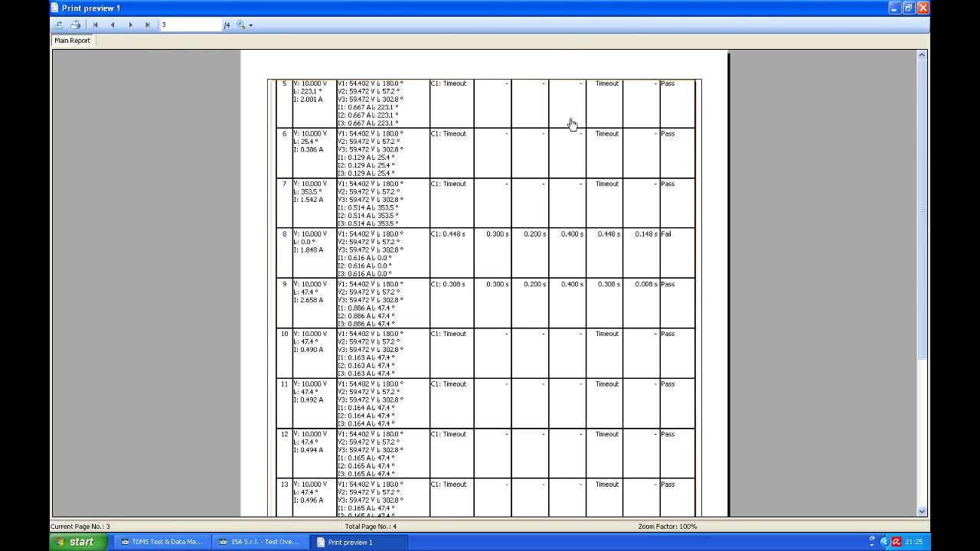
mouse_move(665, 283)
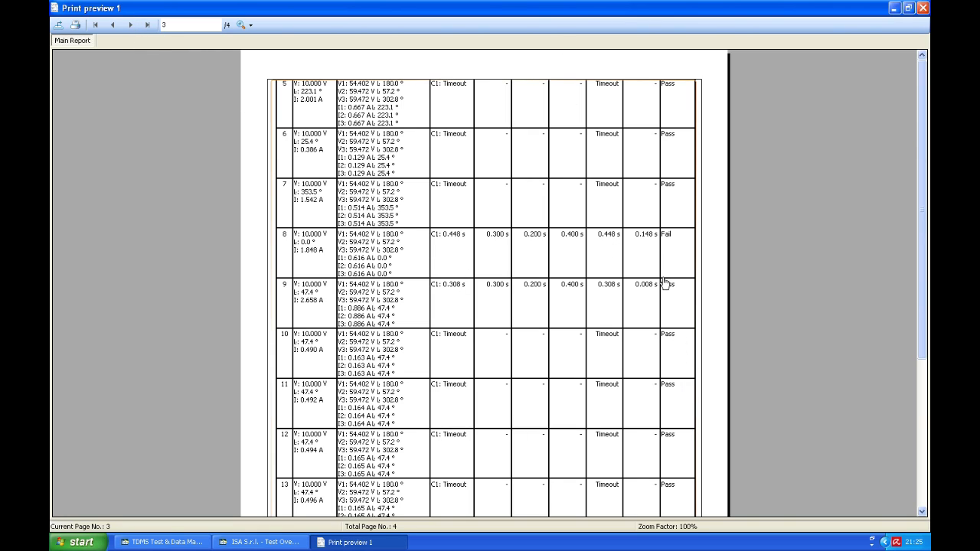
mouse_move(670, 244)
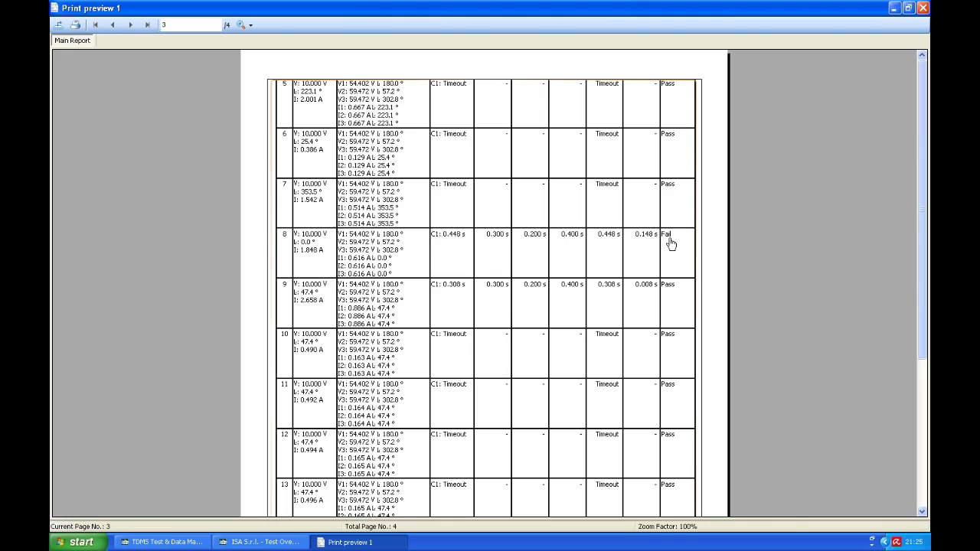
mouse_move(462, 256)
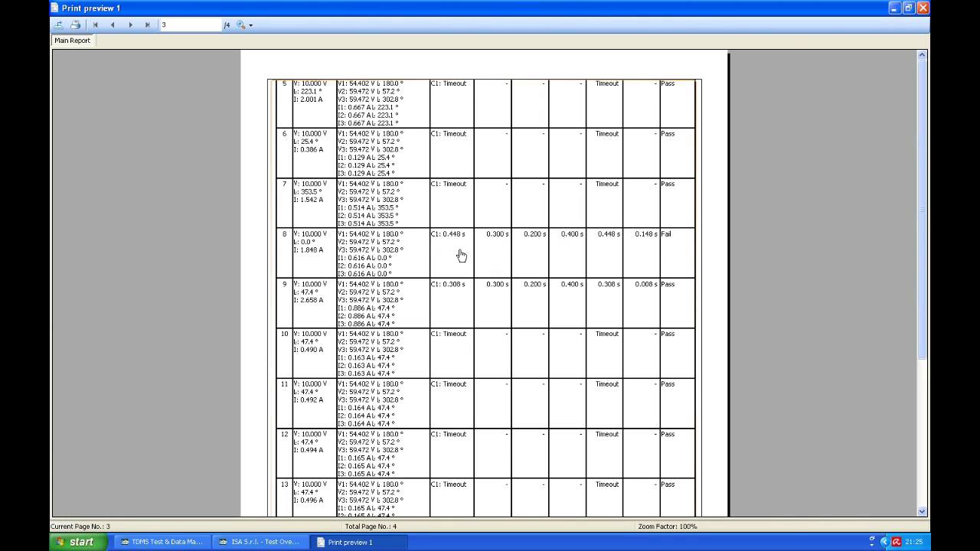
mouse_move(472, 254)
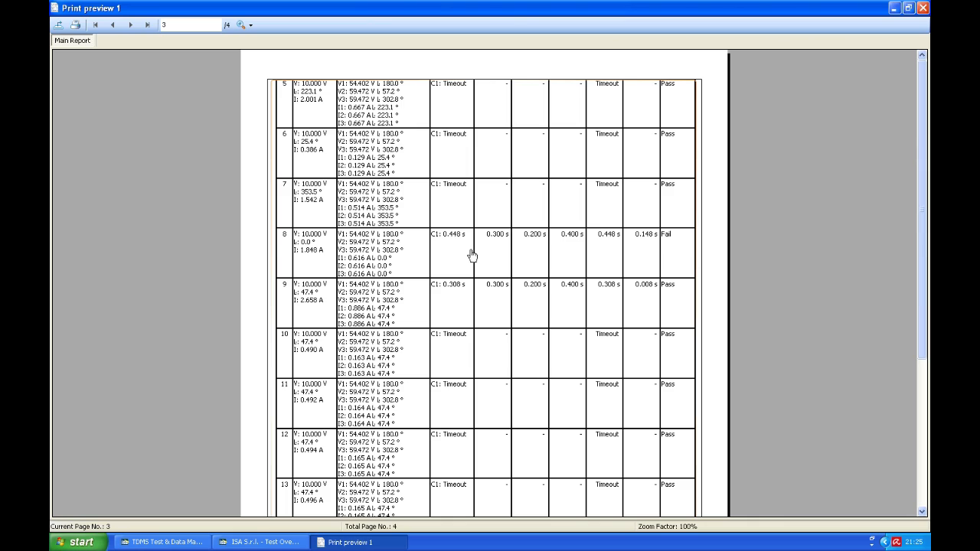
mouse_move(609, 241)
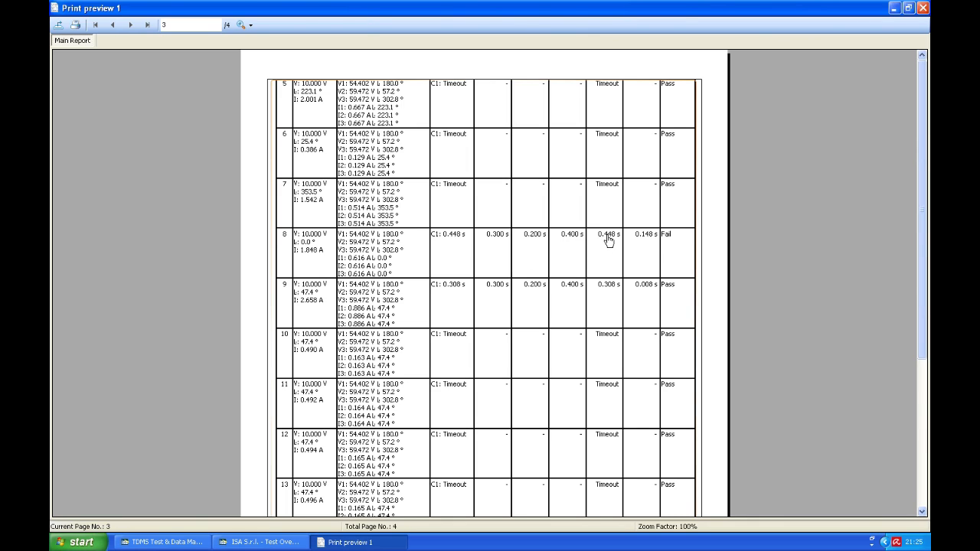
mouse_move(638, 300)
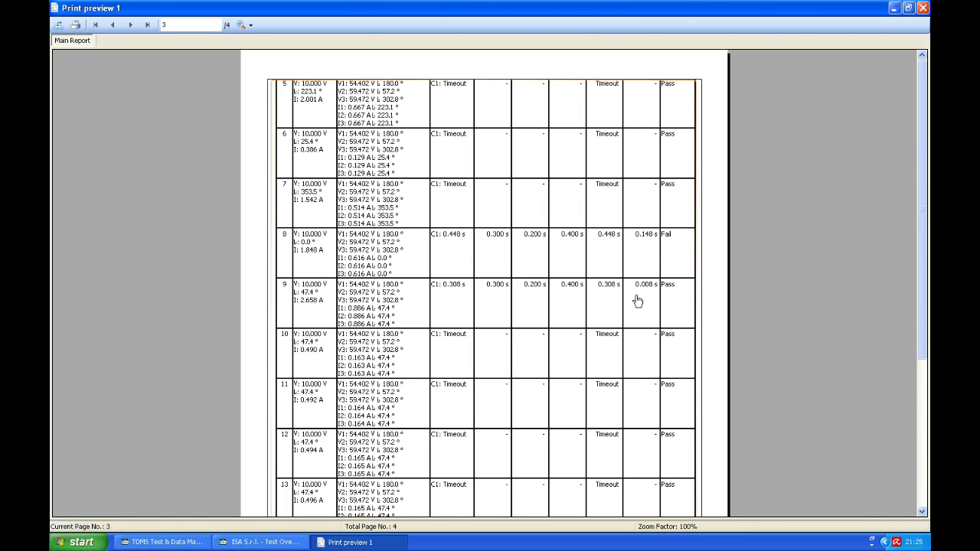
mouse_move(605, 300)
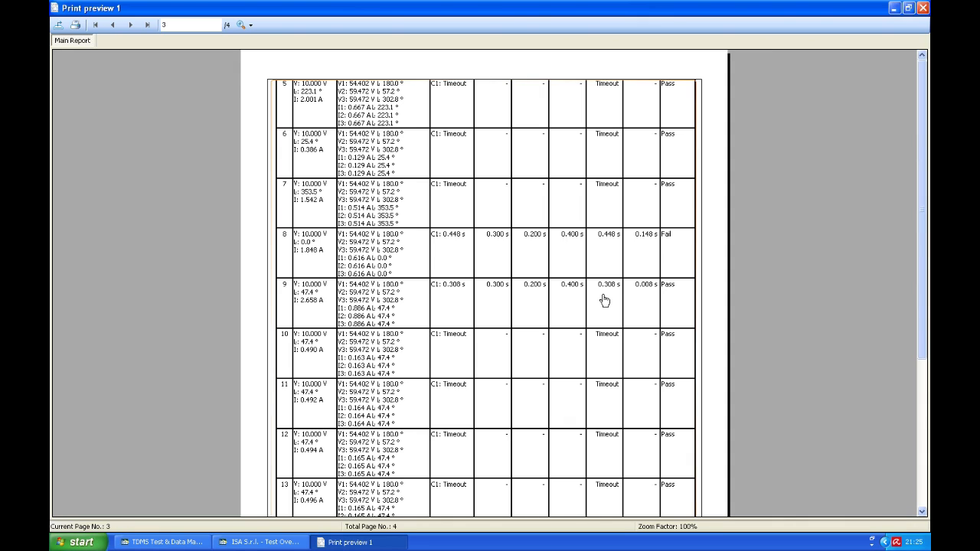
scroll(down, 3)
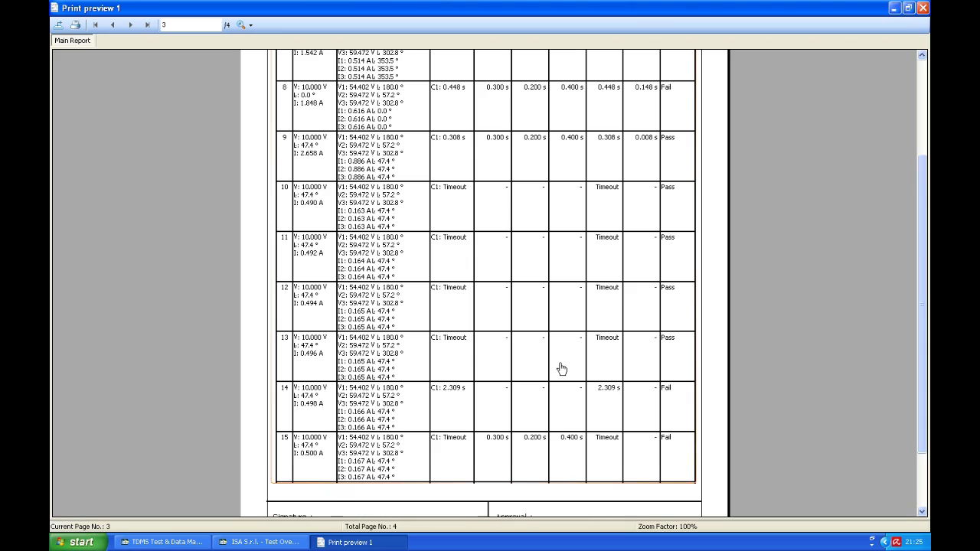
scroll(down, 3)
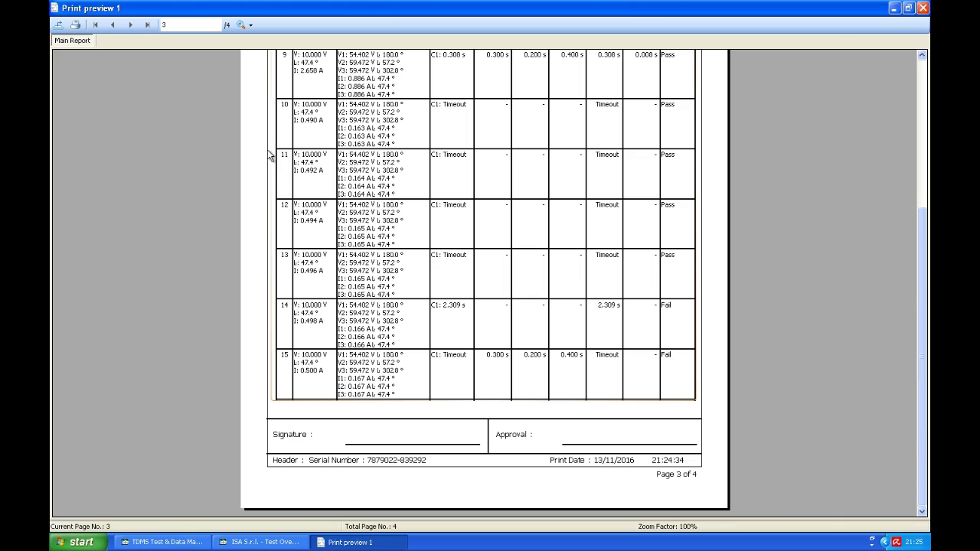
mouse_move(130, 24)
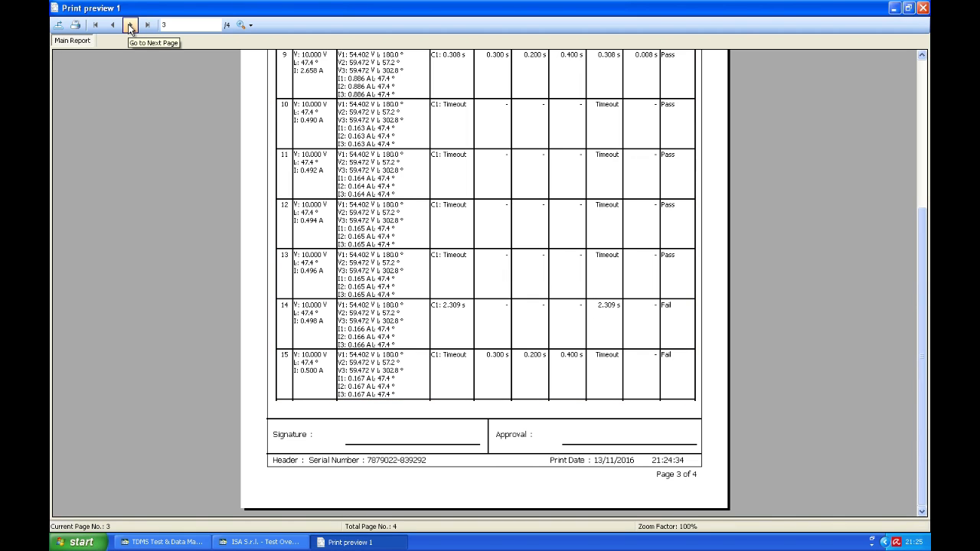
Step: Advance the report preview to page 4 of 4
click(130, 24)
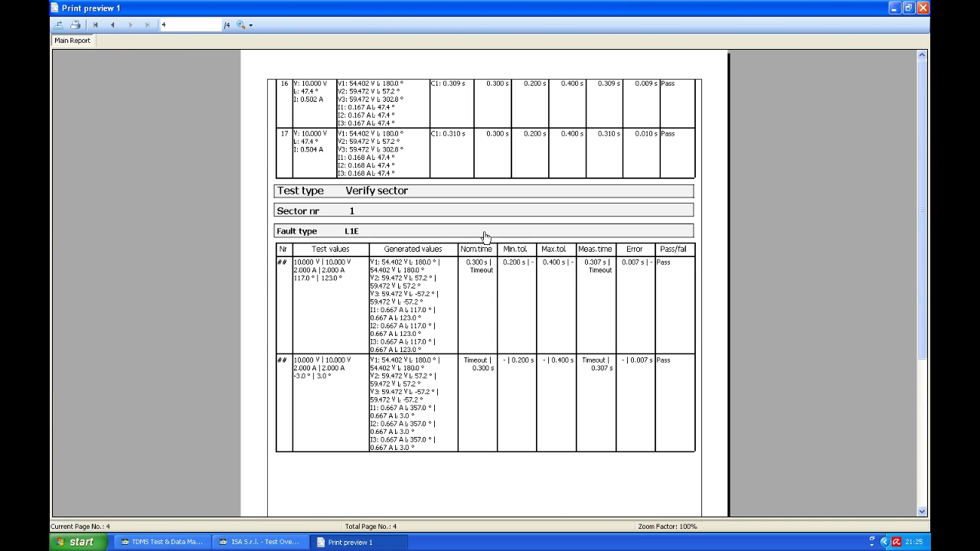
mouse_move(924, 297)
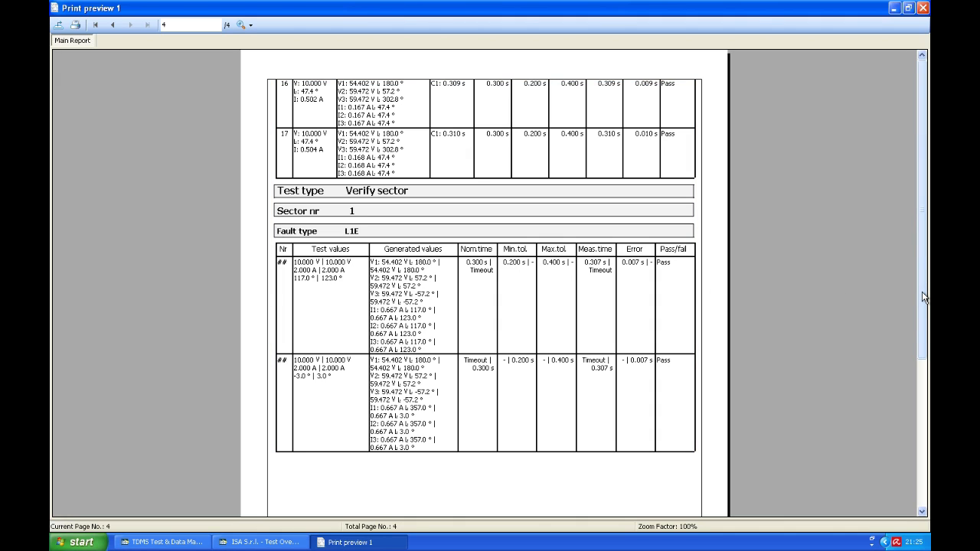
mouse_move(325, 215)
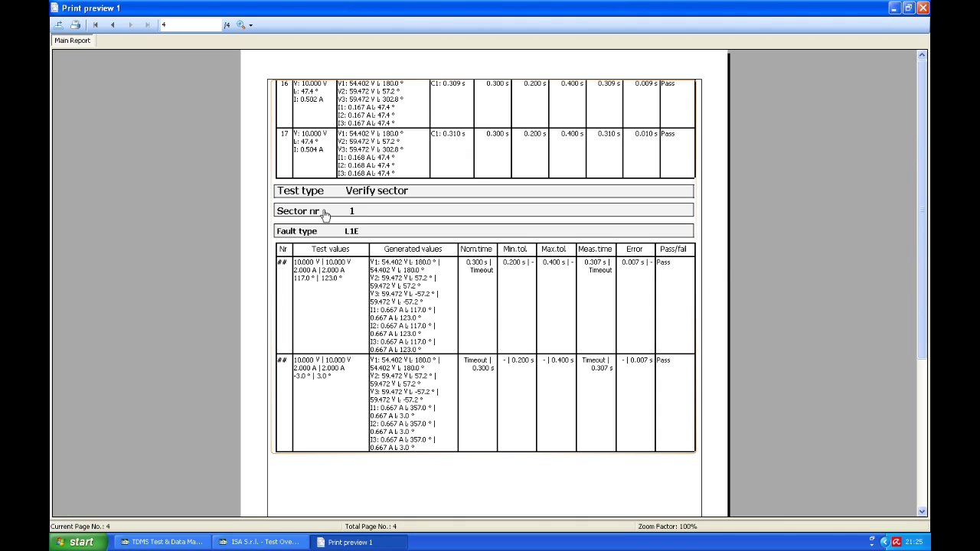
mouse_move(361, 211)
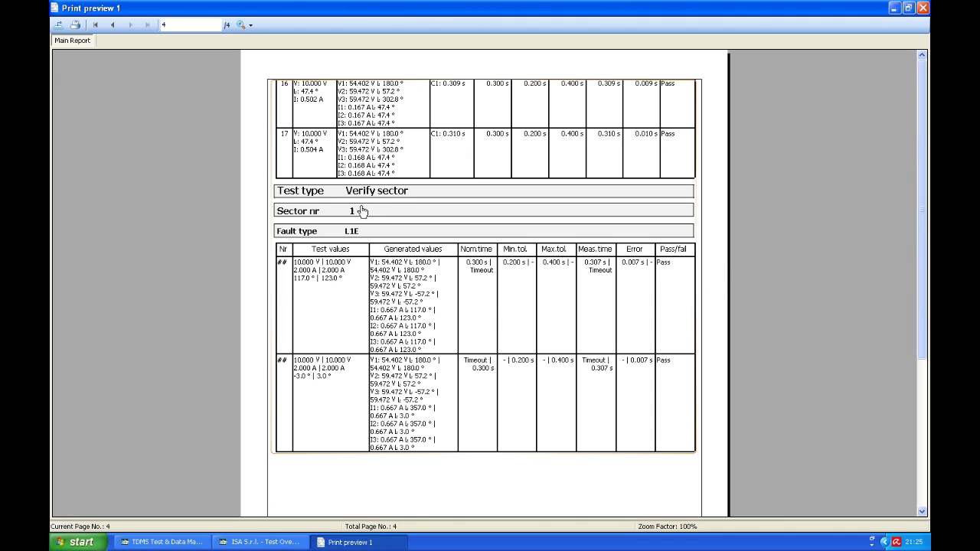
mouse_move(325, 239)
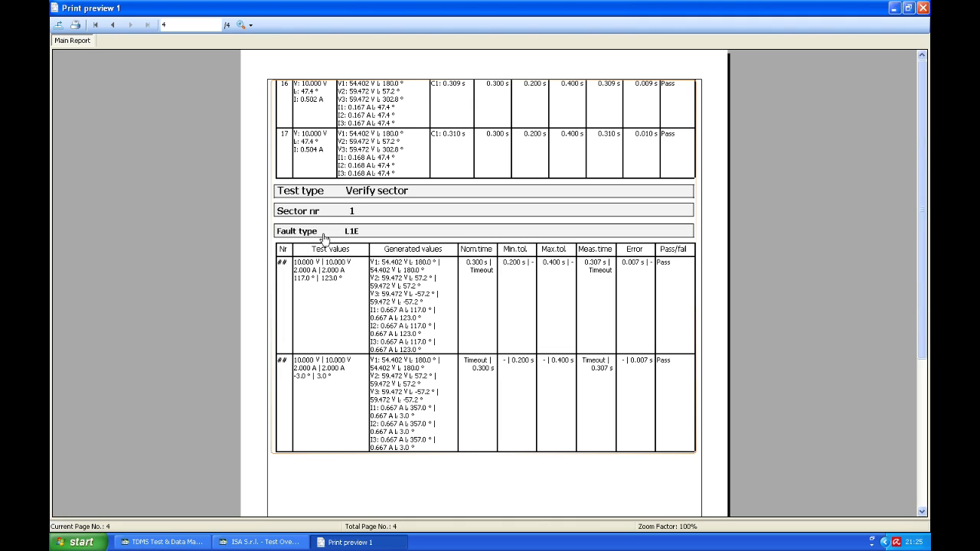
mouse_move(490, 300)
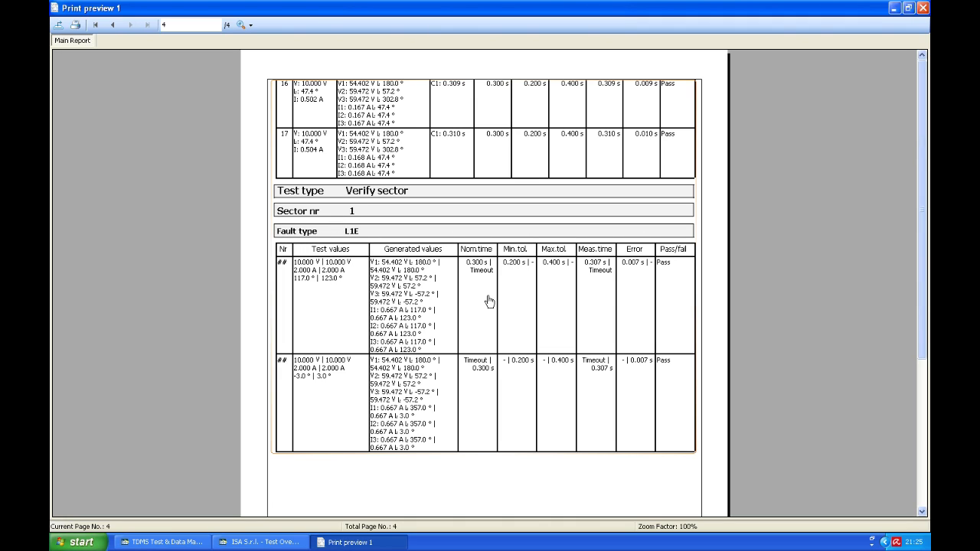
mouse_move(103, 82)
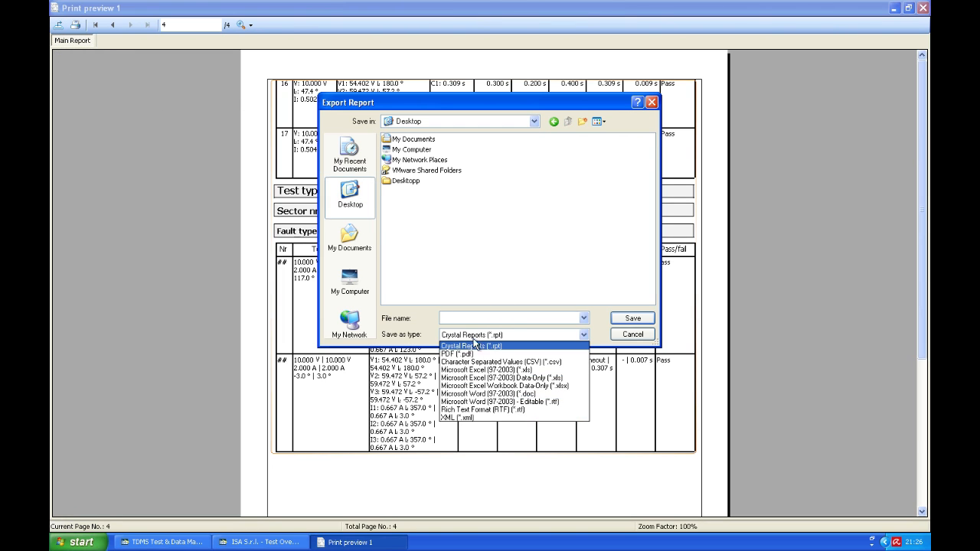
Step: Save the report as PDF file 67N, then minimize the test management window
click(457, 353)
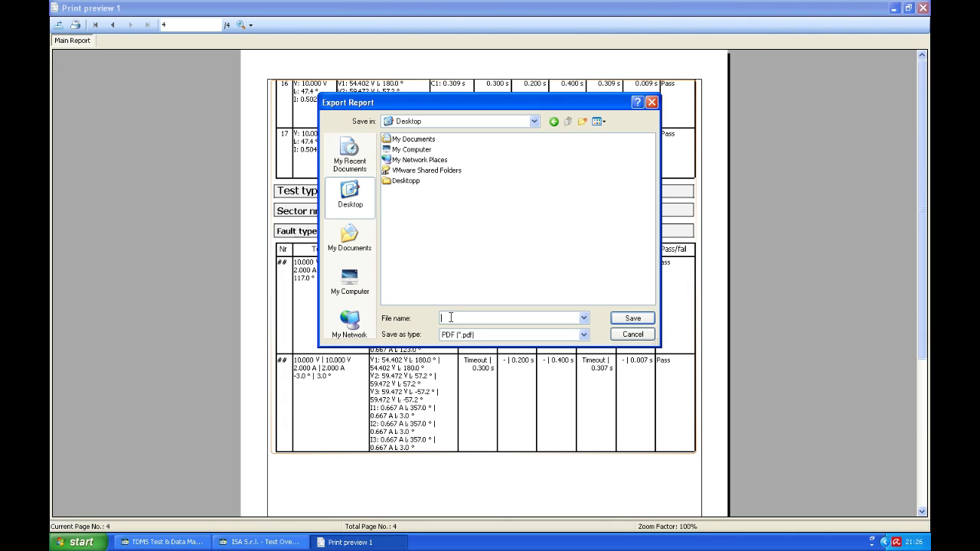
text(67N)
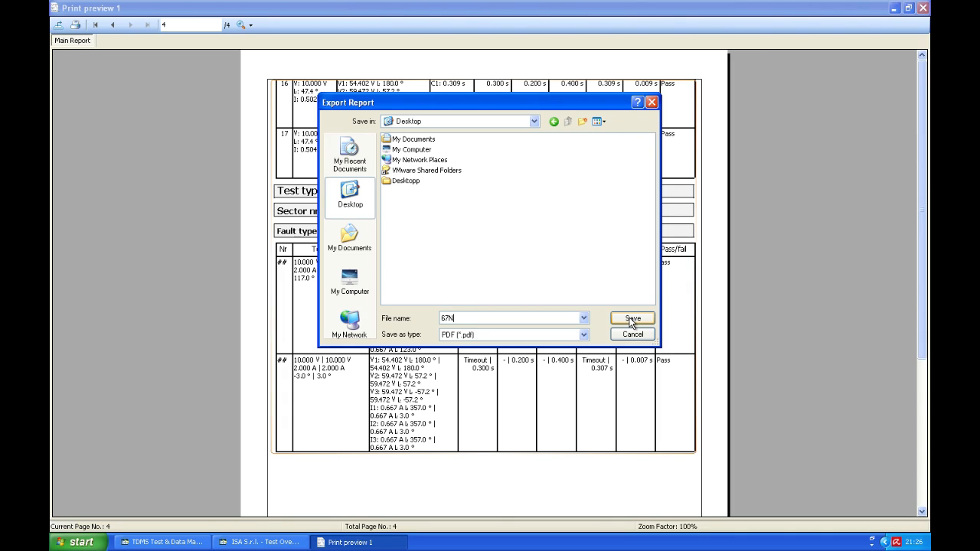
click(630, 319)
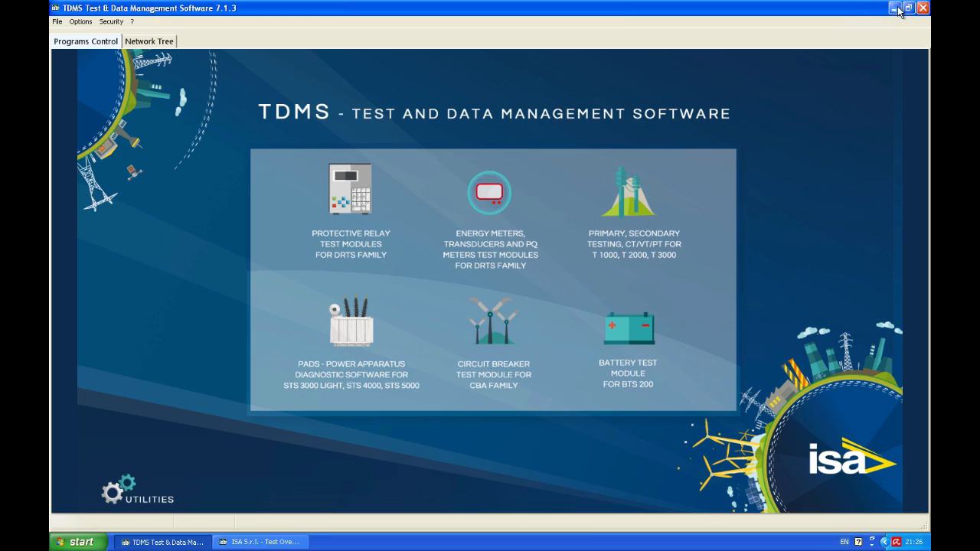
click(901, 8)
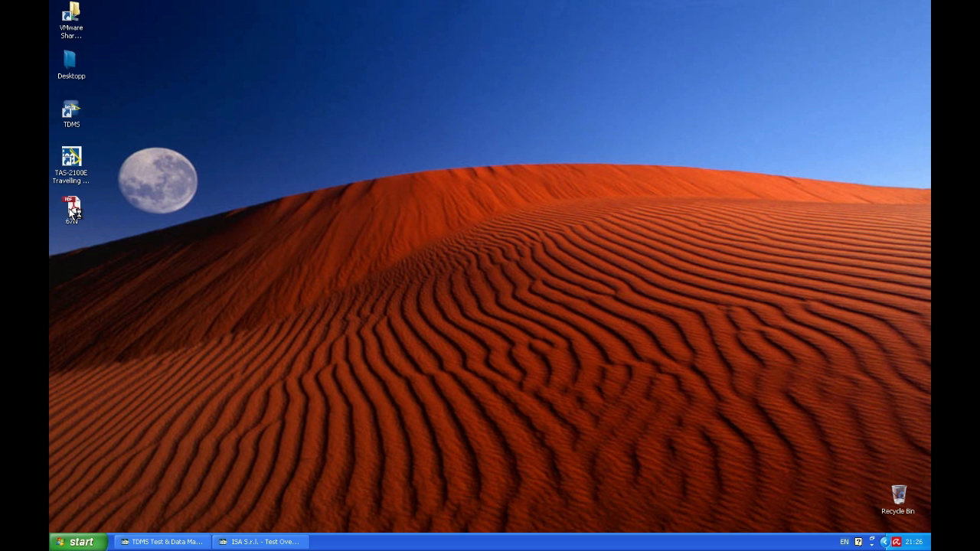
Step: Open 67N.pdf from the desktop in Adobe Reader and scroll through its four pages
double_click(70, 208)
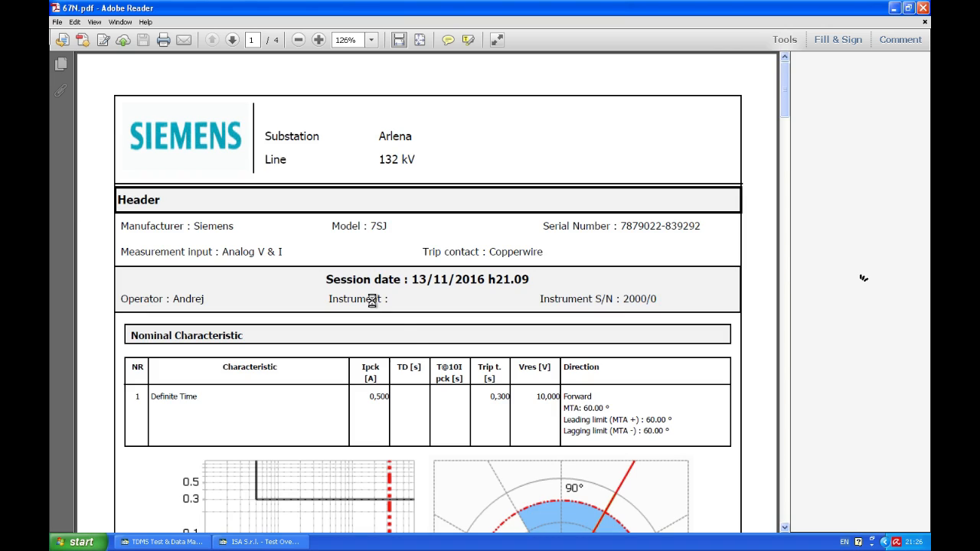
mouse_move(414, 346)
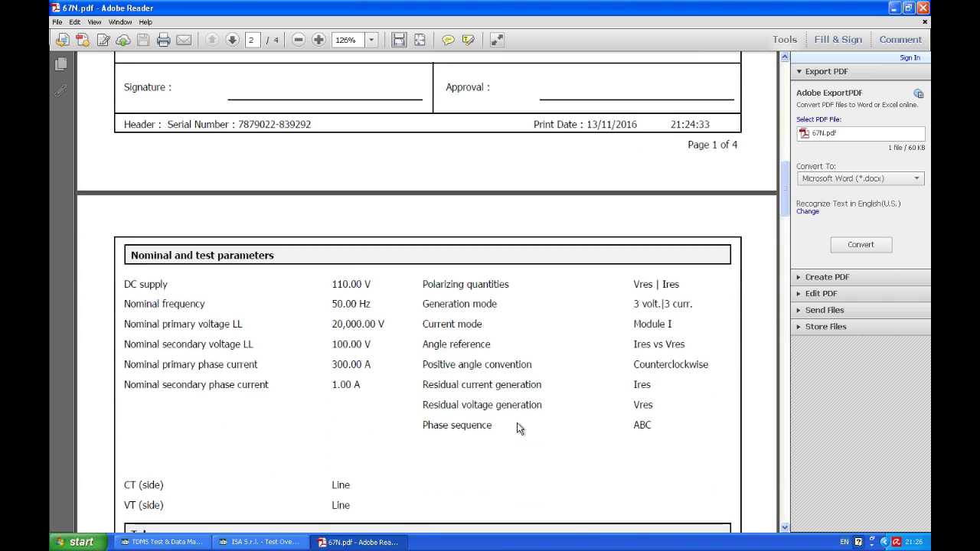
scroll(down, 3)
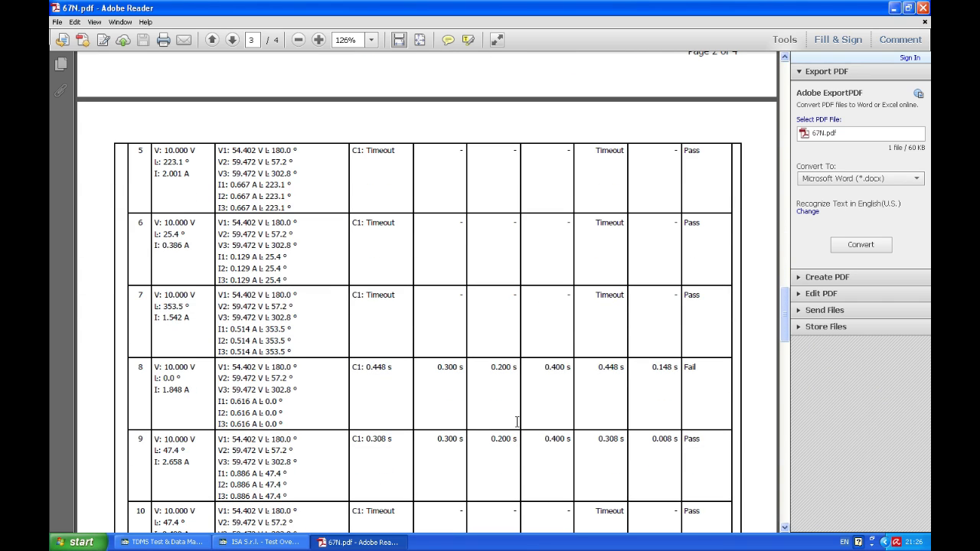
scroll(down, 3)
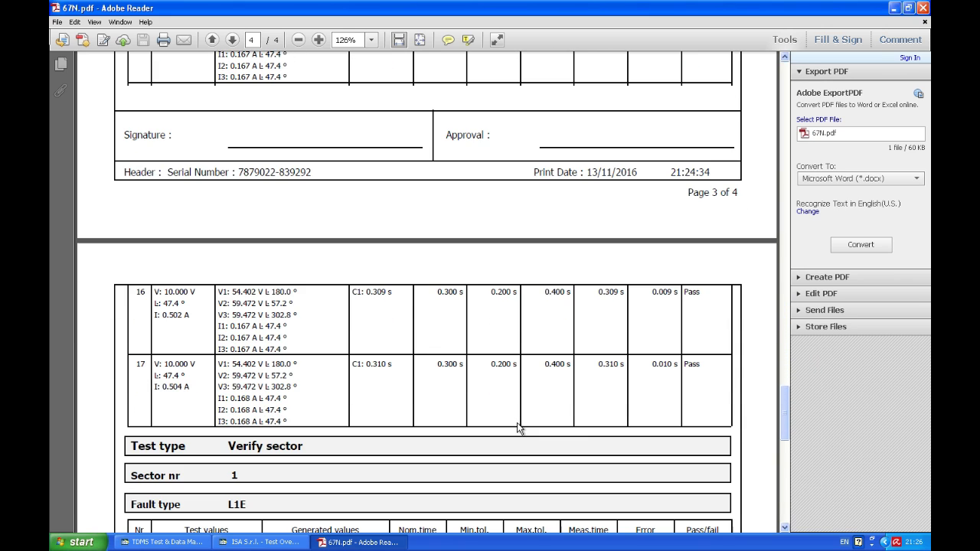
scroll(down, 3)
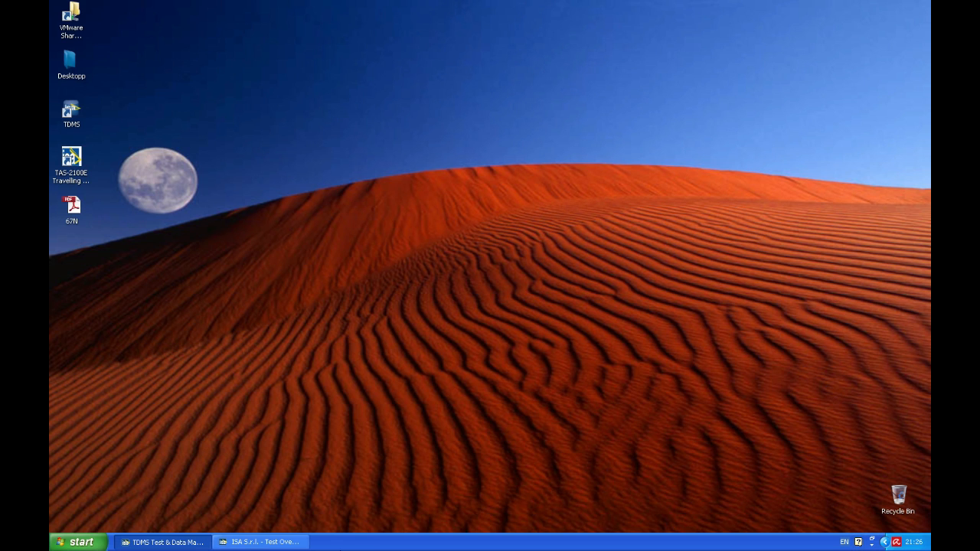
Step: Restore the ISA S.r.l. - Test Overcurrent window from the taskbar
click(260, 542)
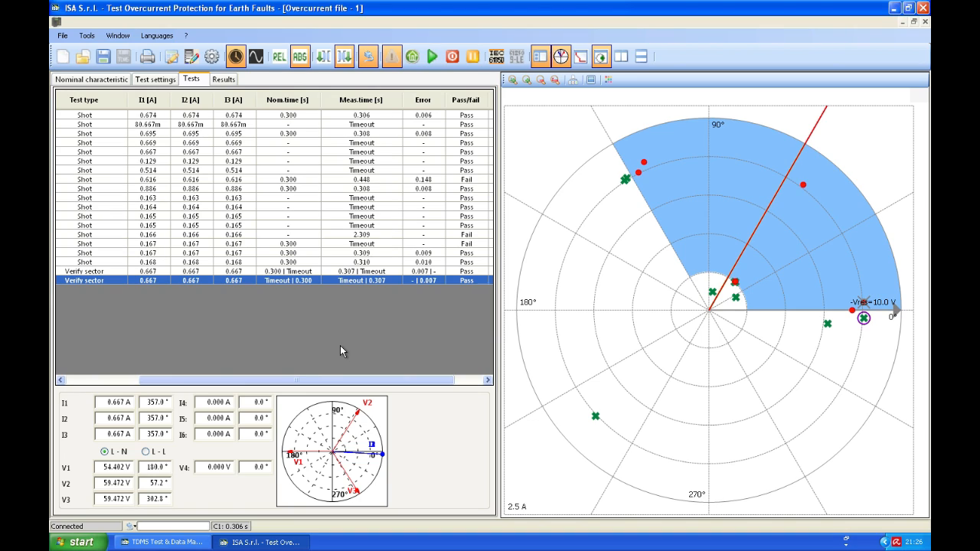
mouse_move(89, 91)
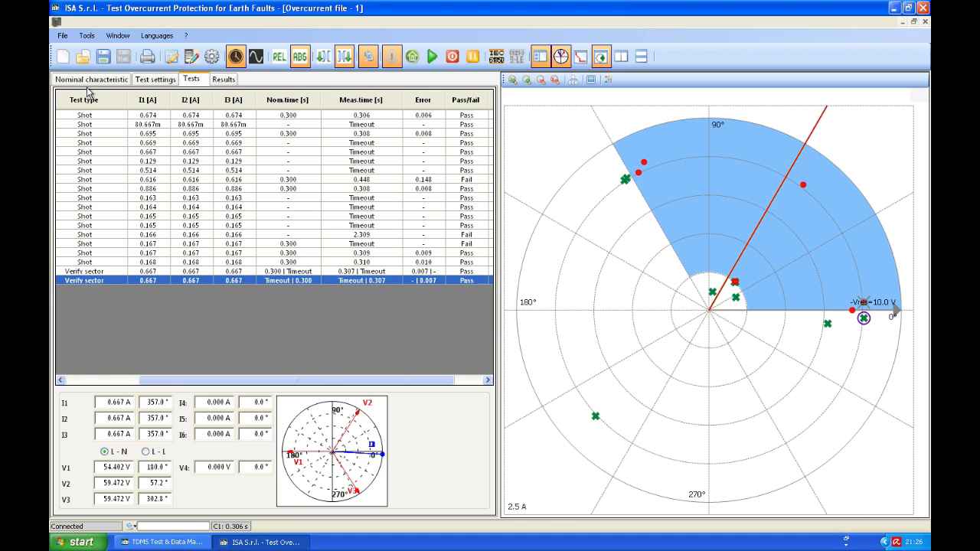